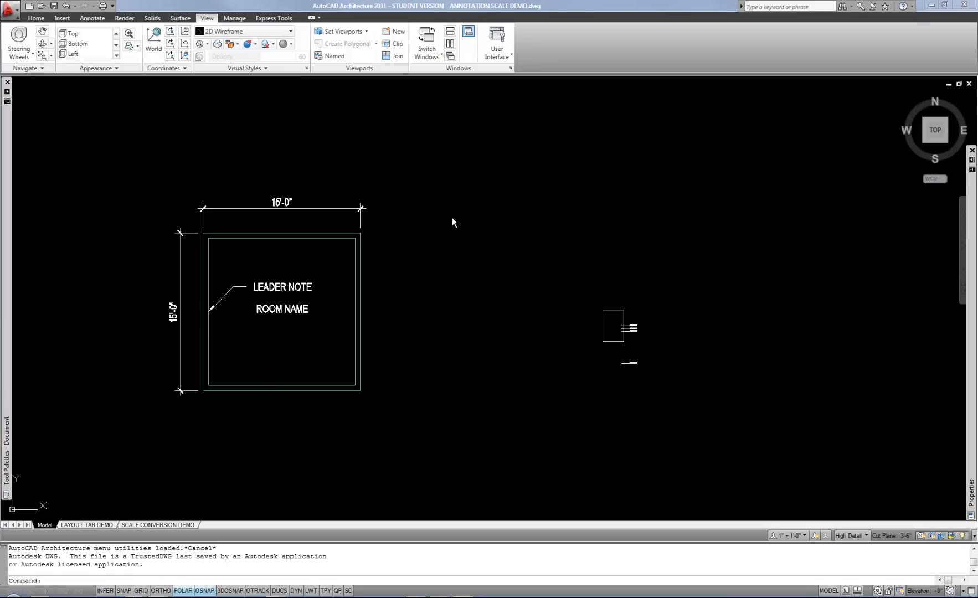
mouse_move(331, 246)
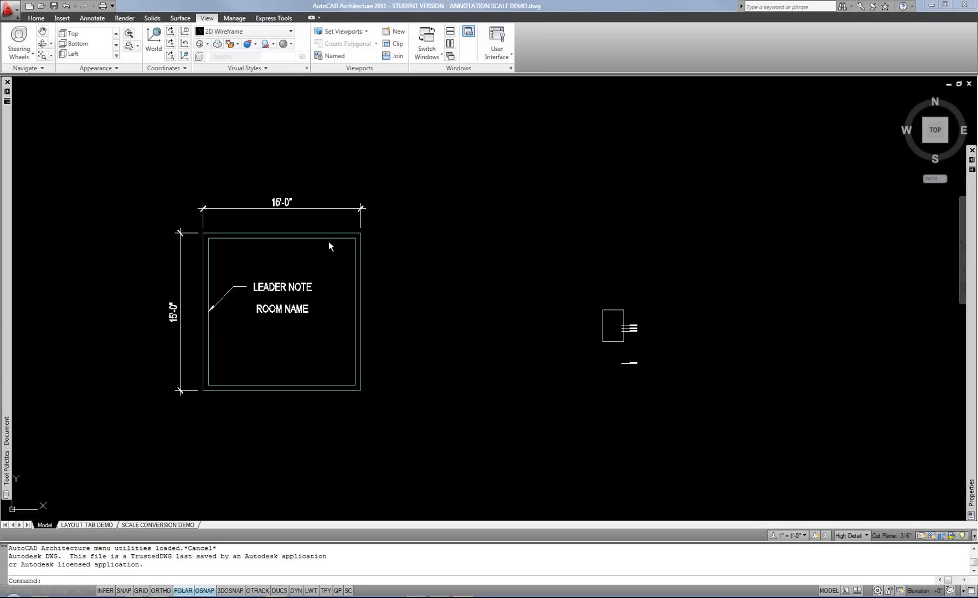
mouse_move(390, 304)
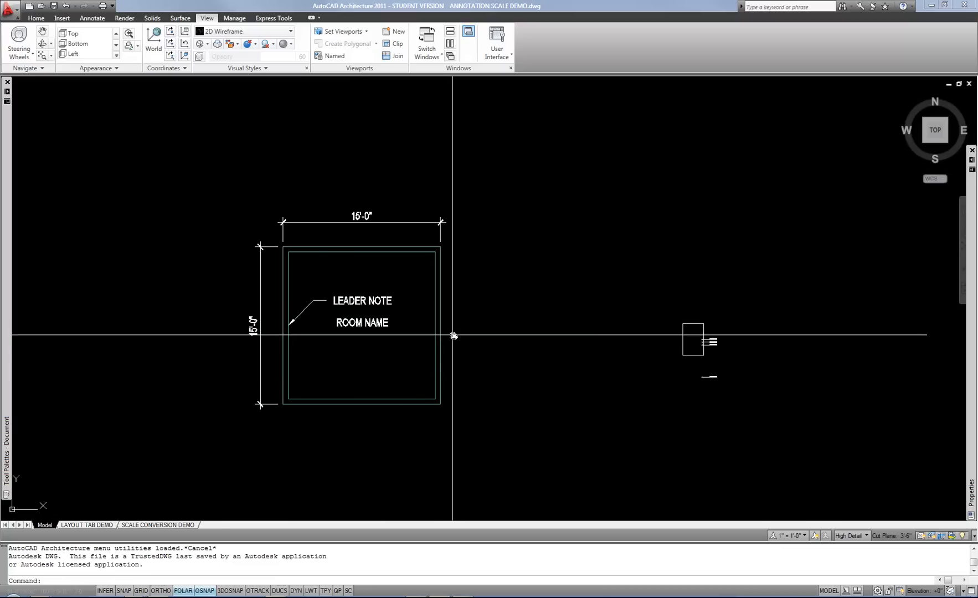
mouse_move(487, 361)
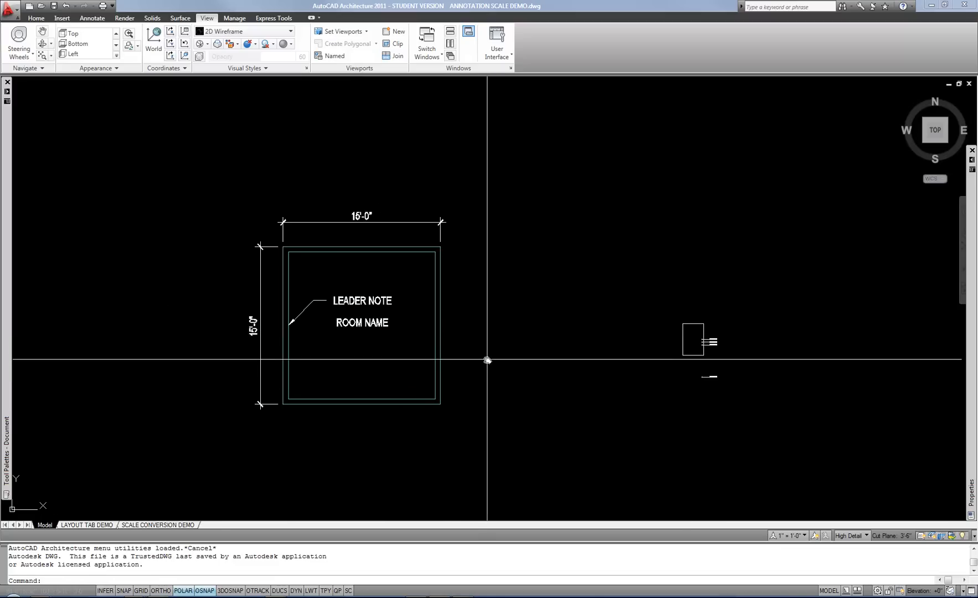
mouse_move(487, 360)
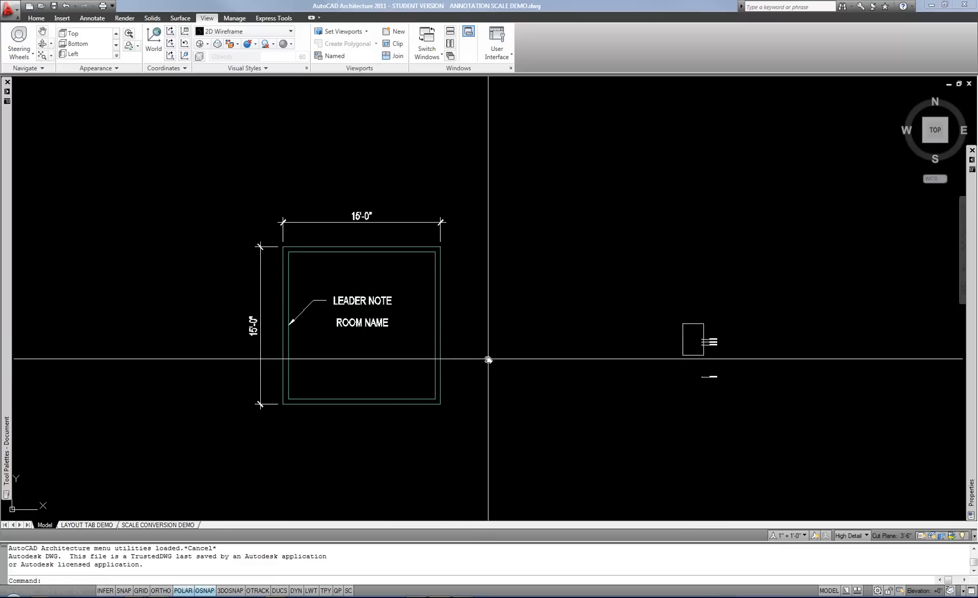
mouse_move(493, 361)
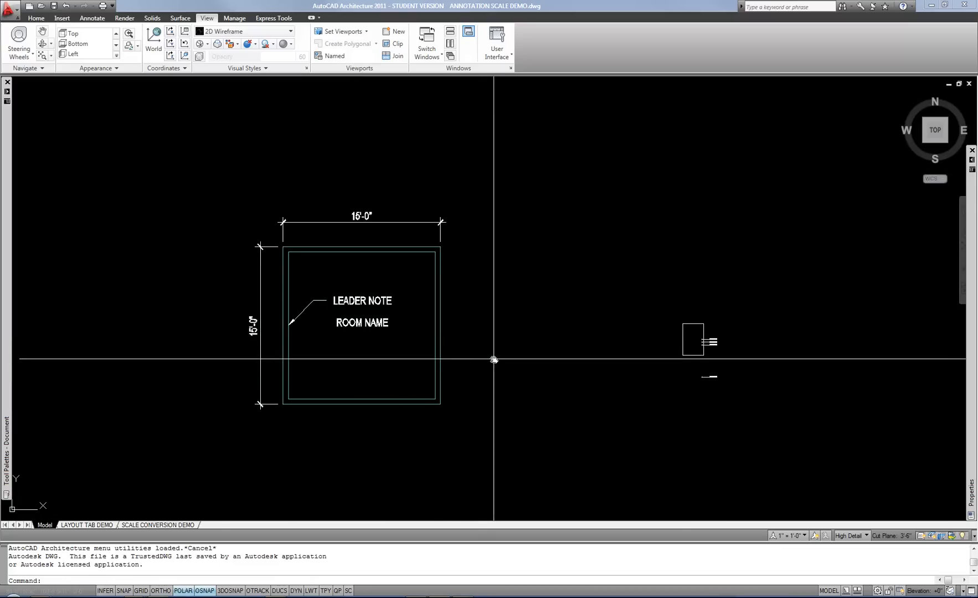
mouse_move(542, 368)
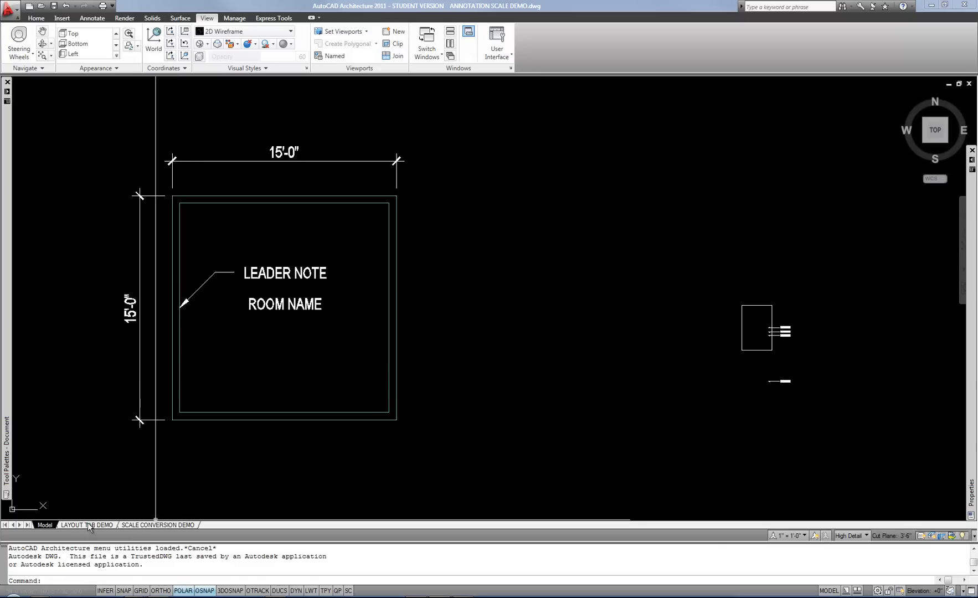
mouse_move(289, 438)
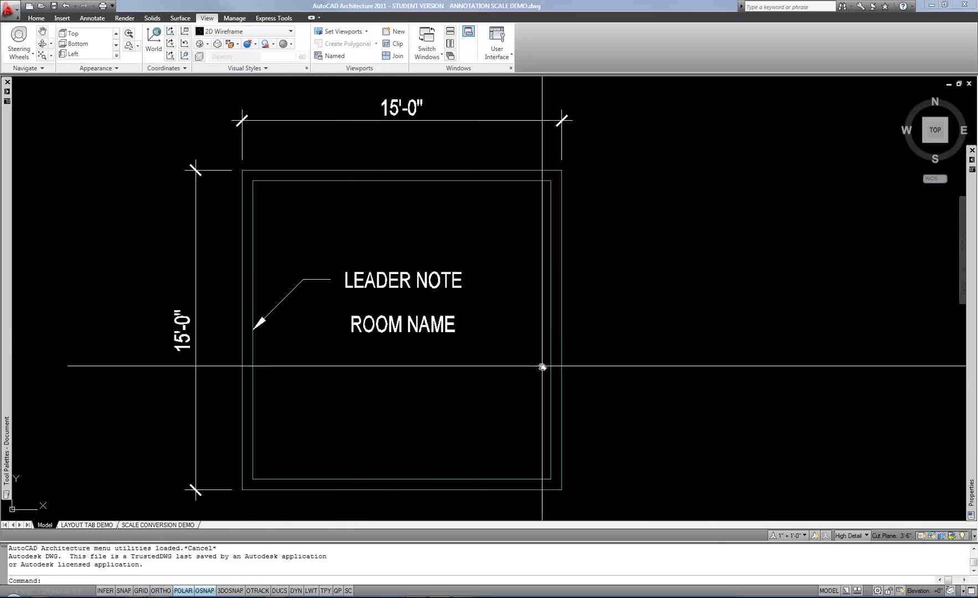
mouse_move(609, 362)
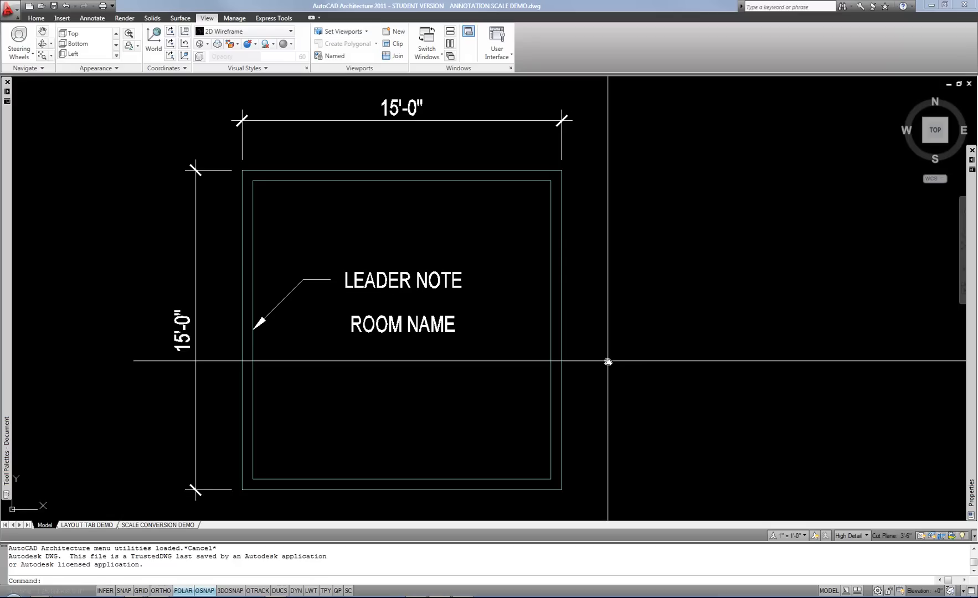
mouse_move(388, 251)
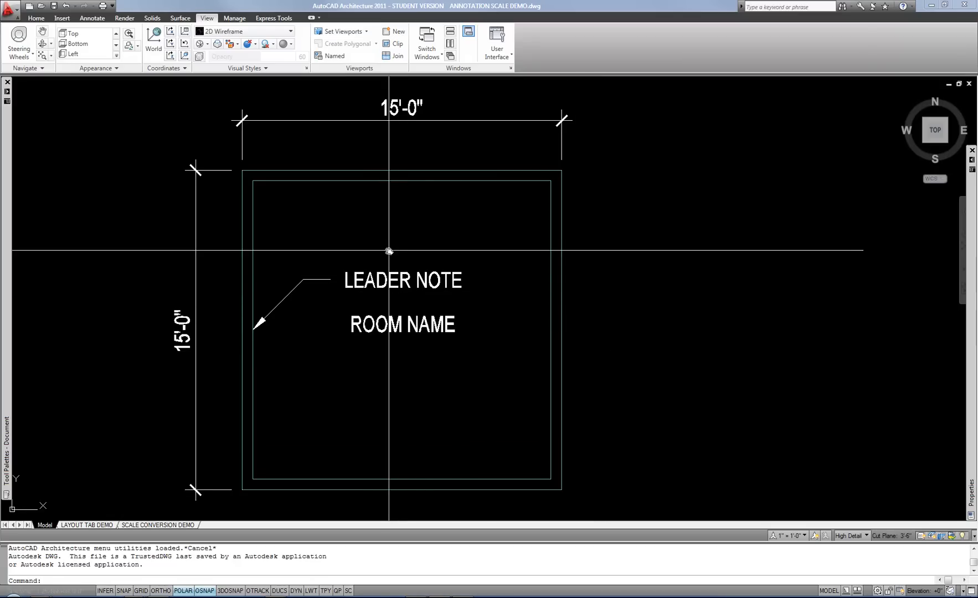
mouse_move(532, 276)
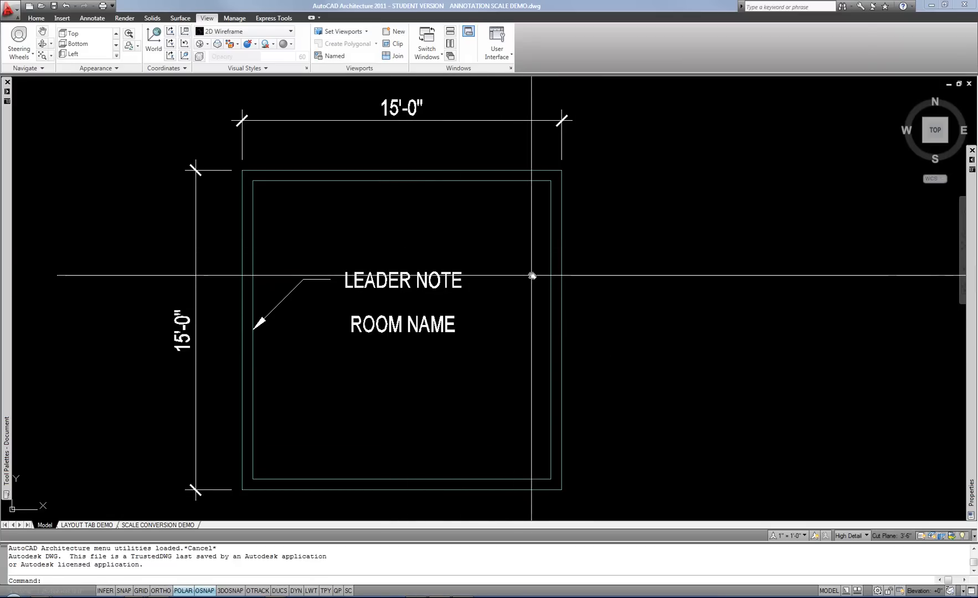
mouse_move(617, 262)
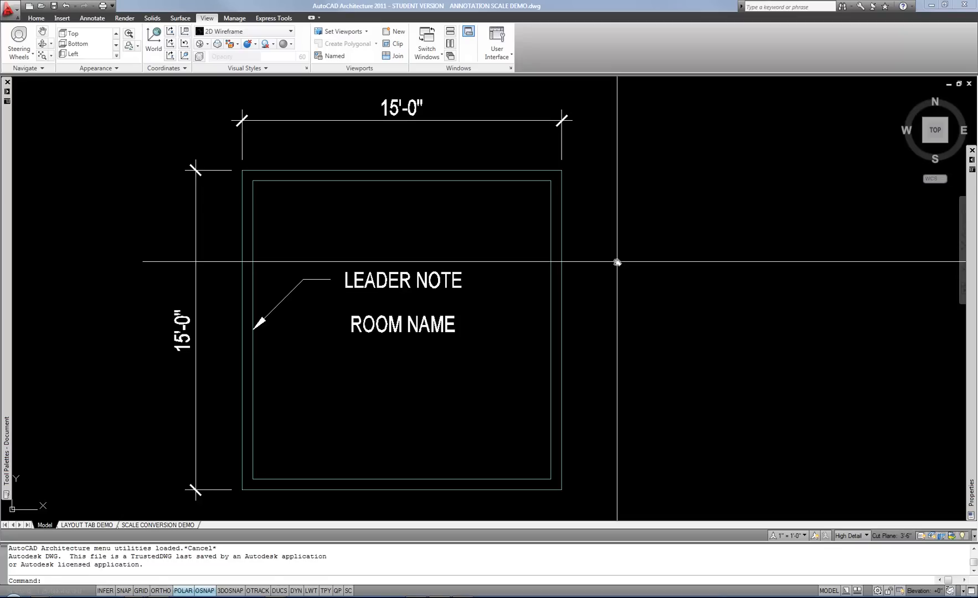
mouse_move(577, 293)
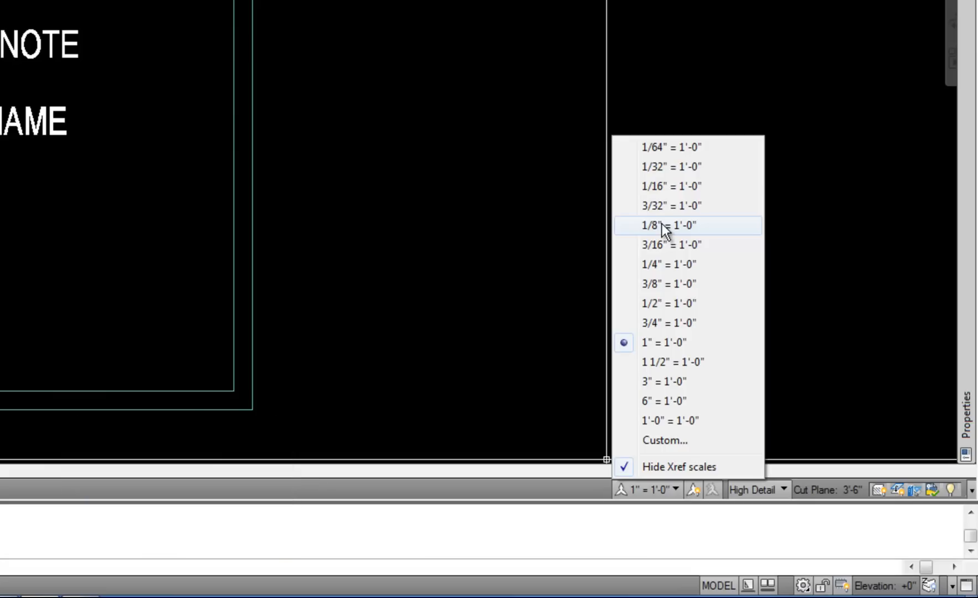
- Change the annotation scale from 1" = 1'-0" to 1/8" = 1'-0"
left_click(667, 225)
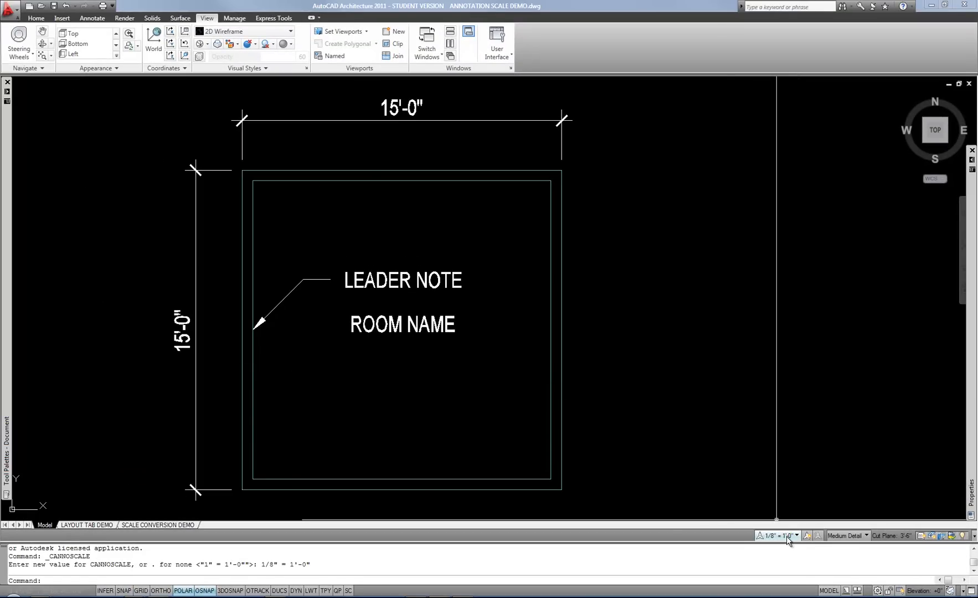
mouse_move(777, 535)
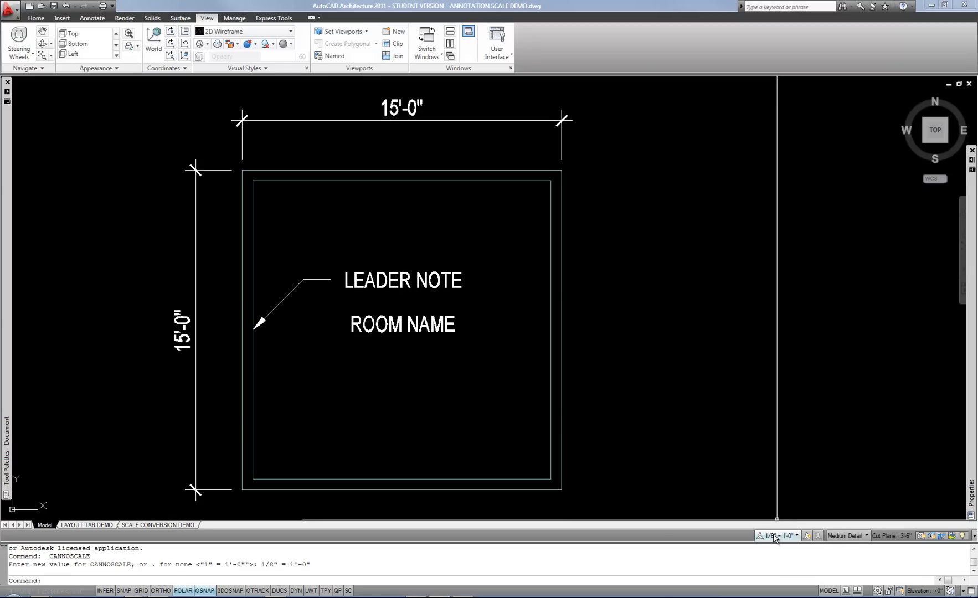
- Place a 7'-6" linear dimension from the top-left corner to the top-edge midpoint
left_click(35, 18)
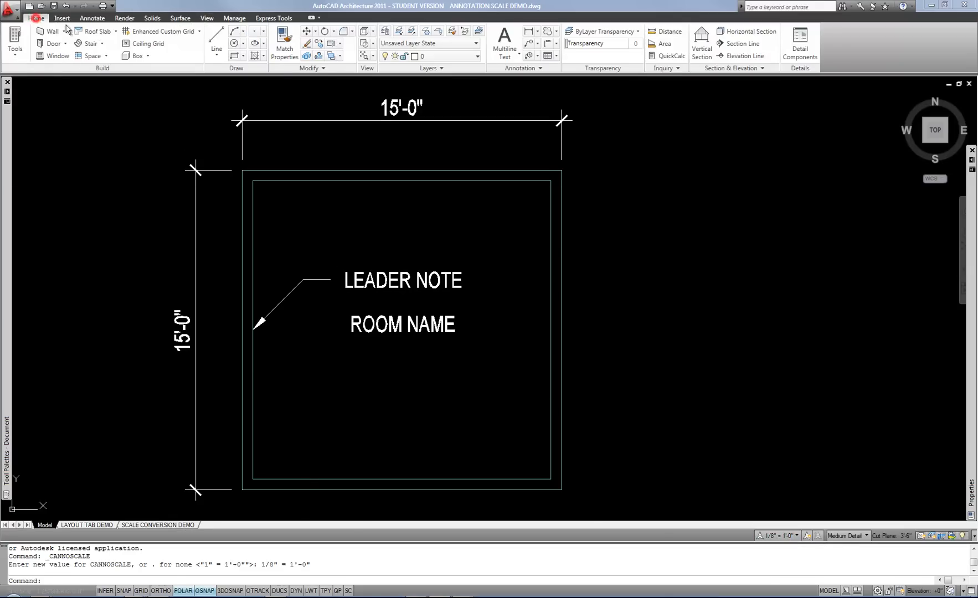
left_click(529, 31)
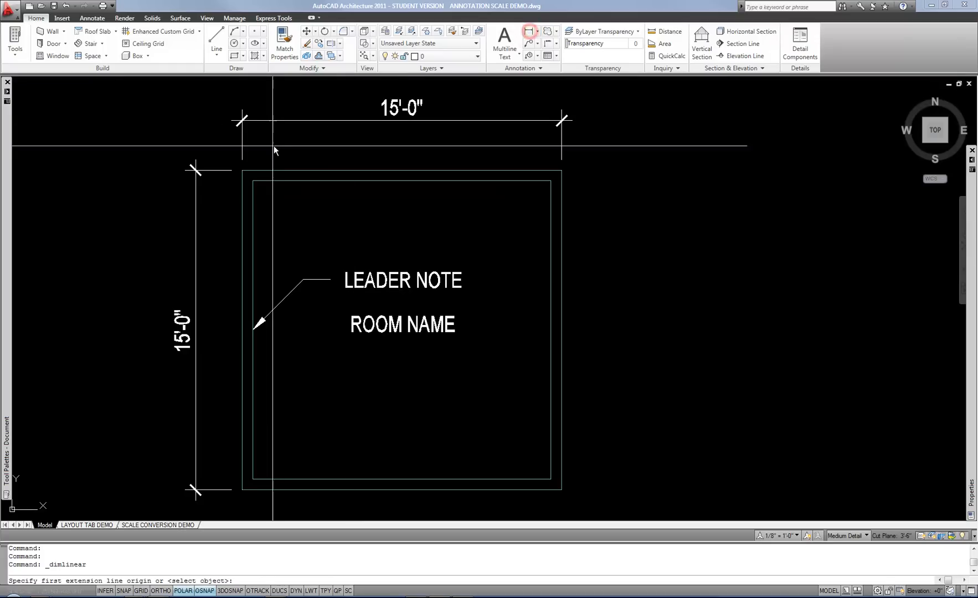
left_click(402, 154)
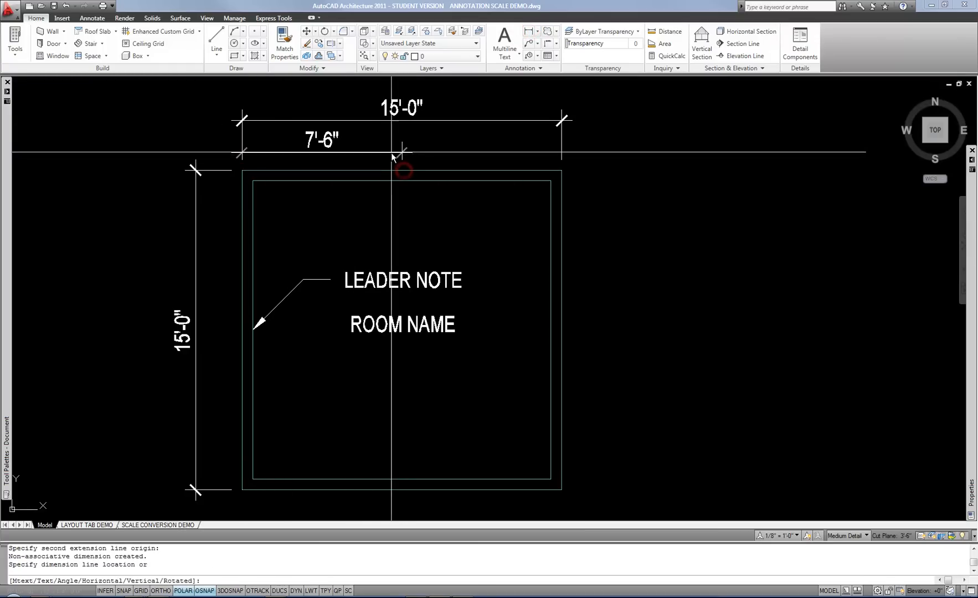
left_click(391, 148)
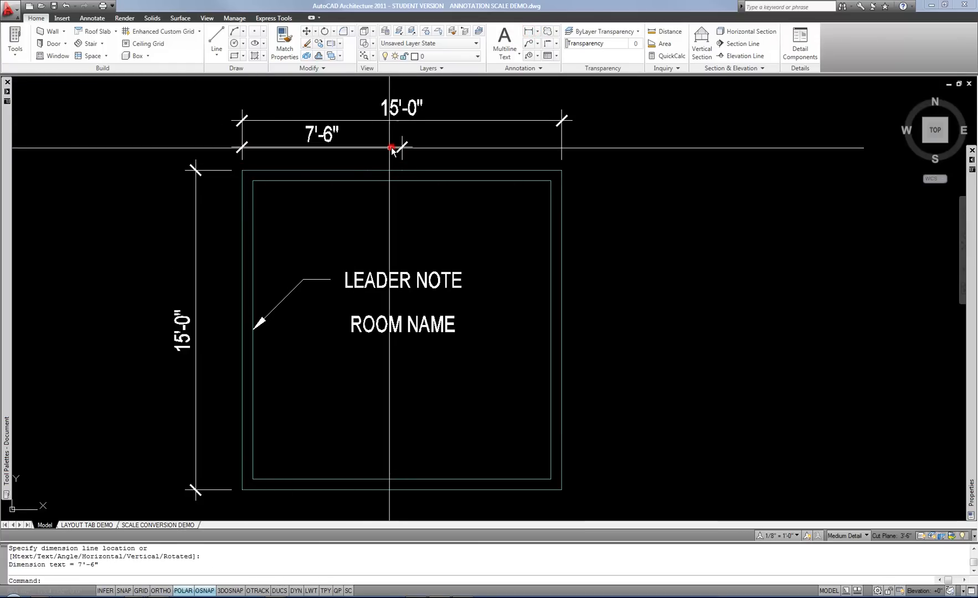
mouse_move(360, 216)
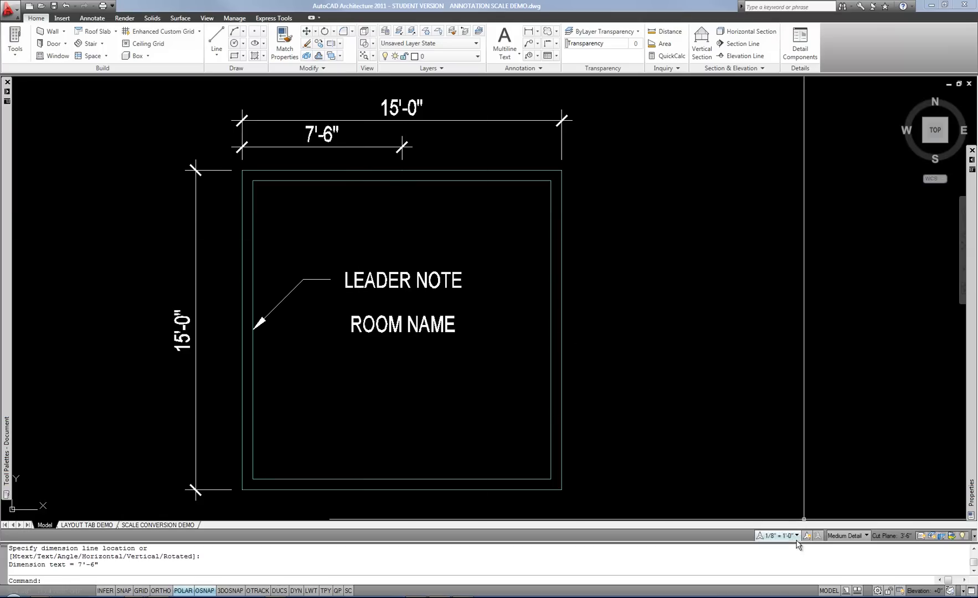
mouse_move(414, 253)
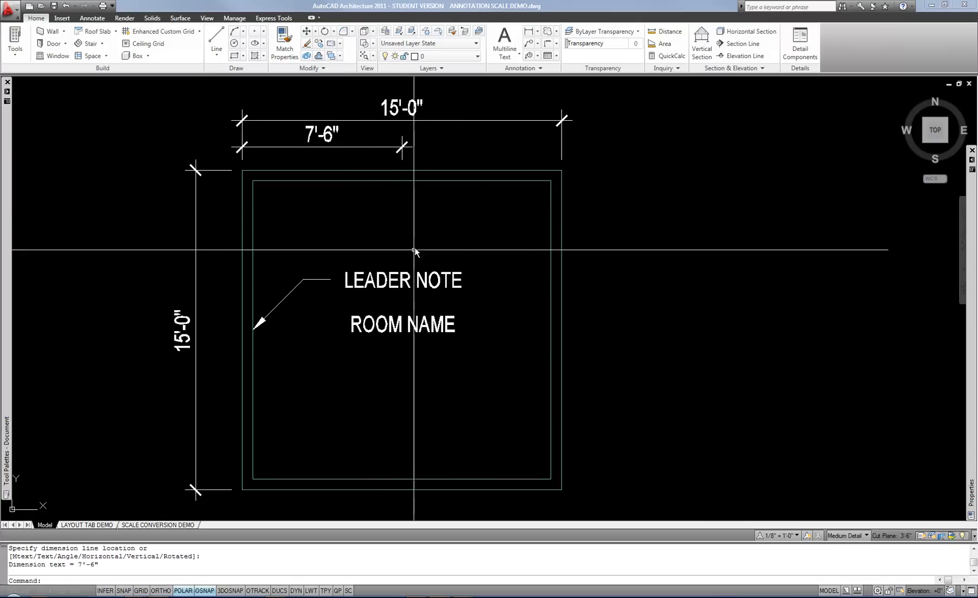
mouse_move(362, 313)
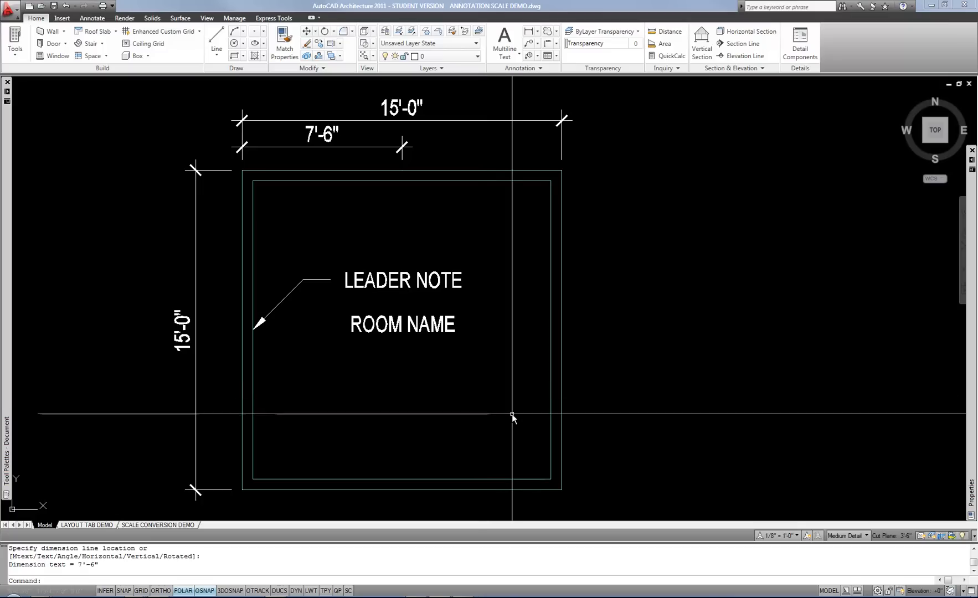
mouse_move(443, 376)
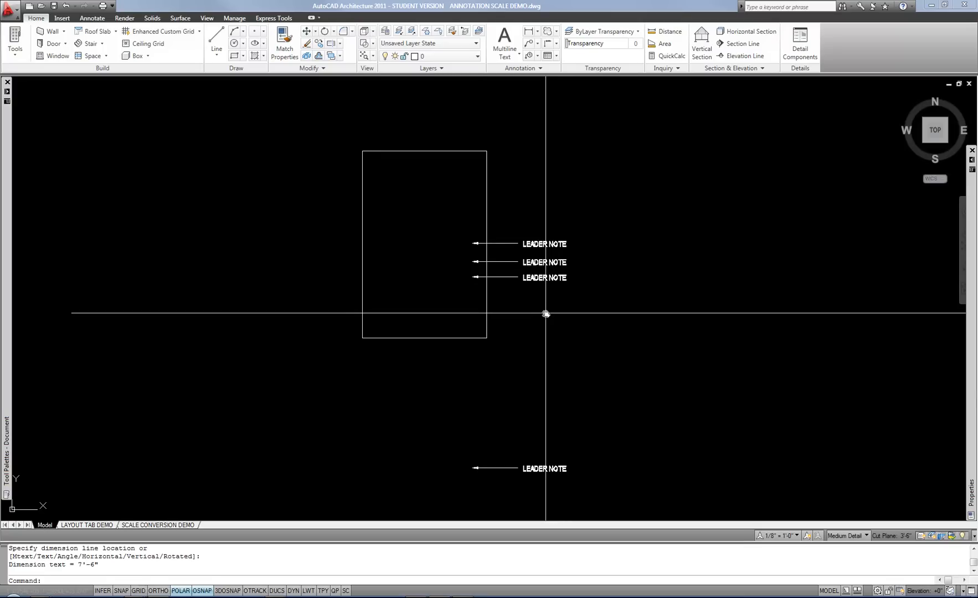
mouse_move(473, 276)
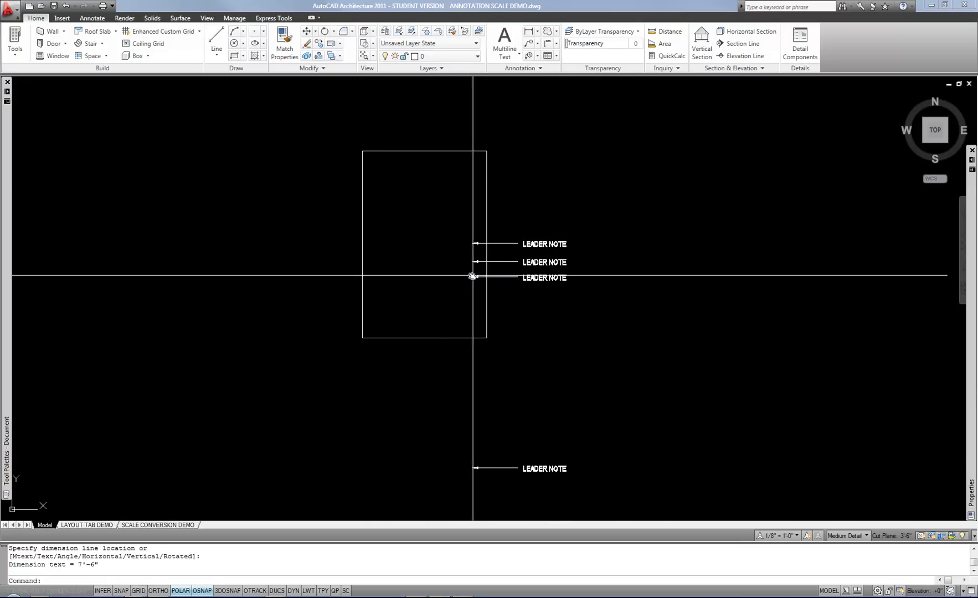
mouse_move(498, 317)
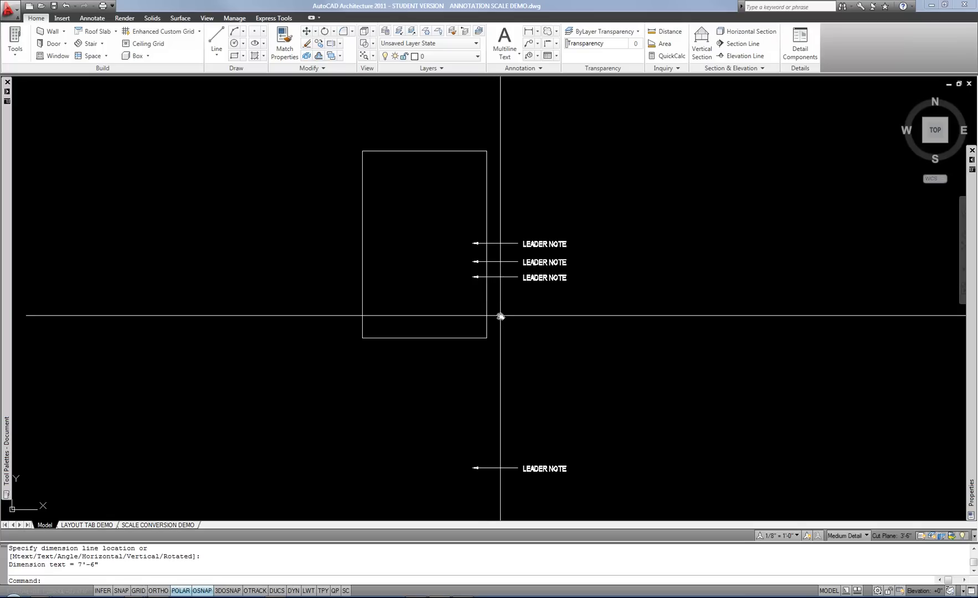
mouse_move(505, 308)
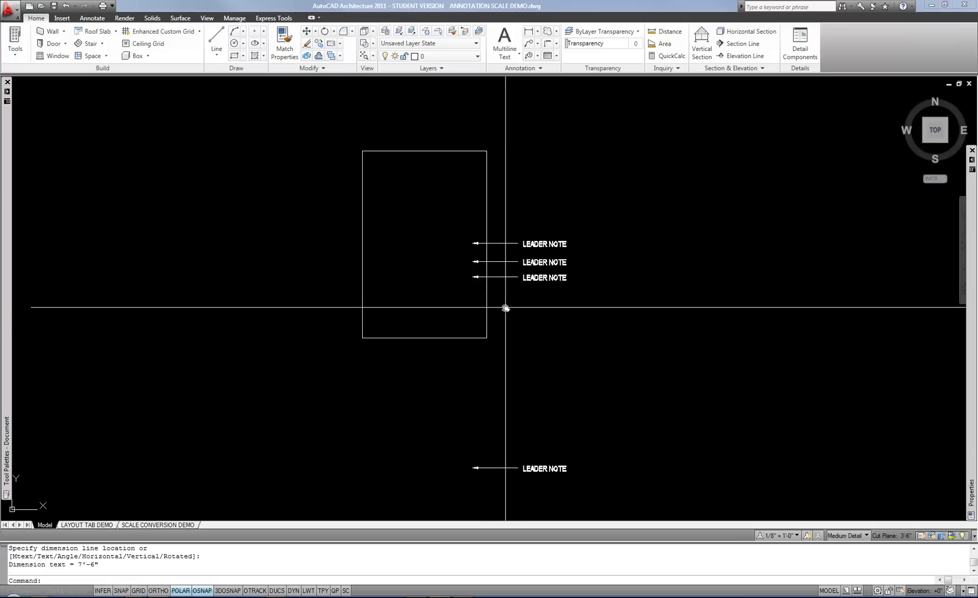
mouse_move(505, 295)
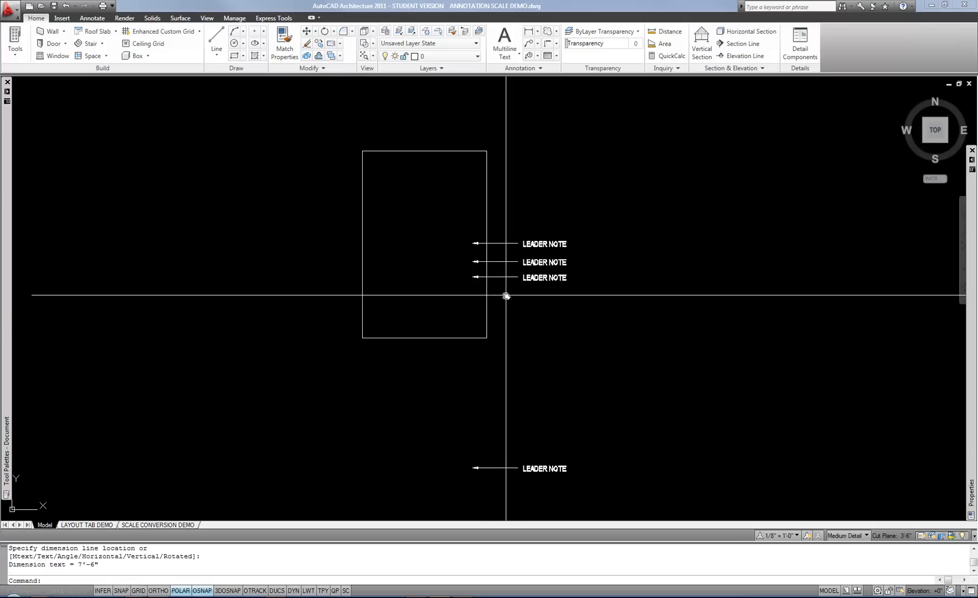
mouse_move(500, 296)
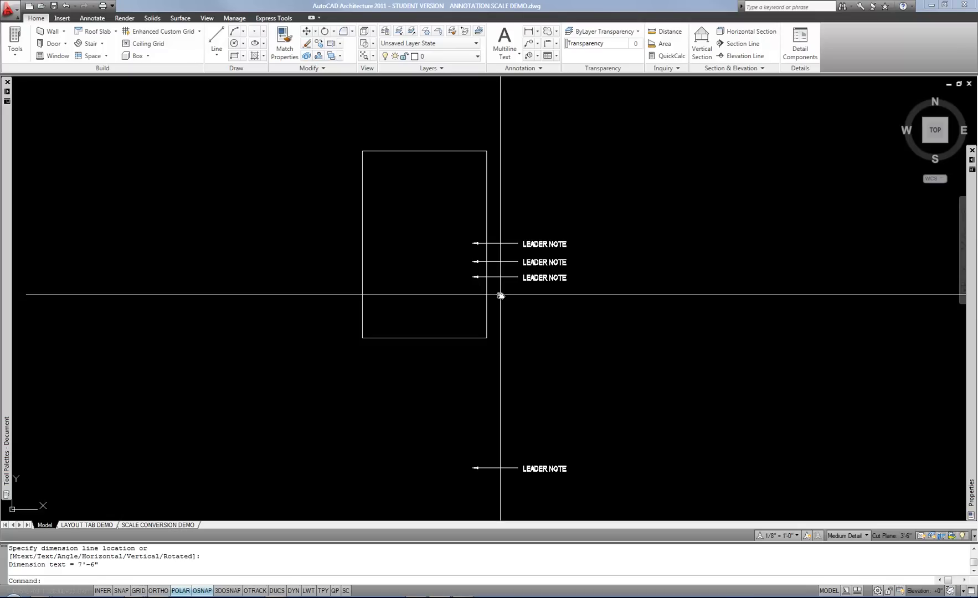
mouse_move(504, 296)
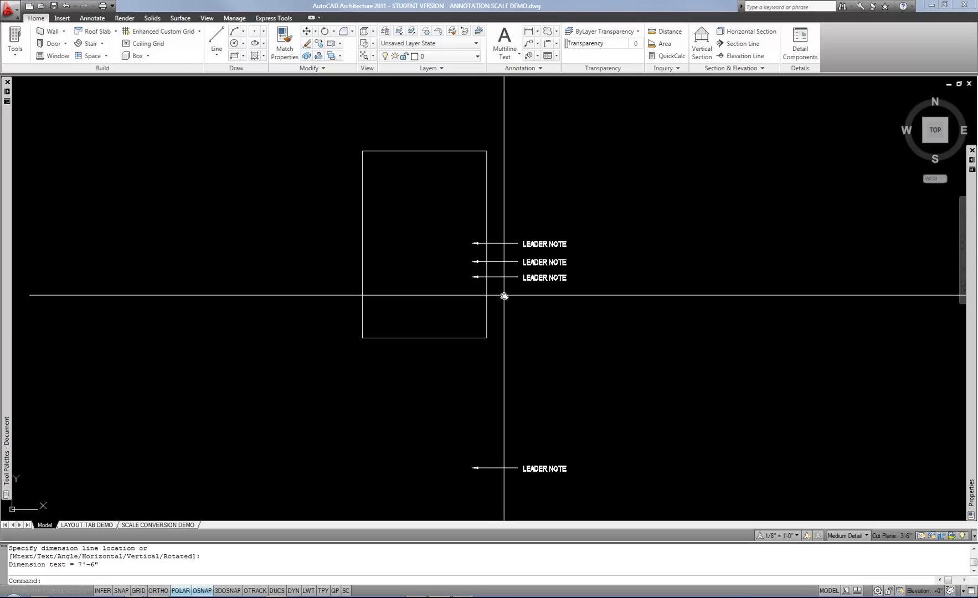
mouse_move(597, 362)
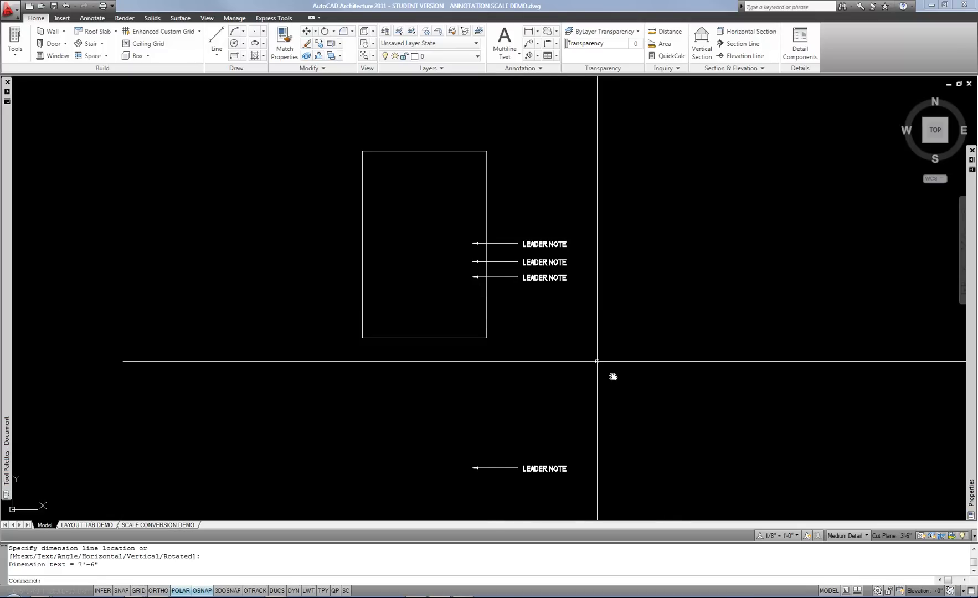
mouse_move(434, 267)
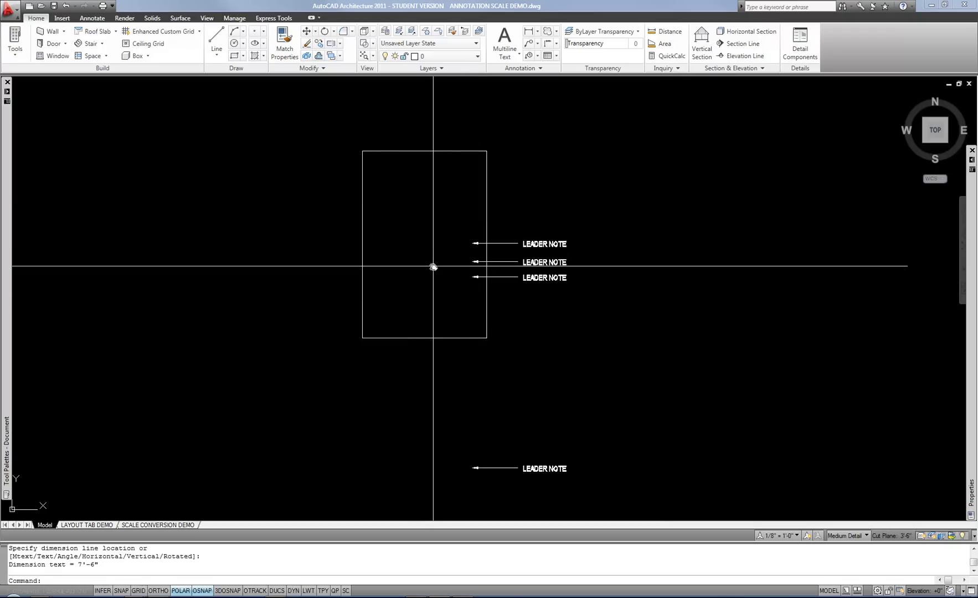
mouse_move(406, 293)
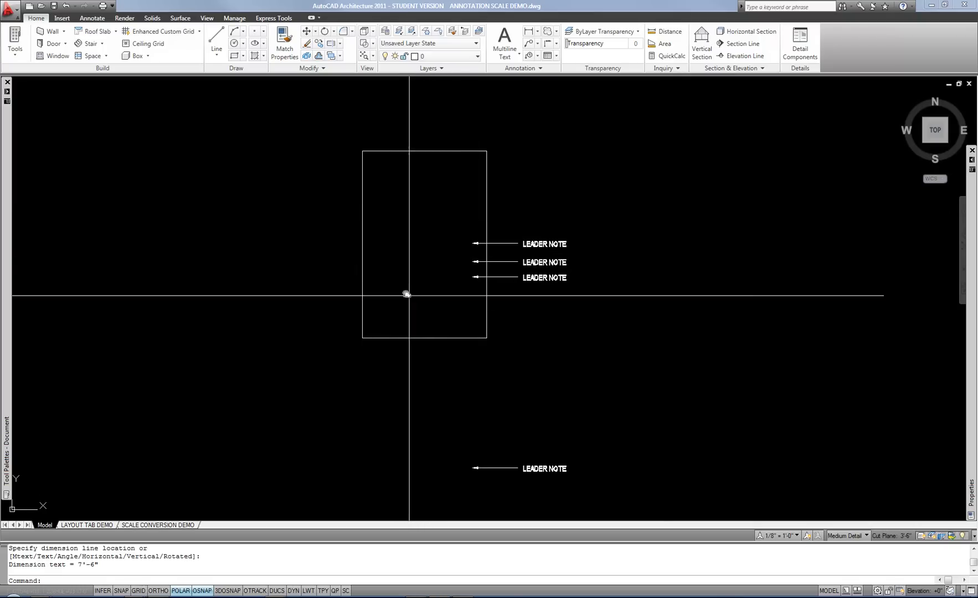
mouse_move(448, 299)
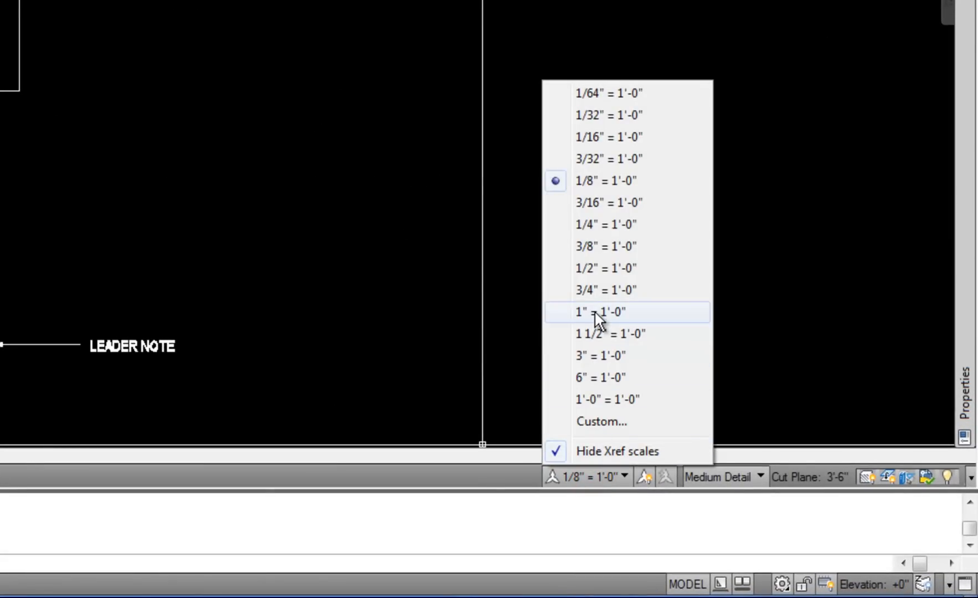
- Switch annotation scale to 1" = 1'-0" and start dimensioning the rectangle's top edge
left_click(598, 312)
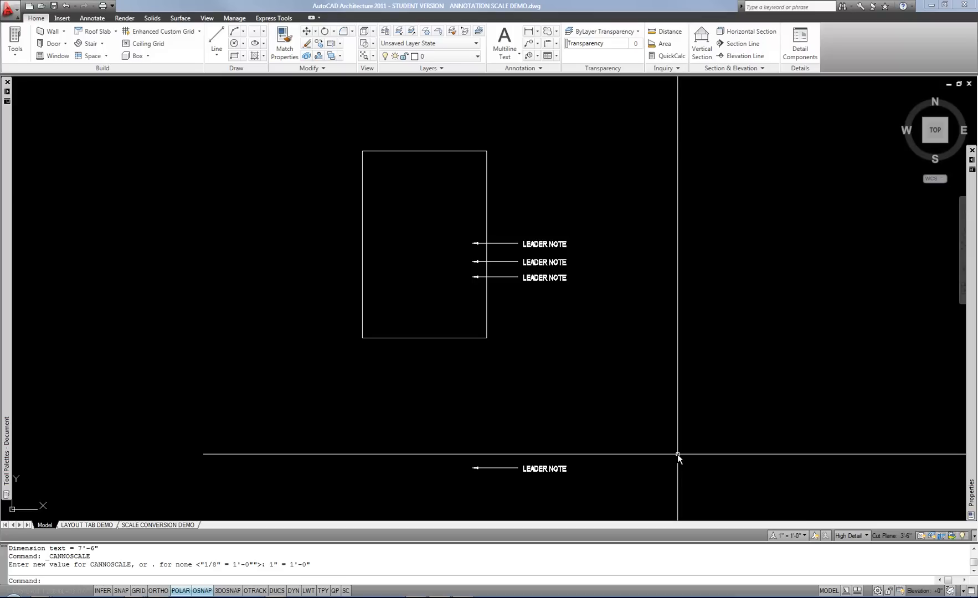
mouse_move(500, 256)
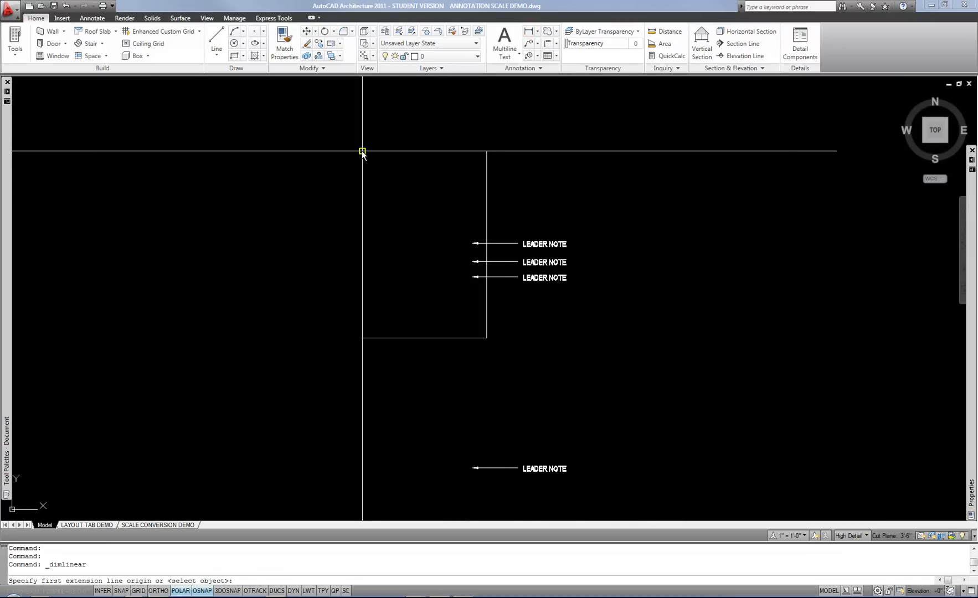
left_click(482, 136)
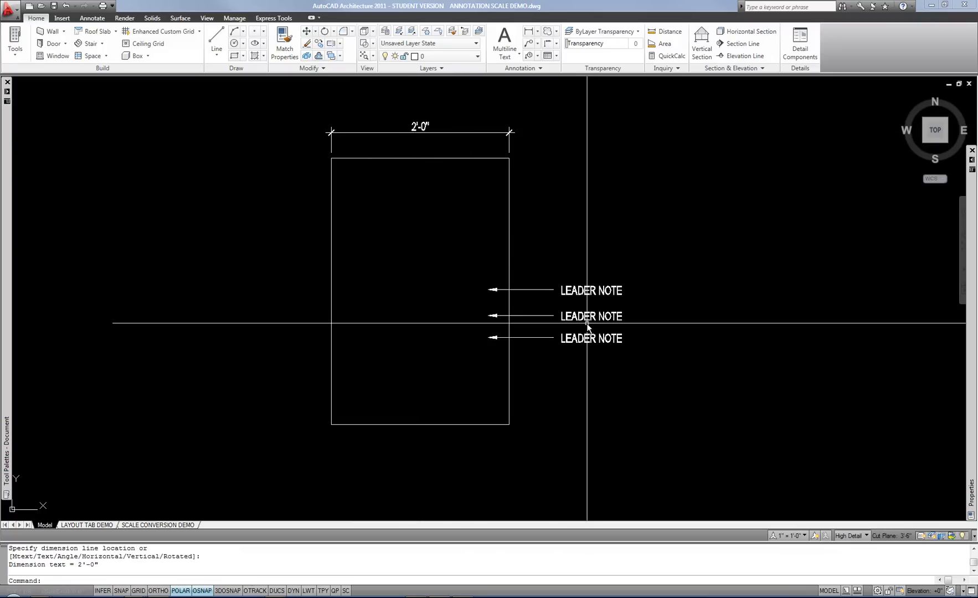
mouse_move(573, 306)
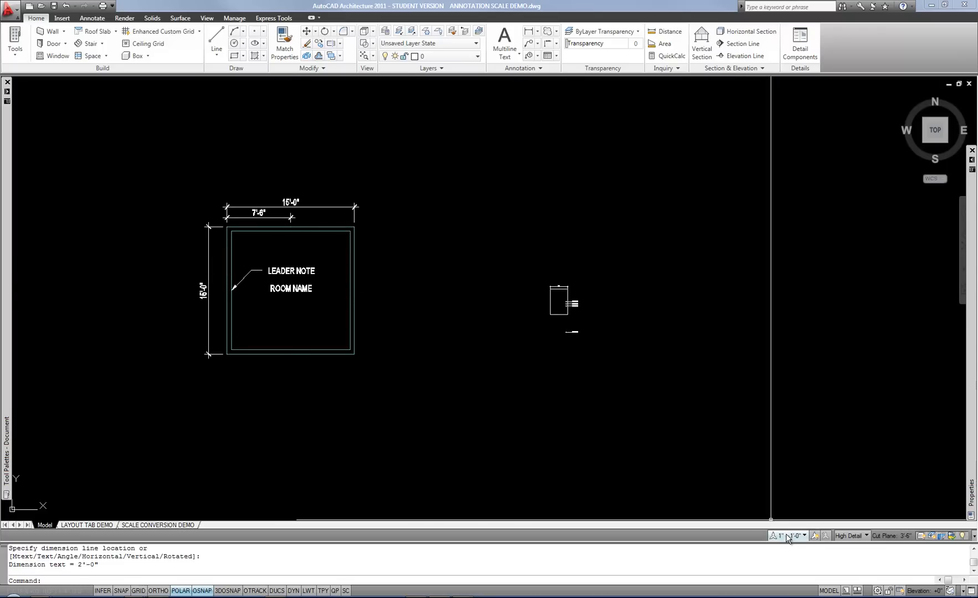
mouse_move(674, 382)
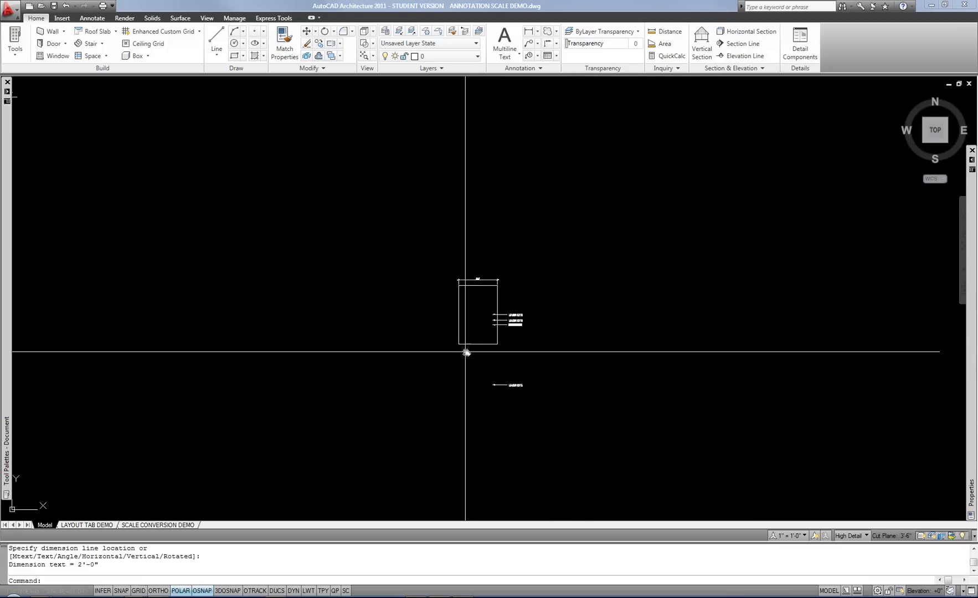
mouse_move(513, 340)
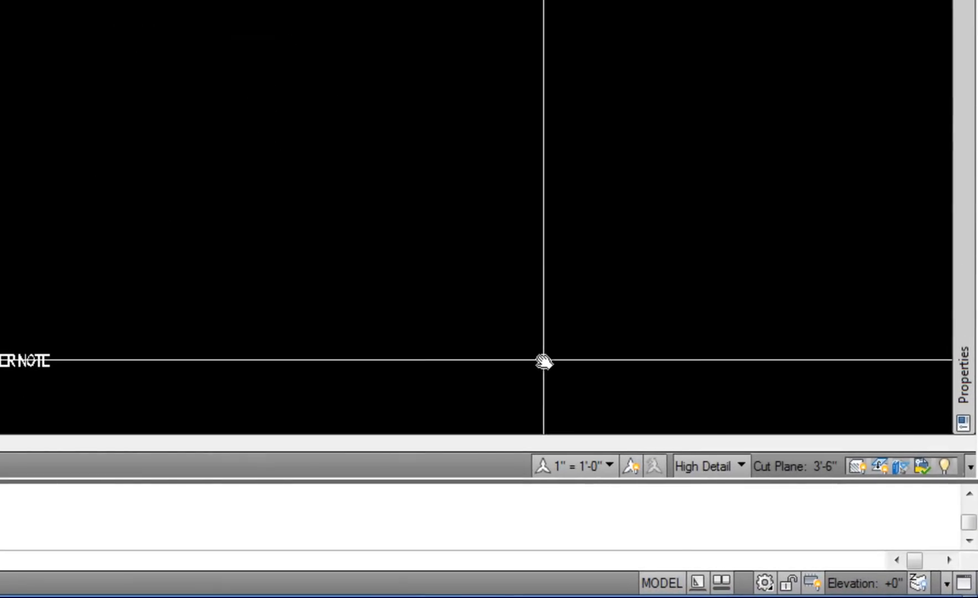
mouse_move(631, 465)
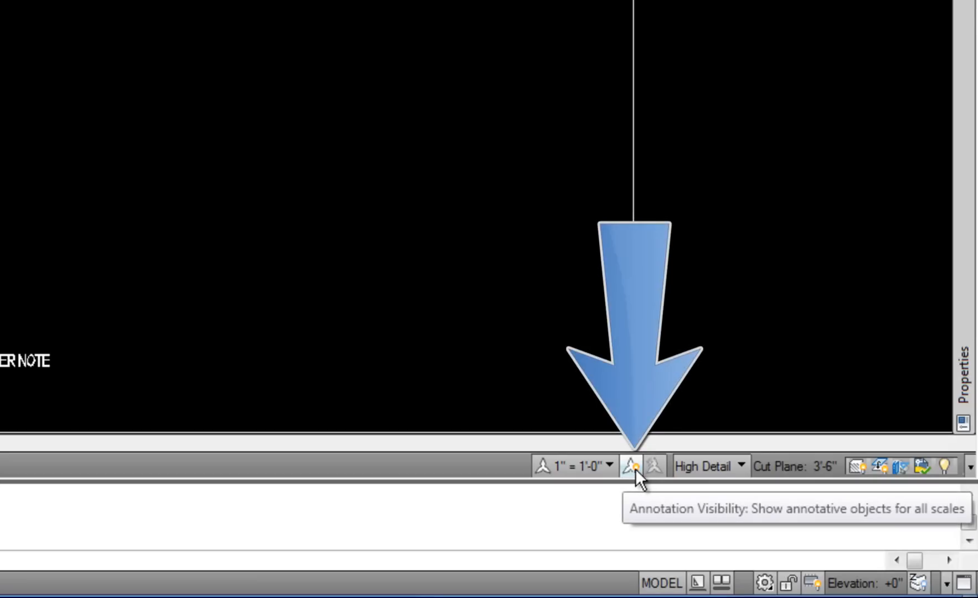
mouse_move(639, 466)
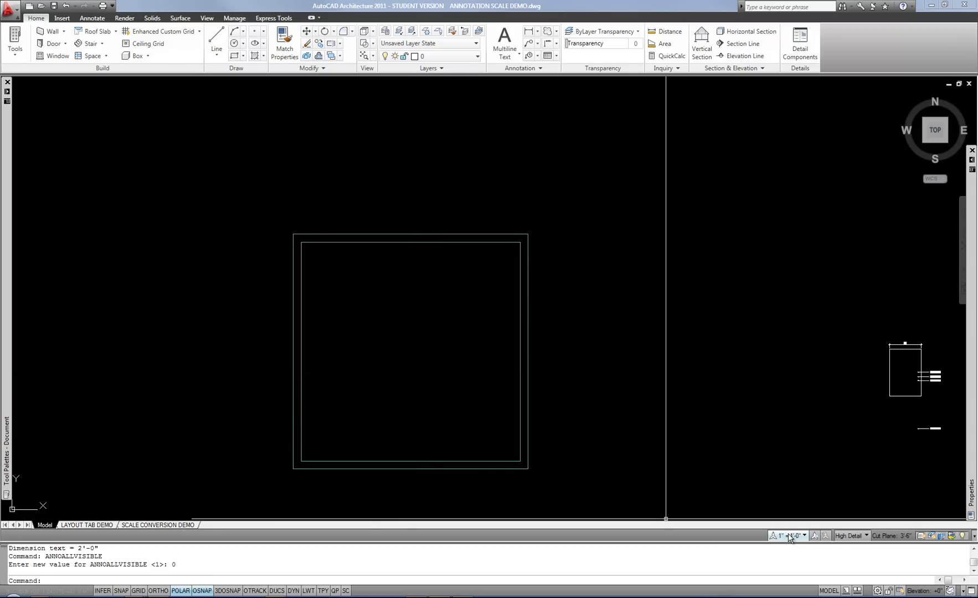
mouse_move(618, 375)
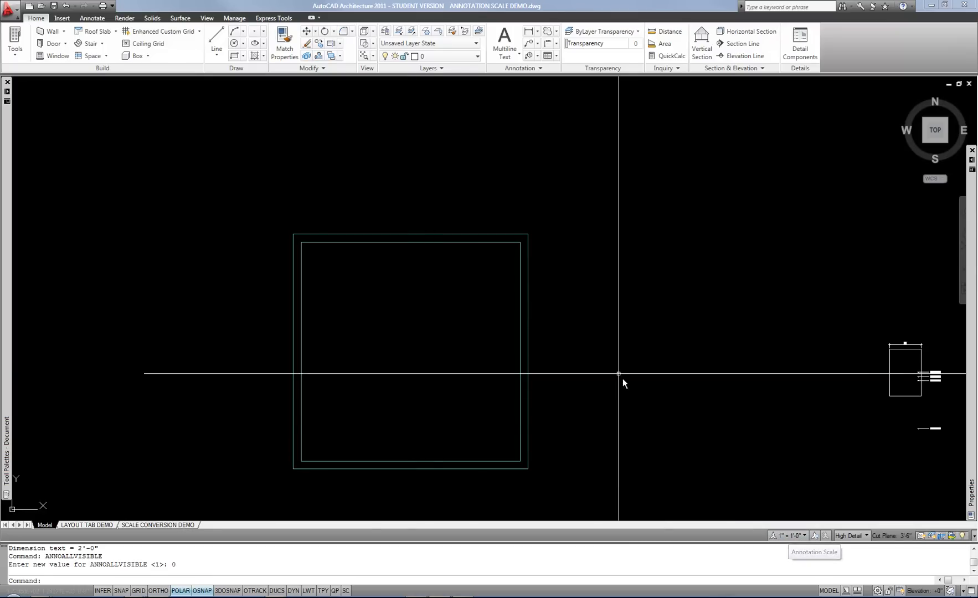
mouse_move(384, 341)
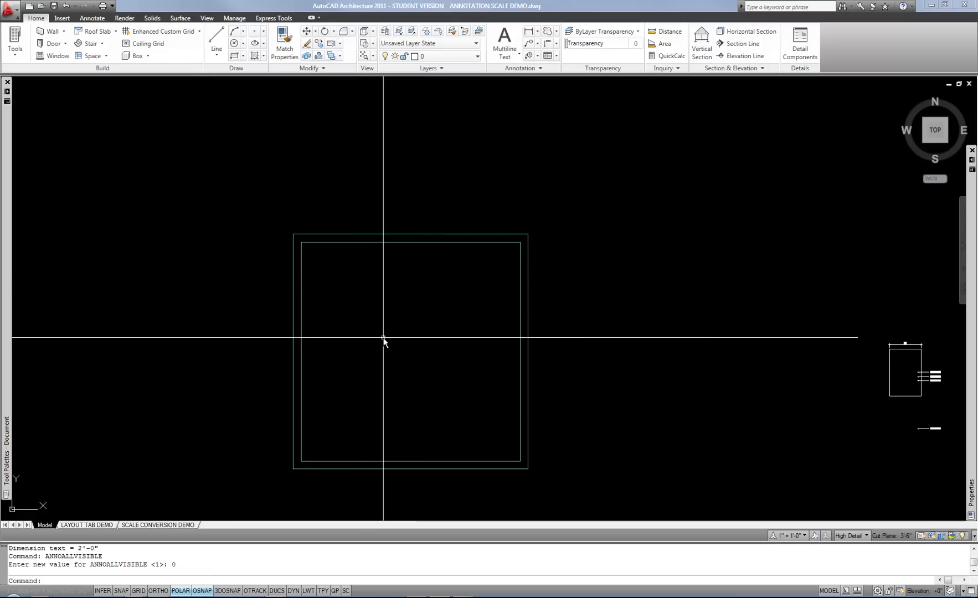
mouse_move(387, 341)
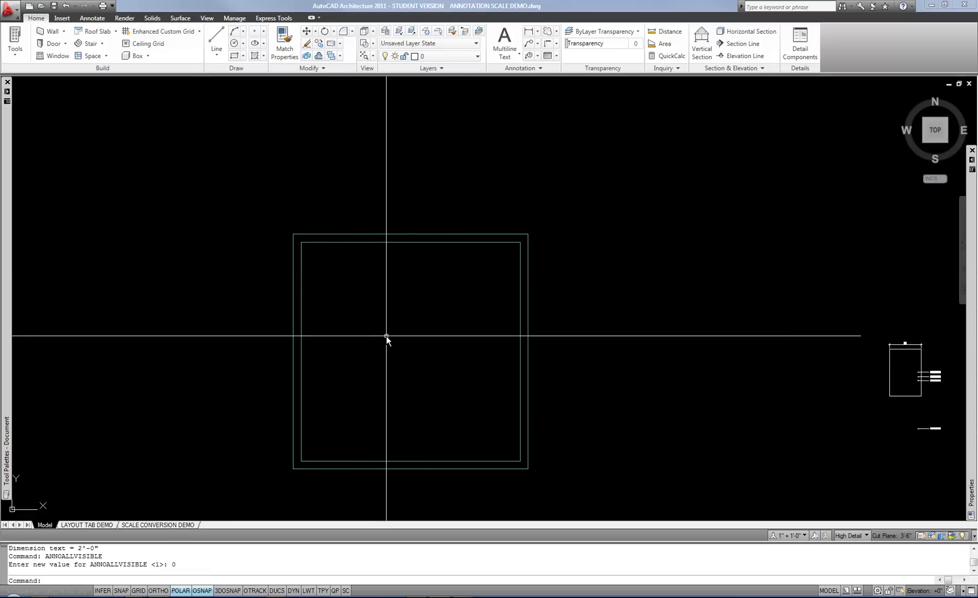
mouse_move(398, 329)
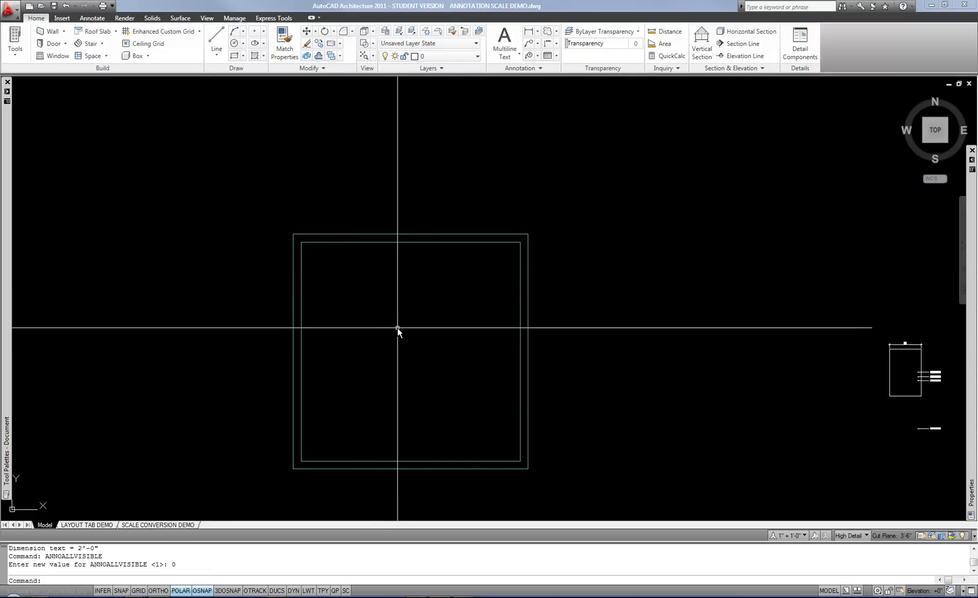
mouse_move(401, 324)
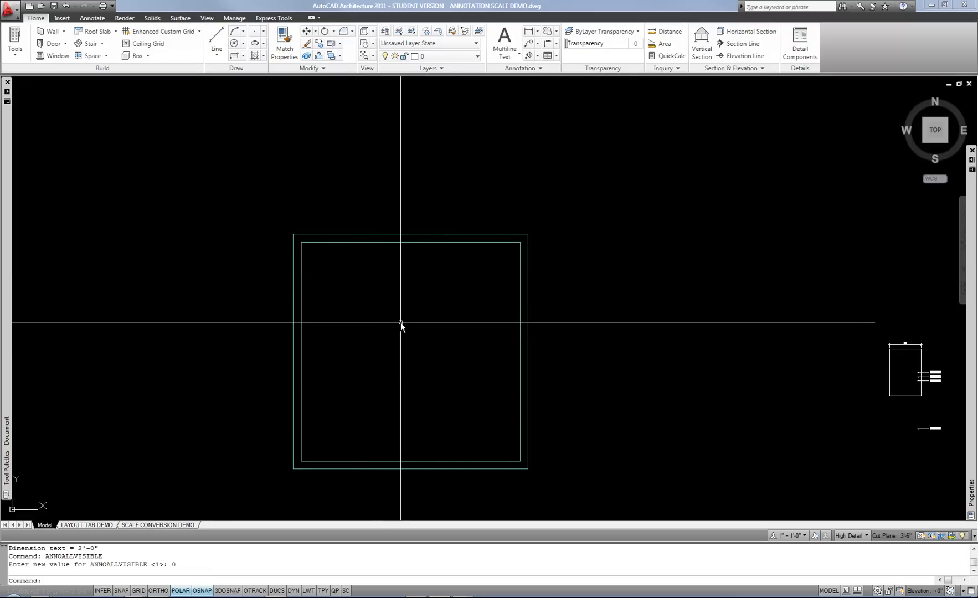
- Turn on Annotation Visibility so annotative objects show at all scales (ANNOALLVISIBLE = 1)
left_click(816, 535)
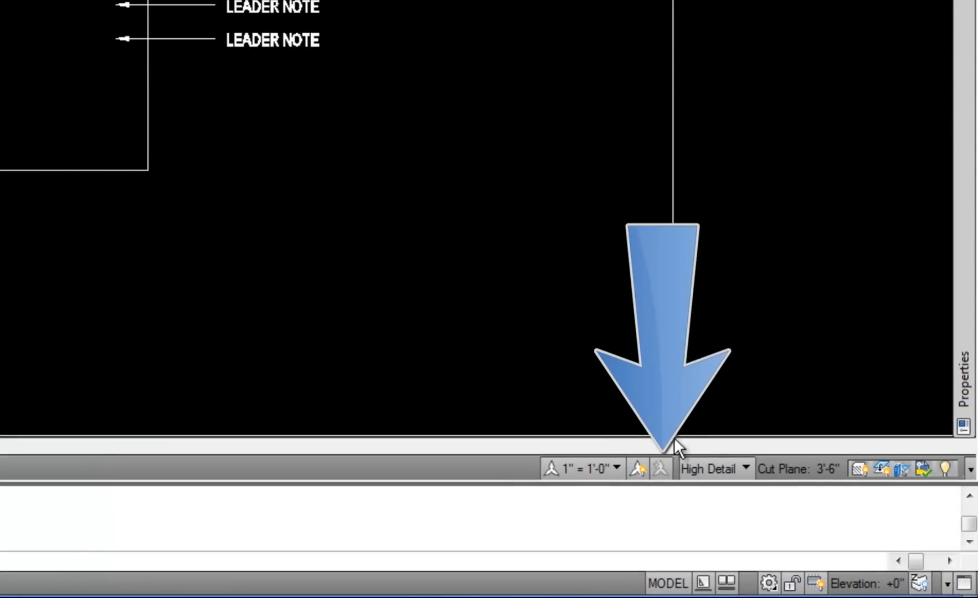
mouse_move(660, 469)
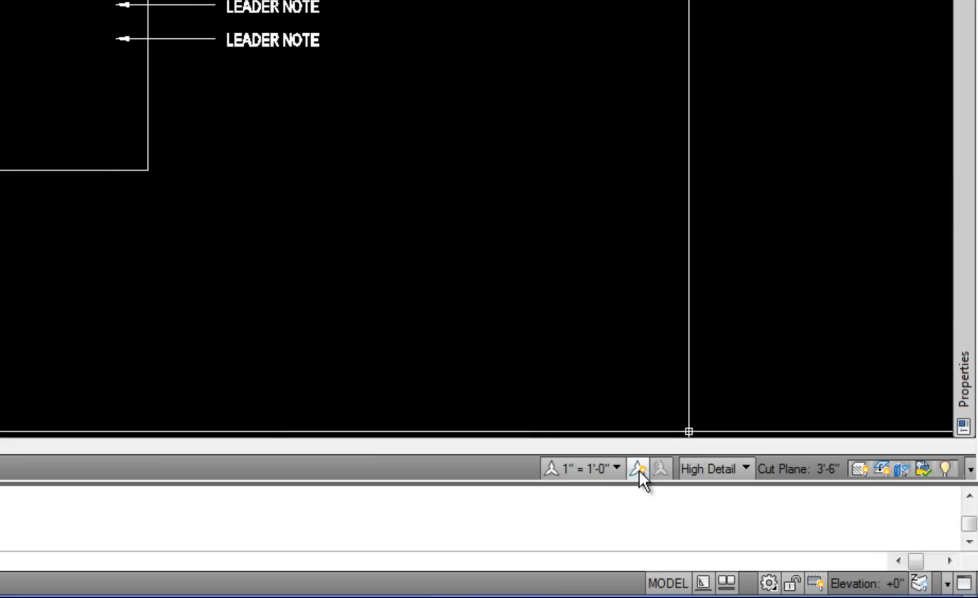
mouse_move(712, 493)
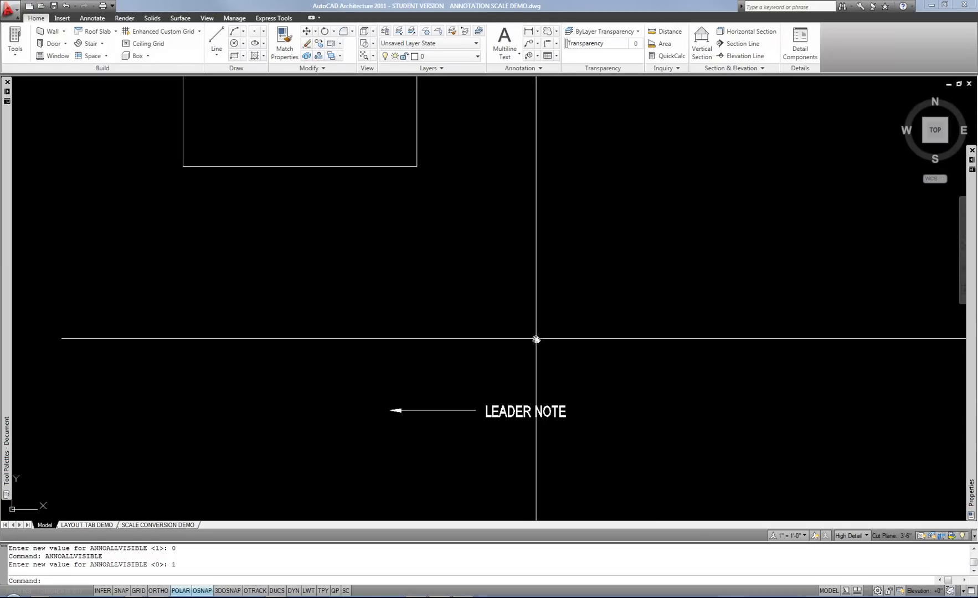
mouse_move(825, 535)
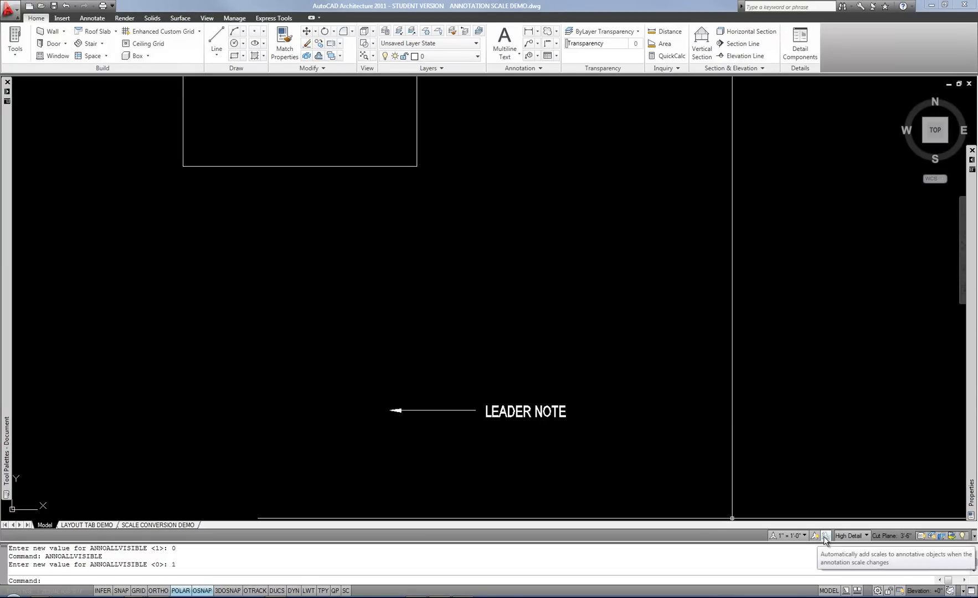
- Turn on the status bar toggle that automatically adds scales to annotative objects
left_click(814, 535)
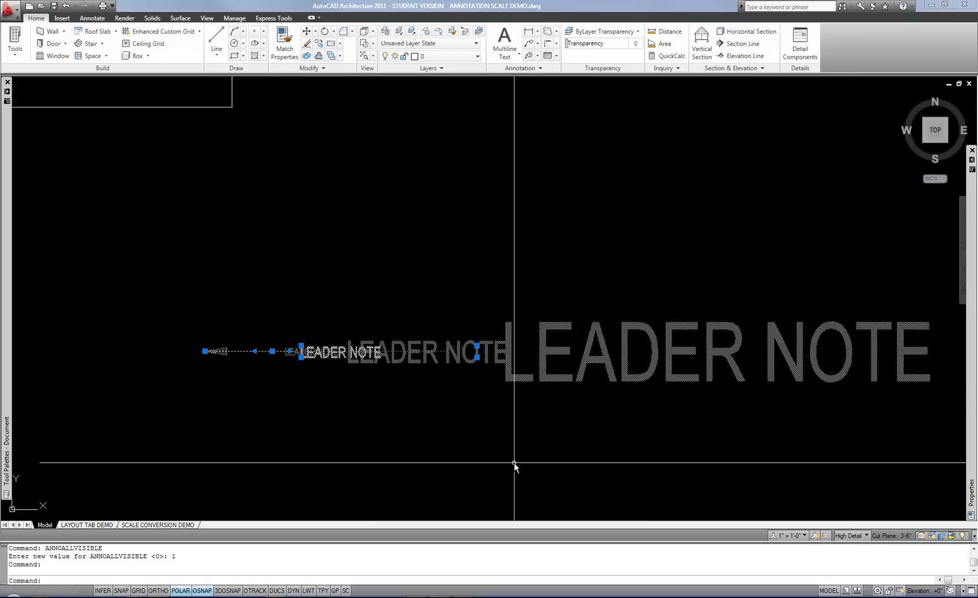
mouse_move(435, 411)
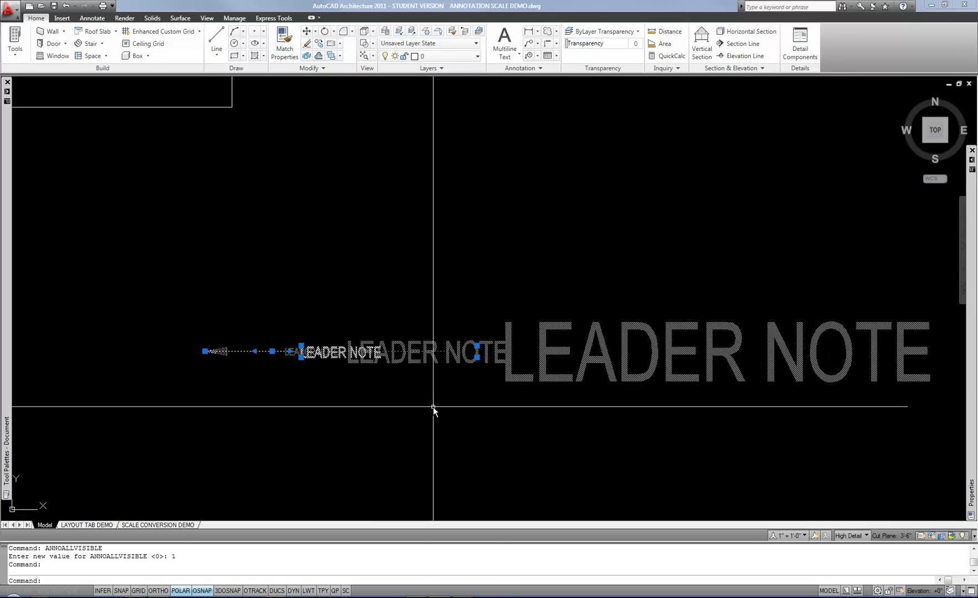
mouse_move(429, 406)
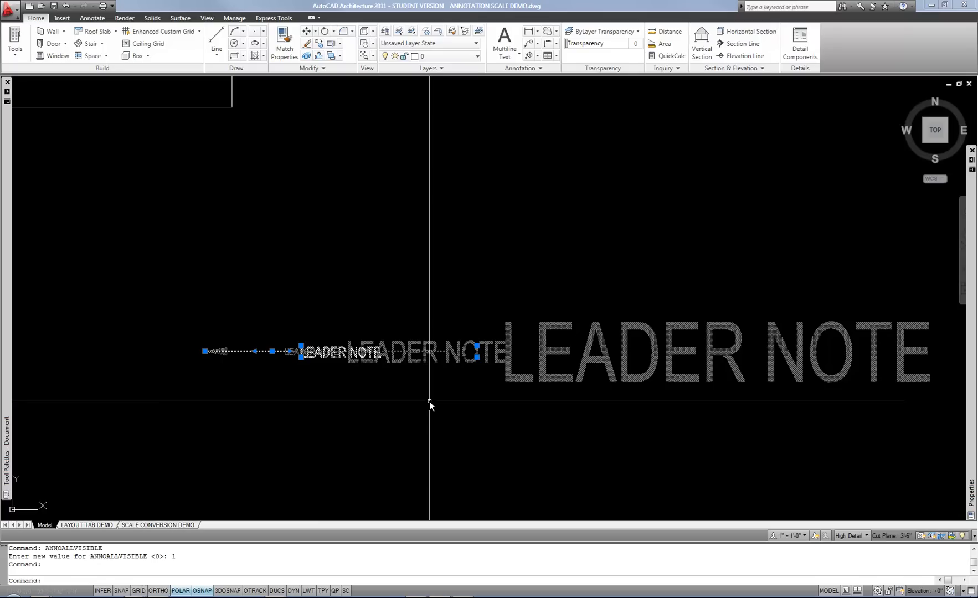
mouse_move(655, 452)
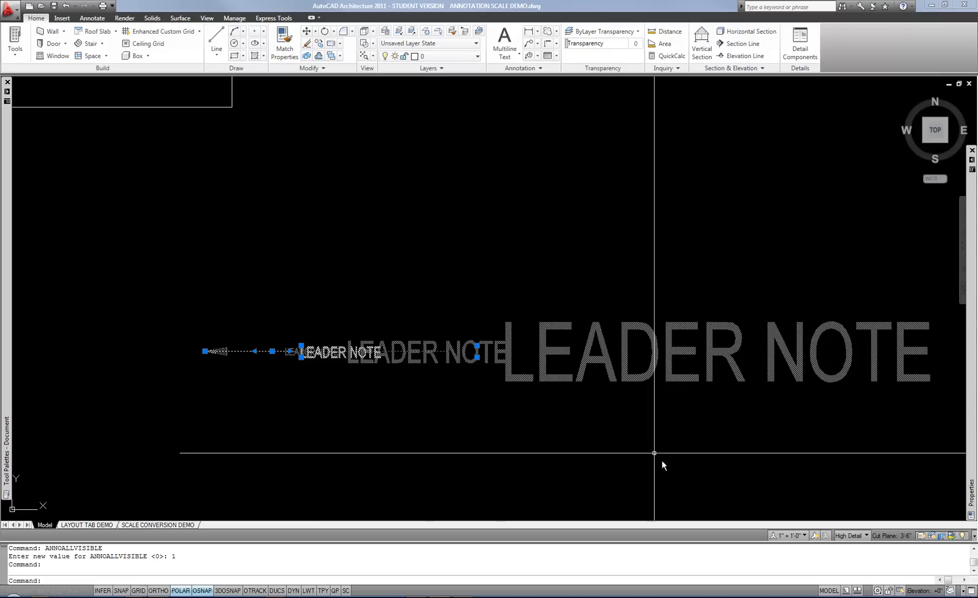
mouse_move(418, 420)
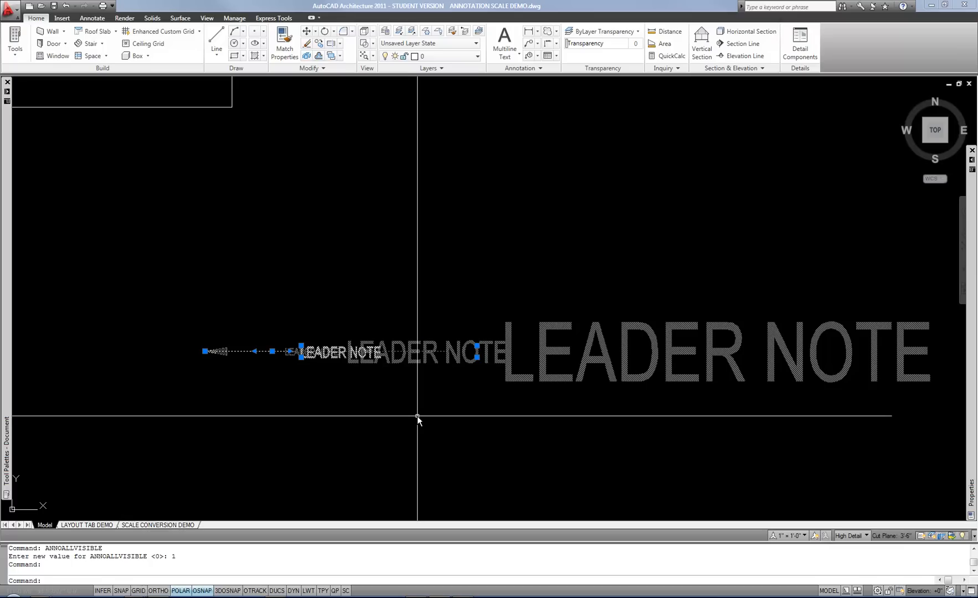
mouse_move(352, 372)
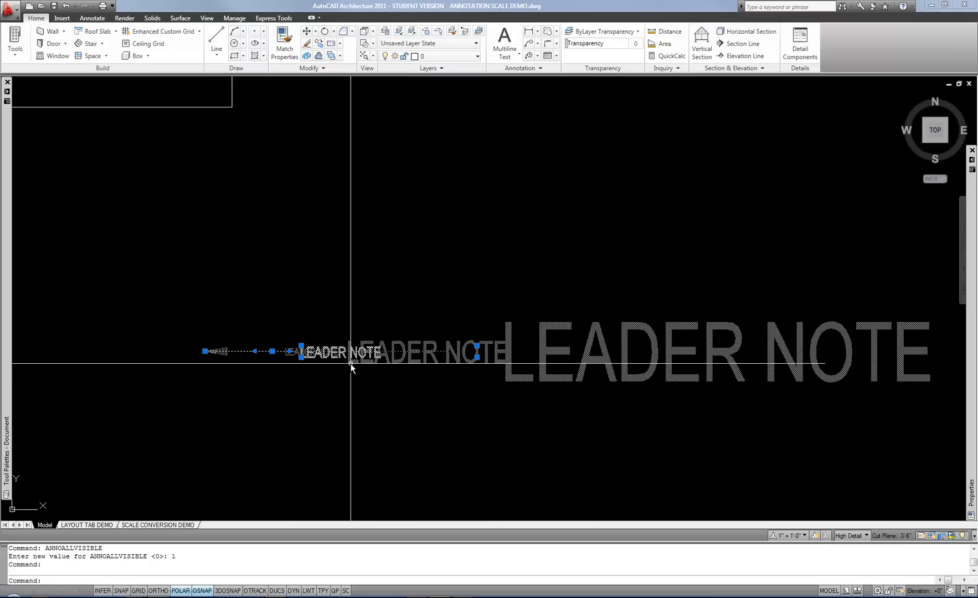
mouse_move(348, 365)
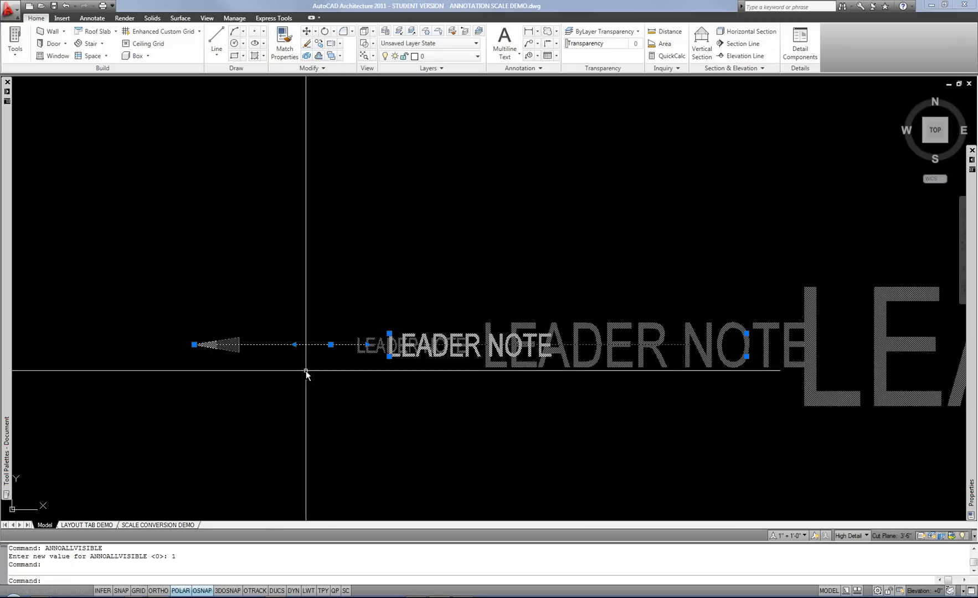
mouse_move(345, 303)
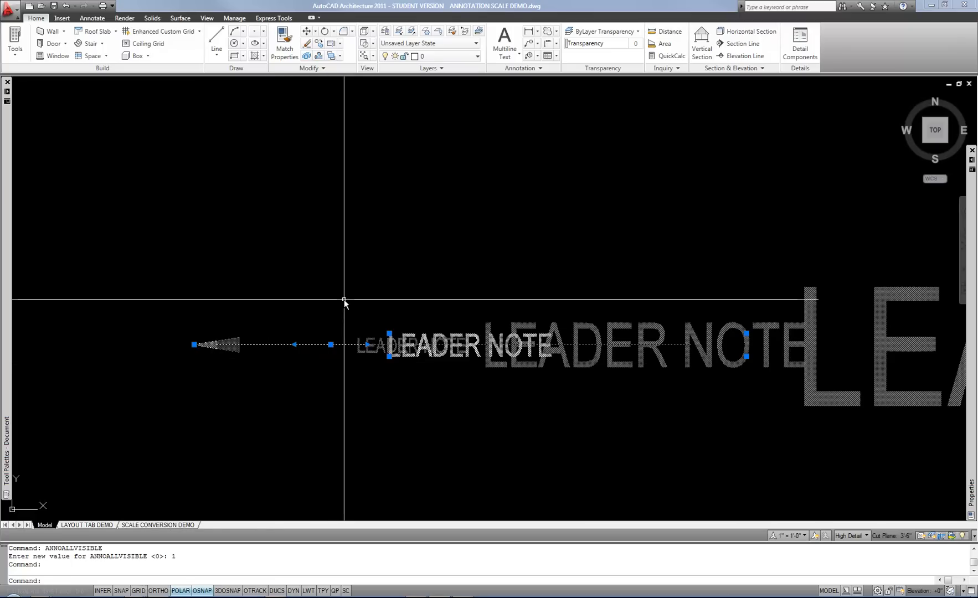
- Check the leader note's 1" = 1'-0" annotative scale in Properties, then show the Annotate ribbon
right_click(345, 304)
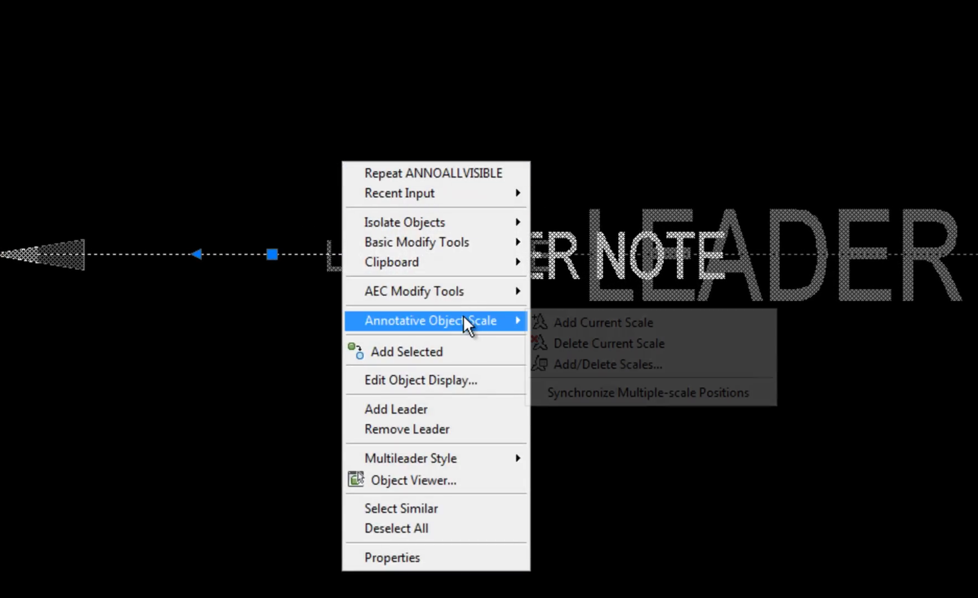
mouse_move(607, 365)
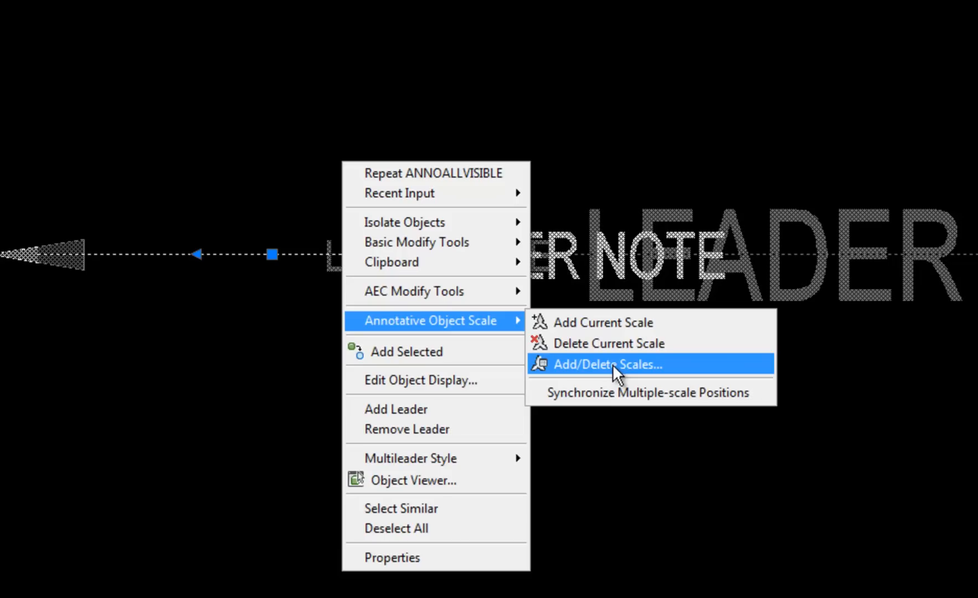
mouse_move(616, 375)
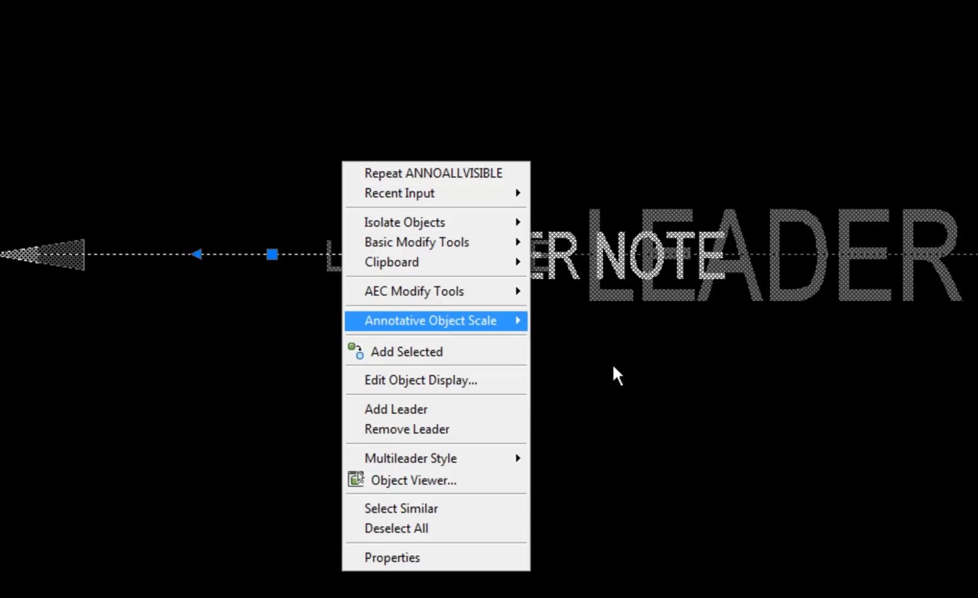
left_click(391, 558)
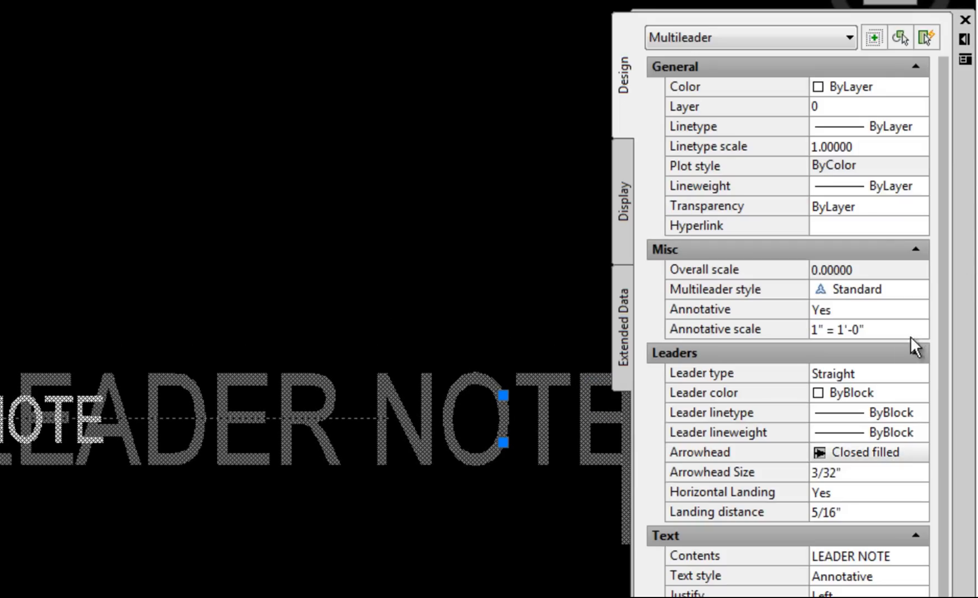
left_click(717, 328)
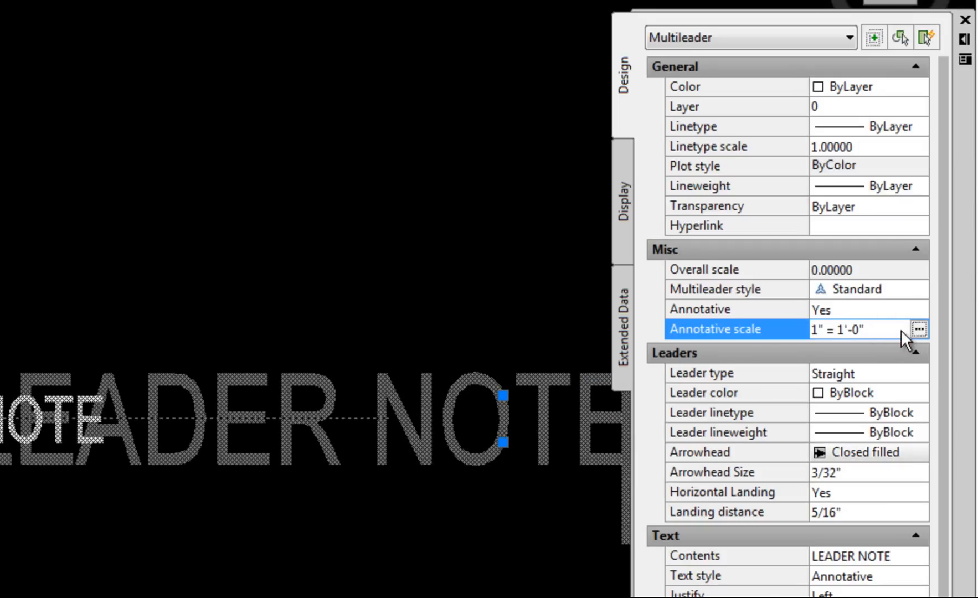
mouse_move(924, 344)
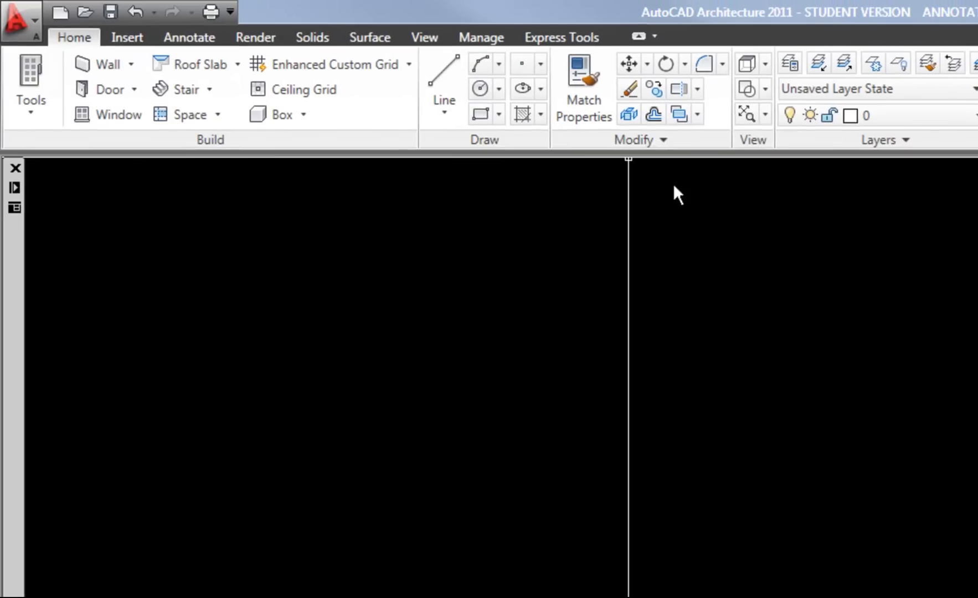
left_click(188, 37)
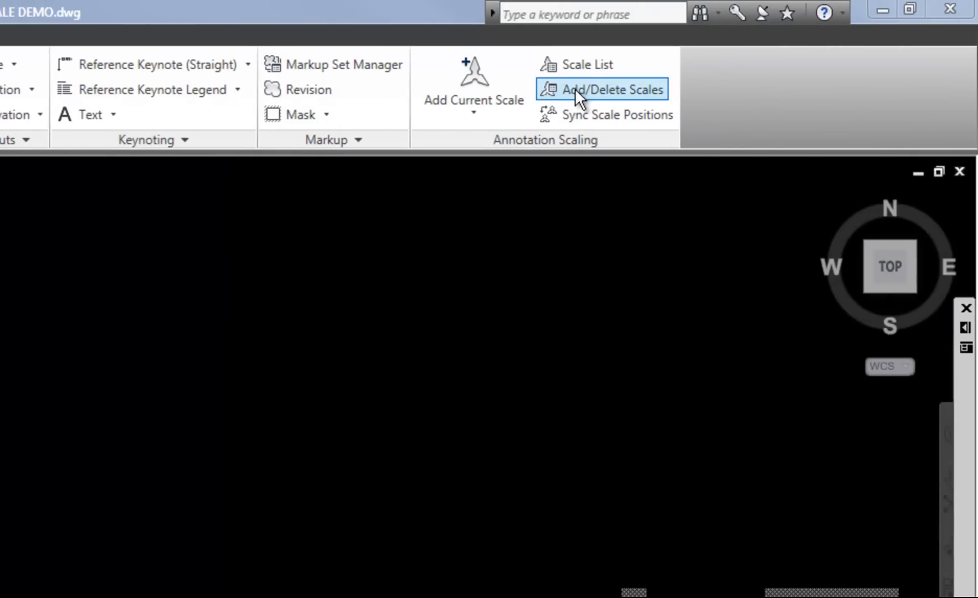
mouse_move(613, 83)
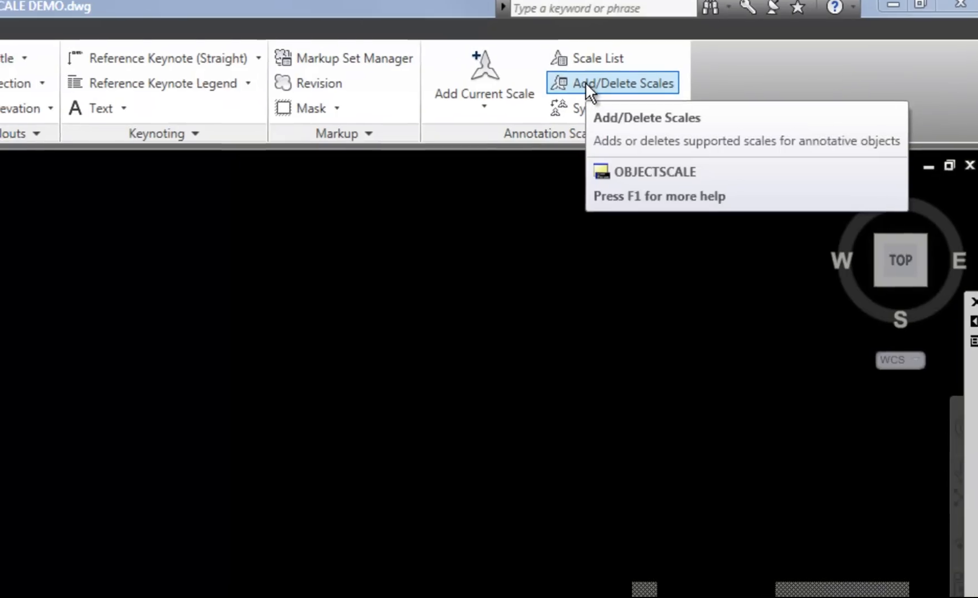
- Delete the 1 1/2", 1/2" and 3/16" scales from the leader, keeping only 1" = 1'-0"
left_click(622, 83)
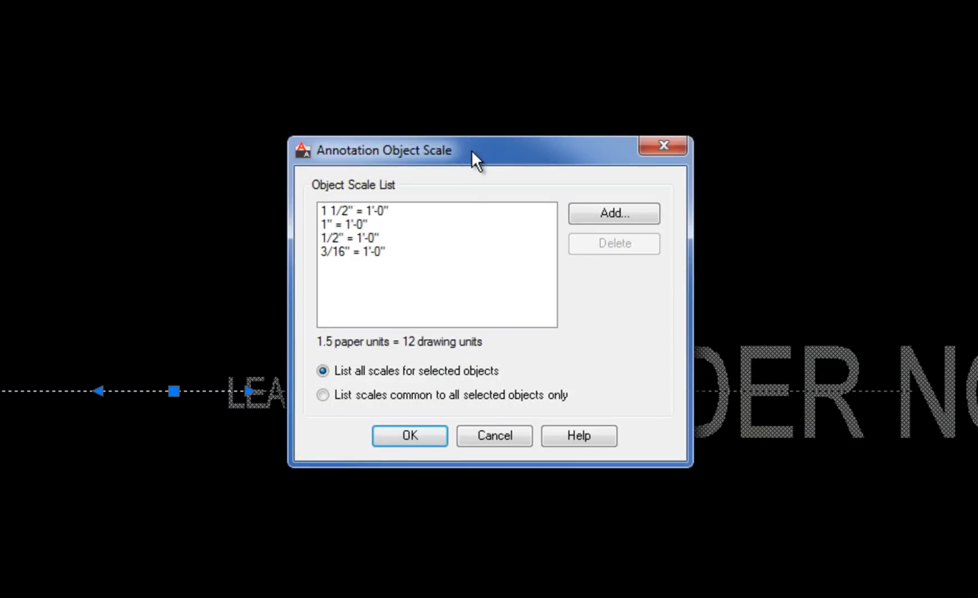
mouse_move(534, 150)
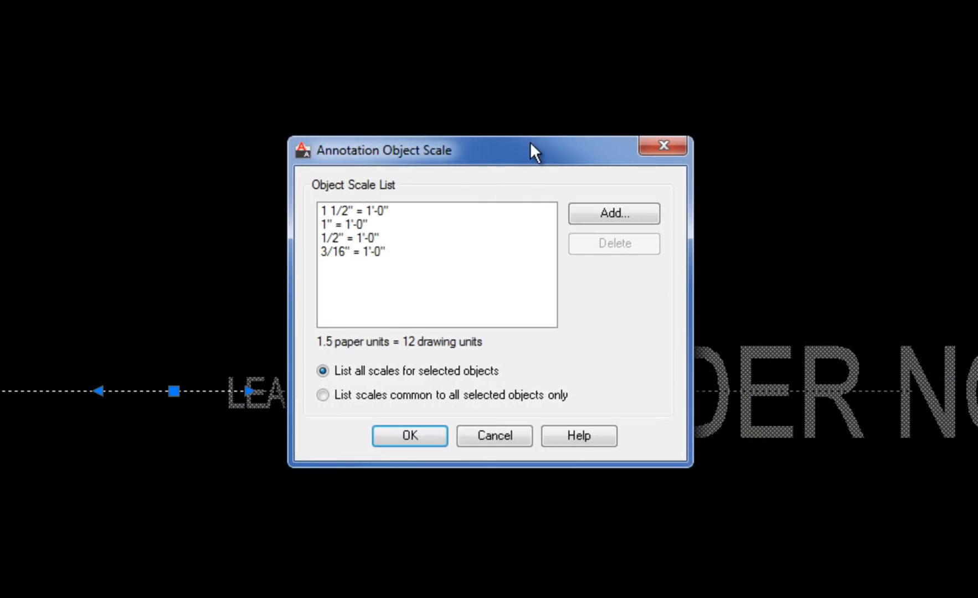
mouse_move(374, 244)
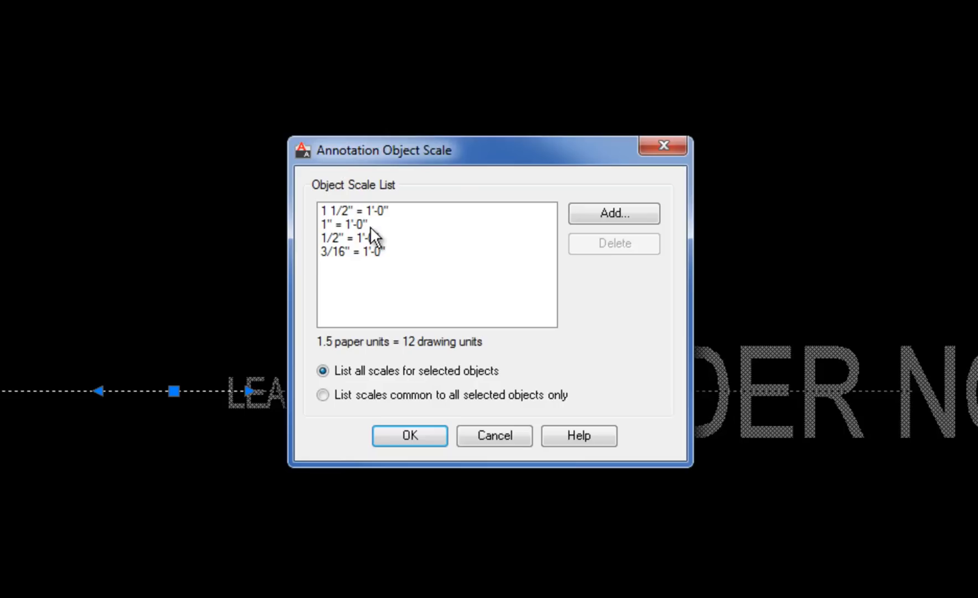
mouse_move(381, 256)
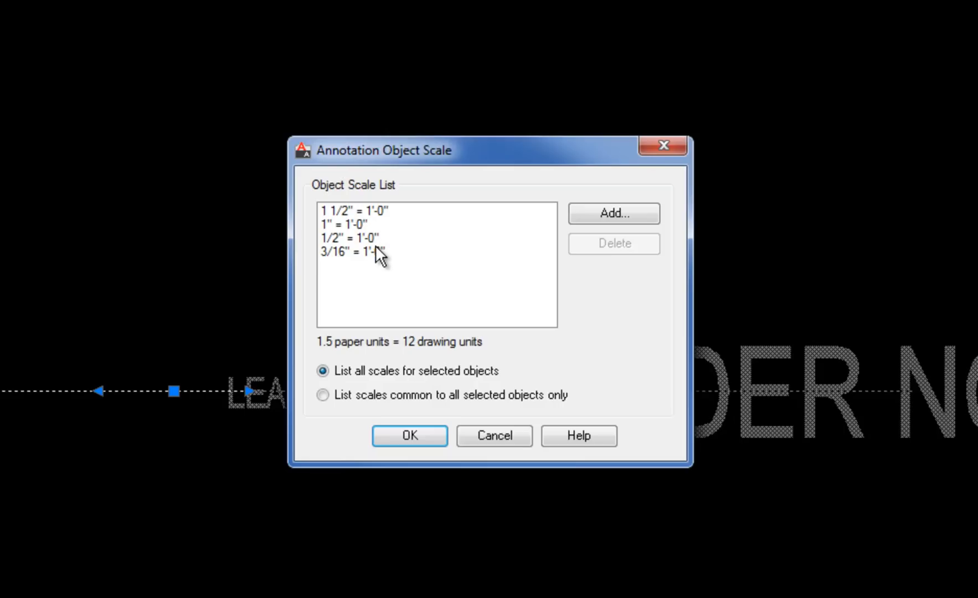
mouse_move(373, 231)
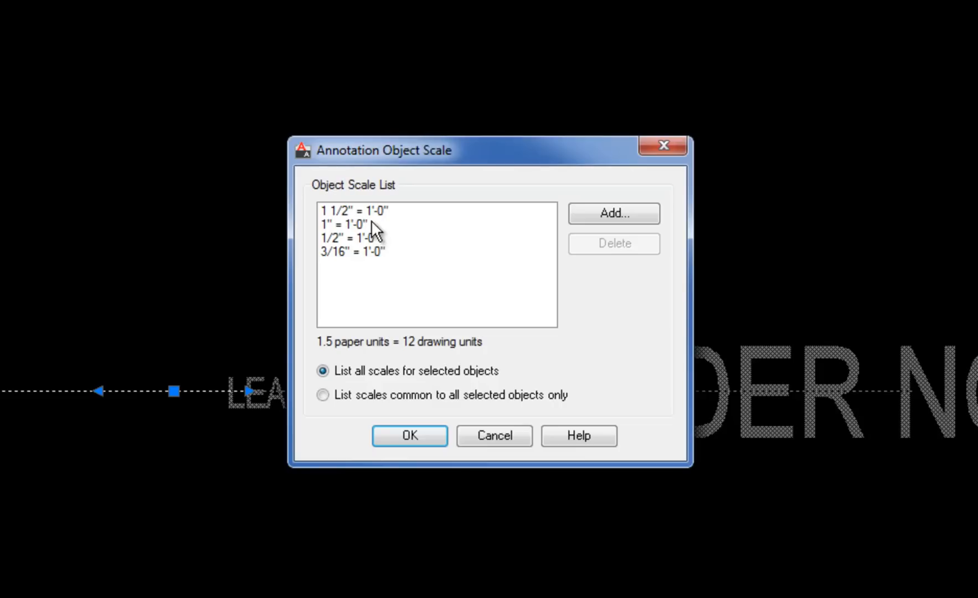
mouse_move(373, 231)
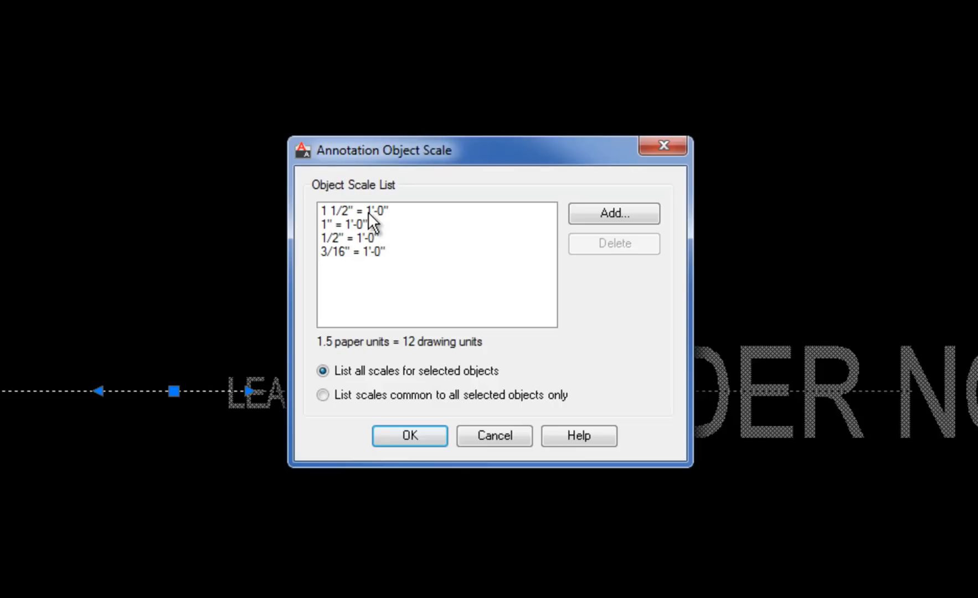
left_click(353, 211)
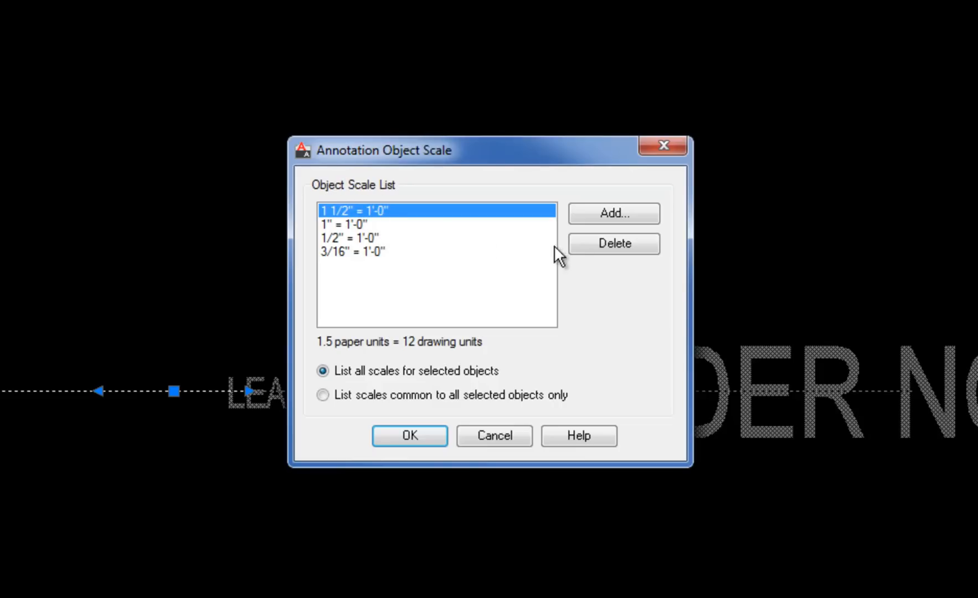
left_click(613, 244)
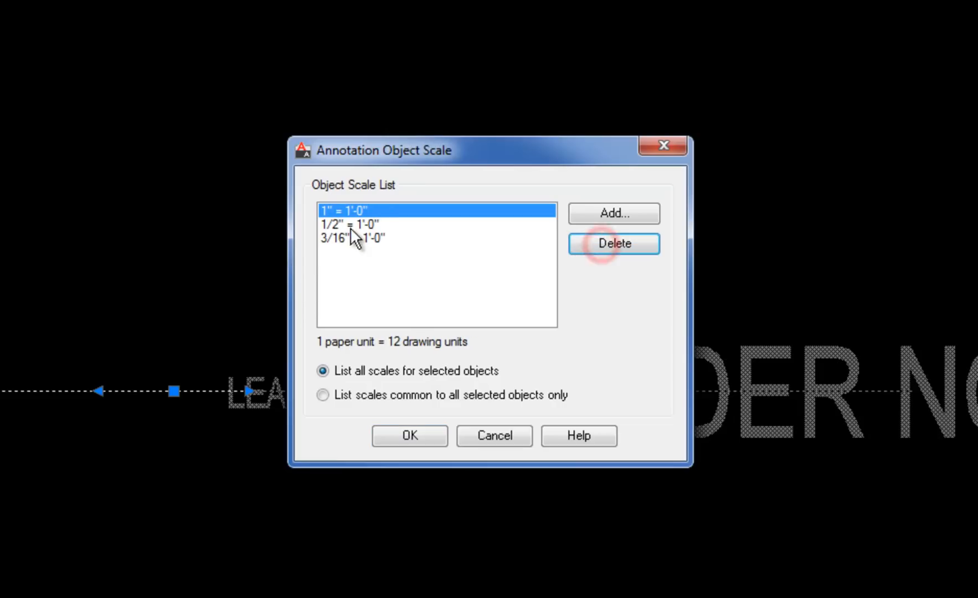
left_click(613, 243)
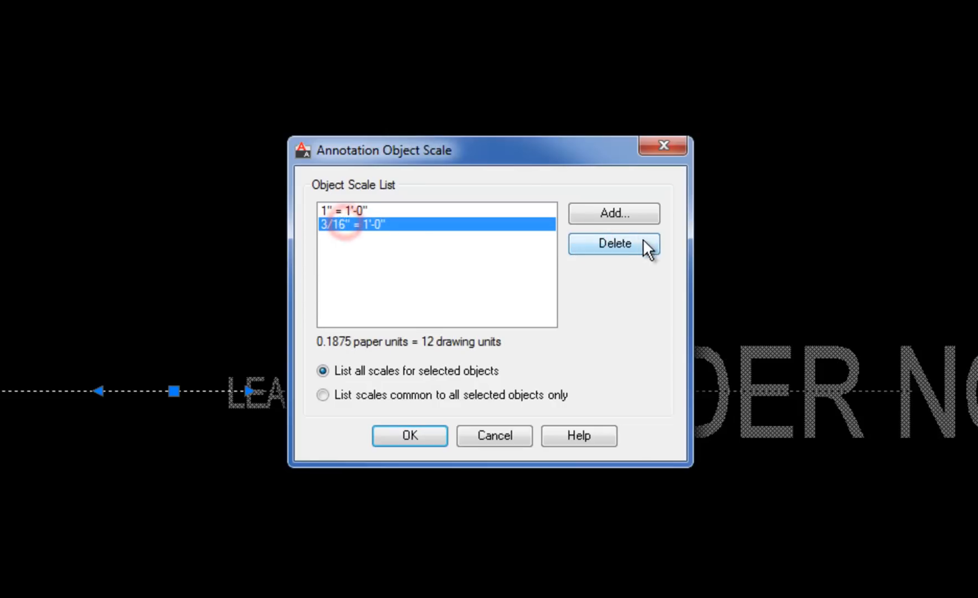
left_click(613, 244)
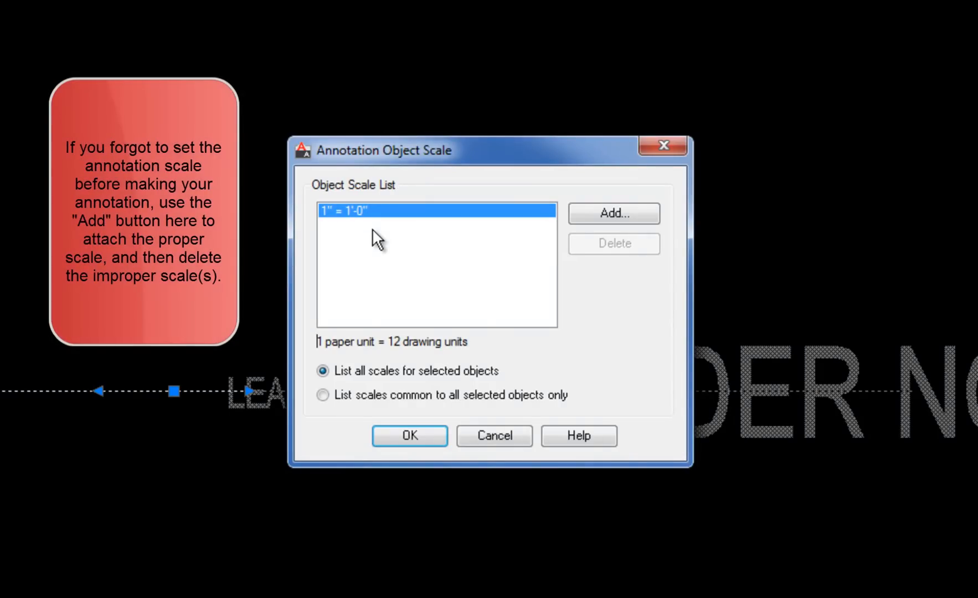
mouse_move(407, 268)
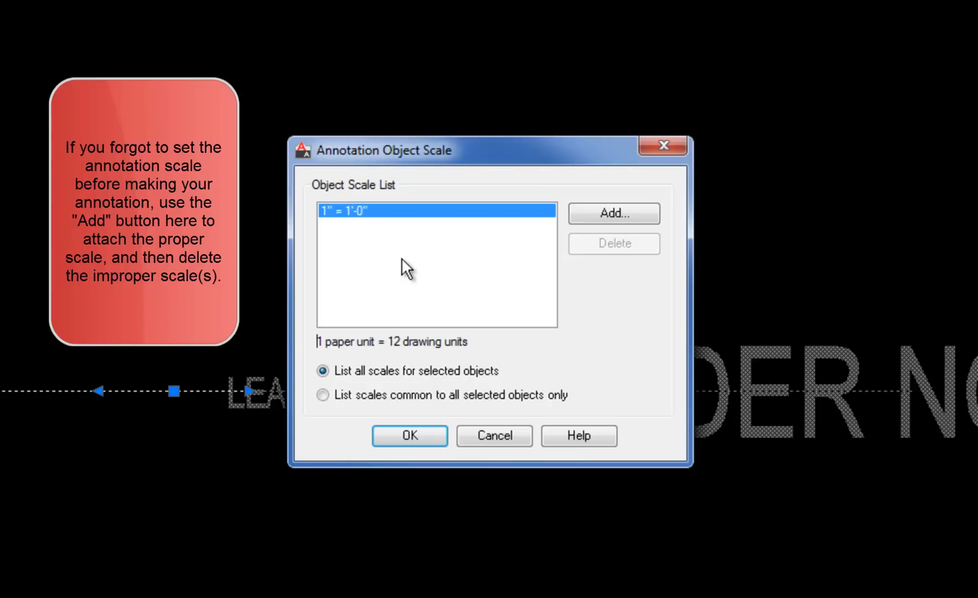
mouse_move(405, 236)
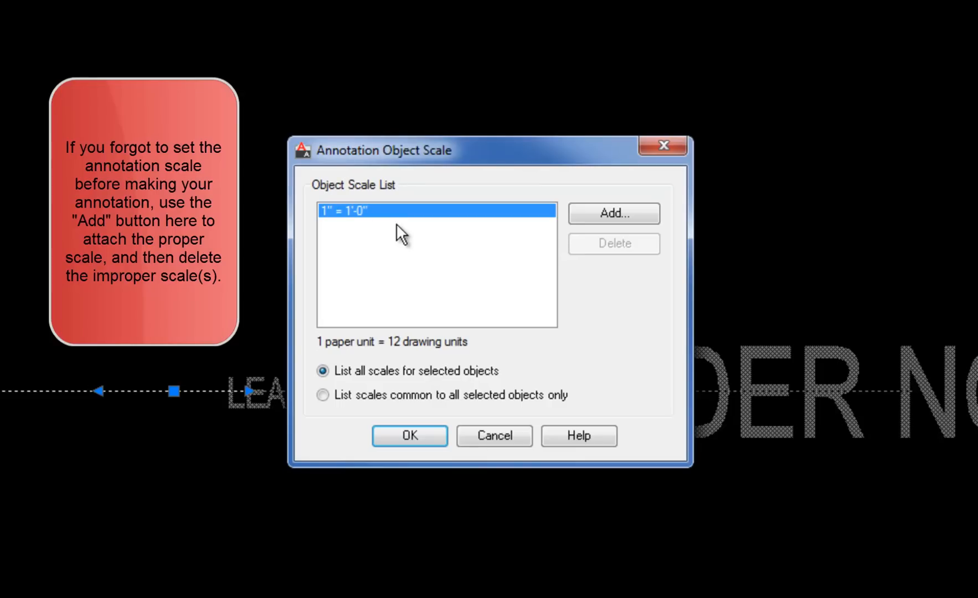
mouse_move(397, 429)
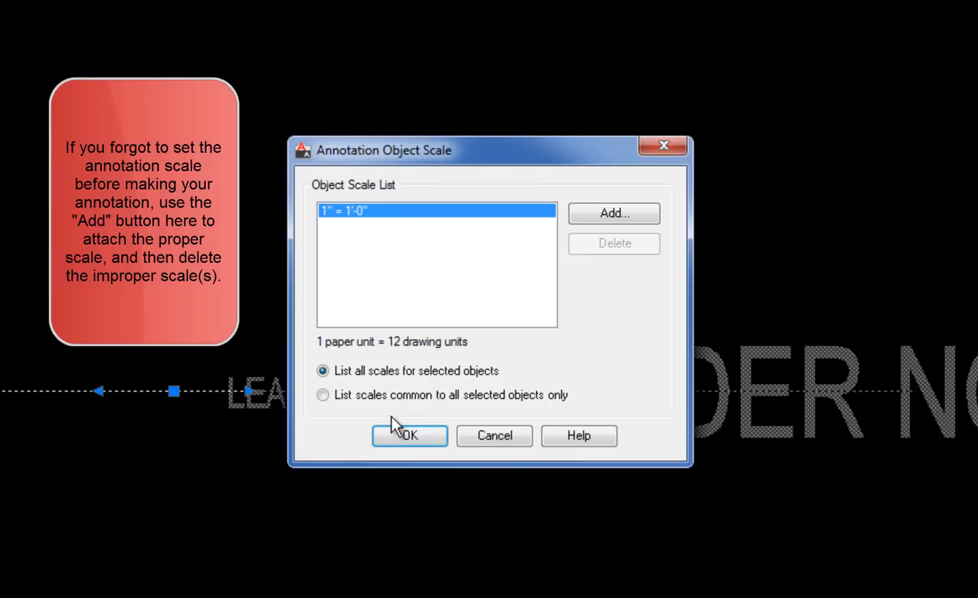
left_click(408, 436)
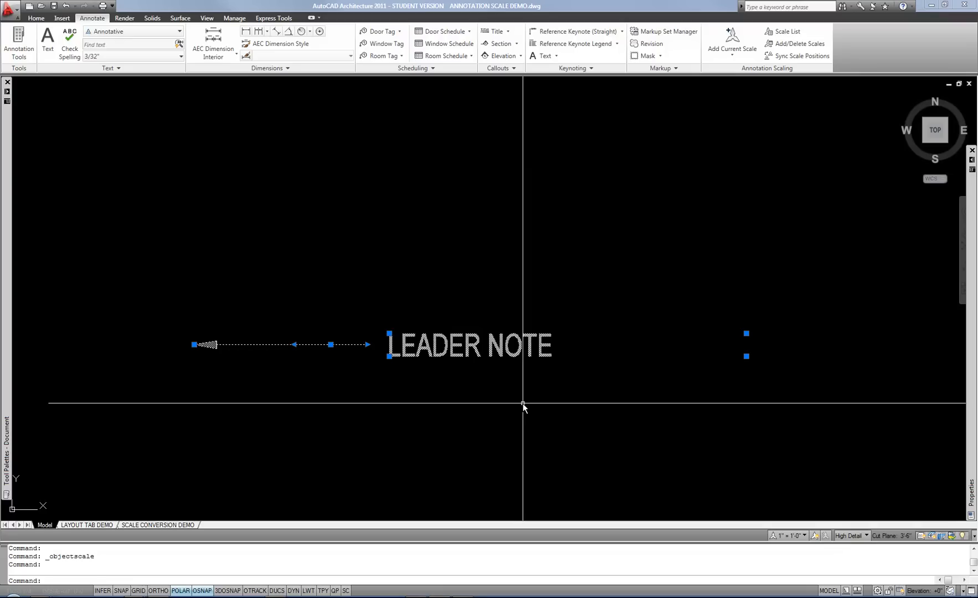
mouse_move(595, 375)
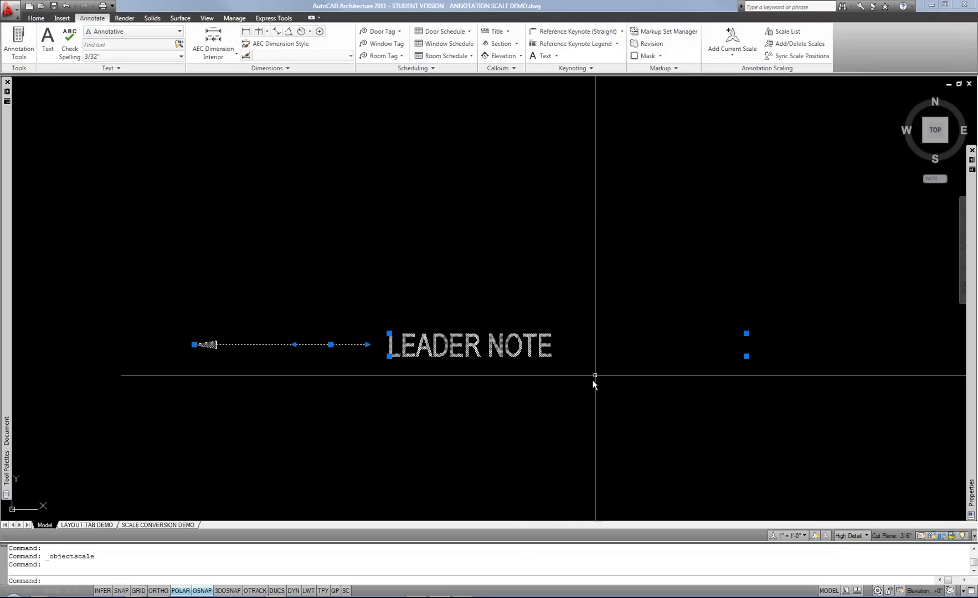
mouse_move(534, 335)
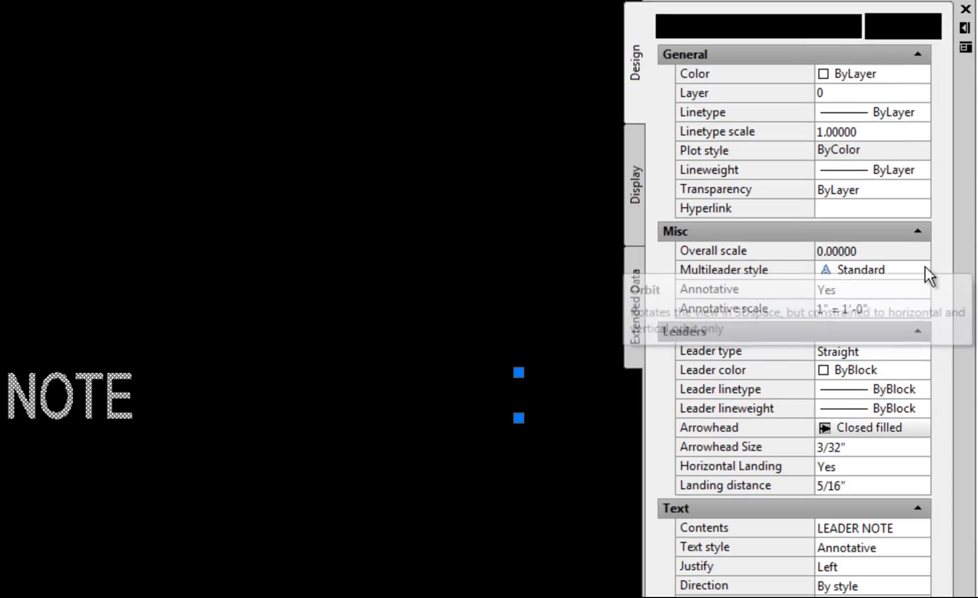
mouse_move(870, 318)
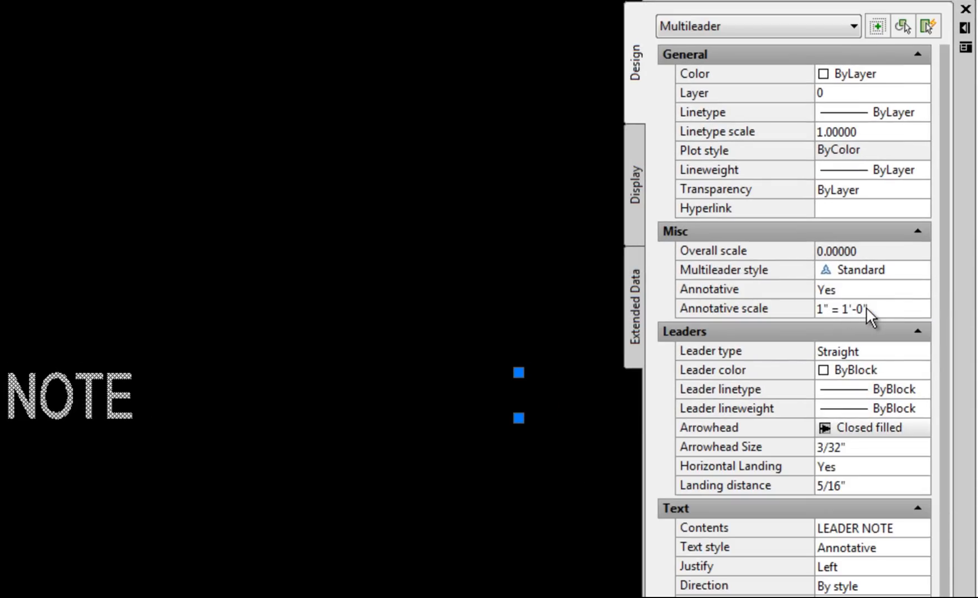
mouse_move(323, 315)
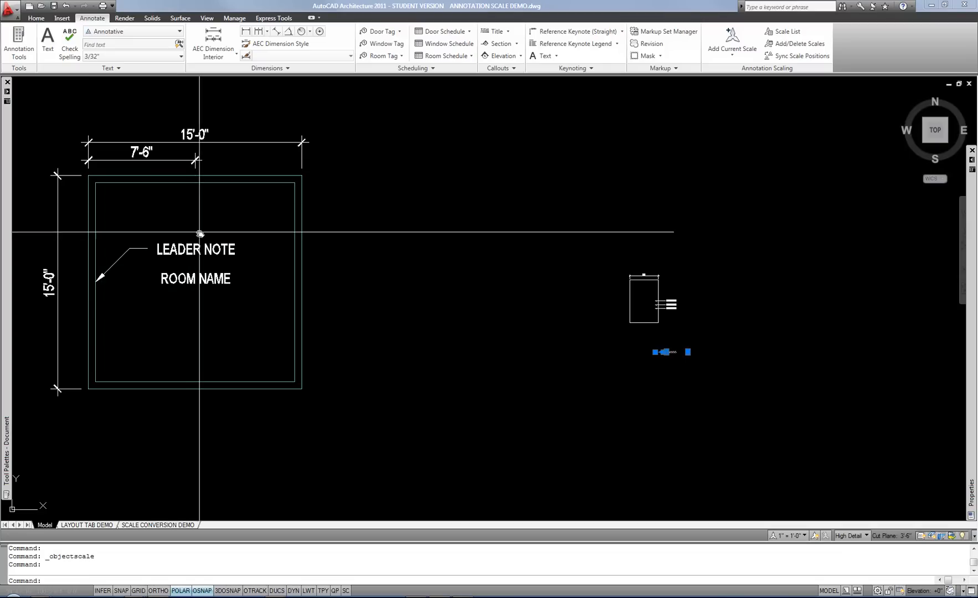
key("Escape")
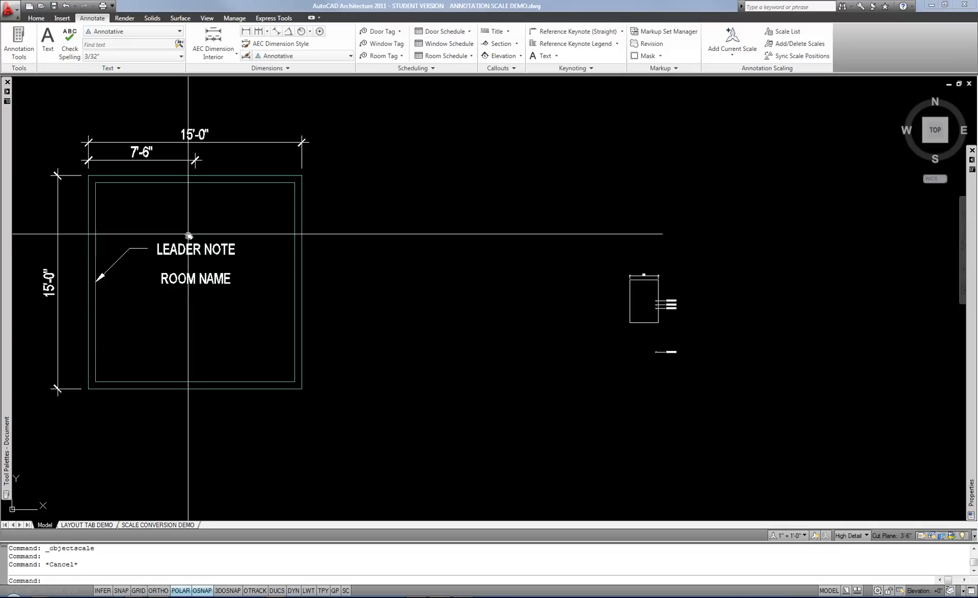
mouse_move(499, 289)
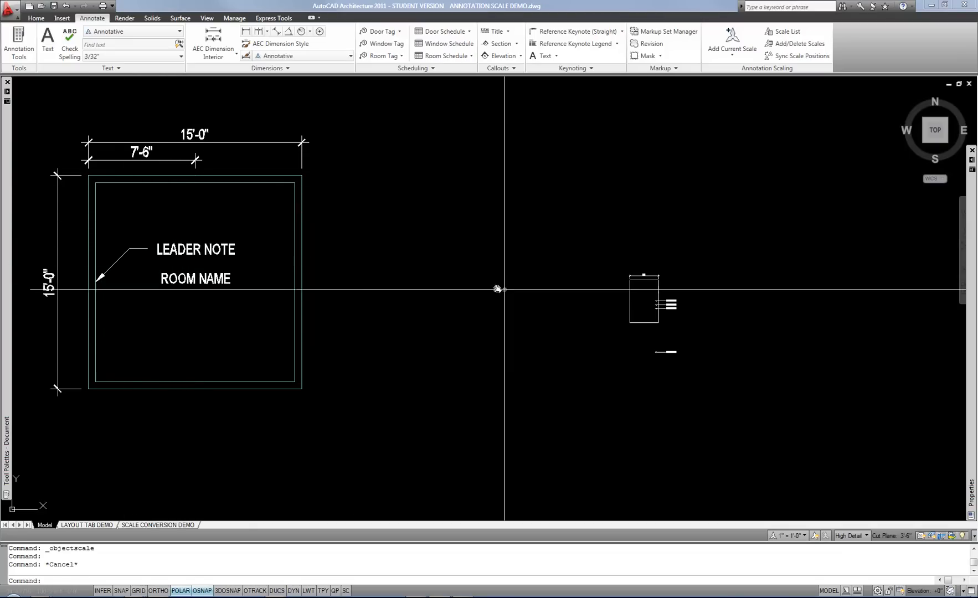
mouse_move(642, 311)
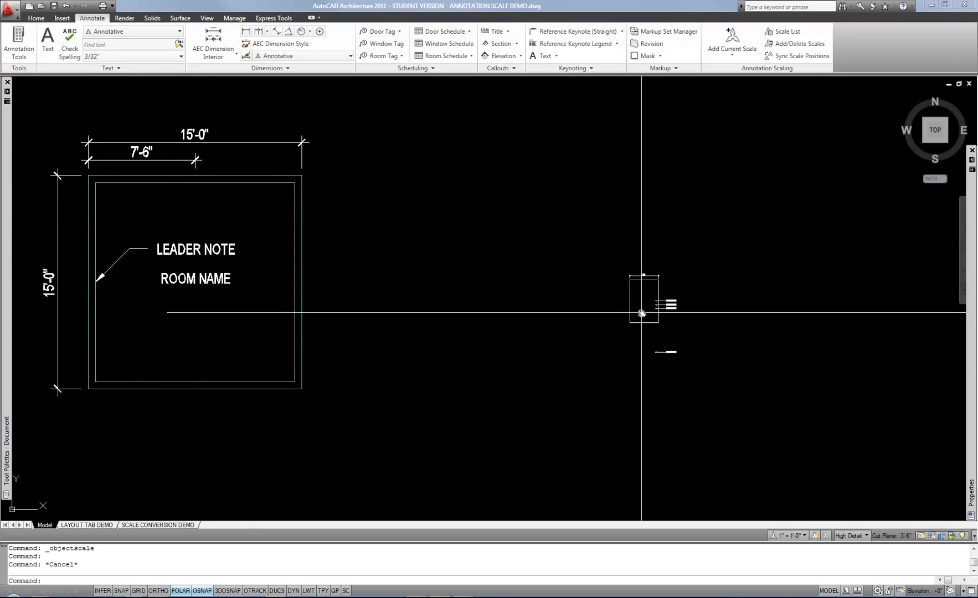
mouse_move(167, 493)
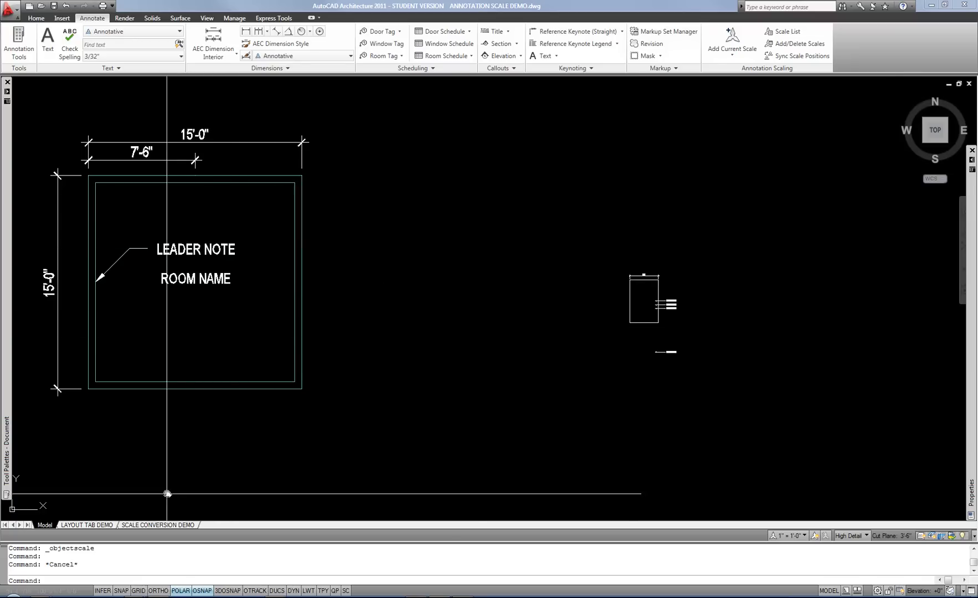
- Switch to the LAYOUT TAB DEMO layout with the room plan and leader notes
left_click(85, 525)
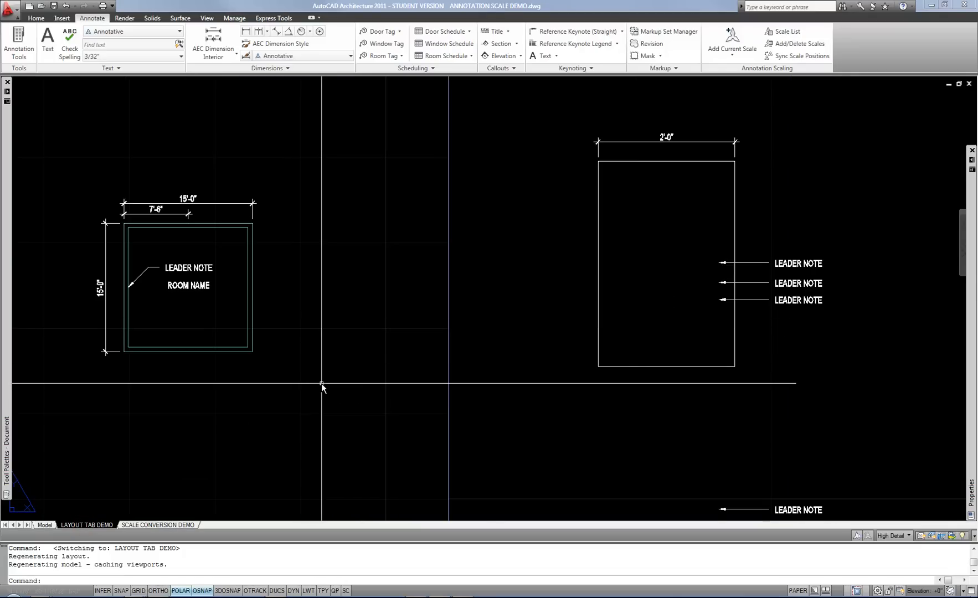
mouse_move(323, 381)
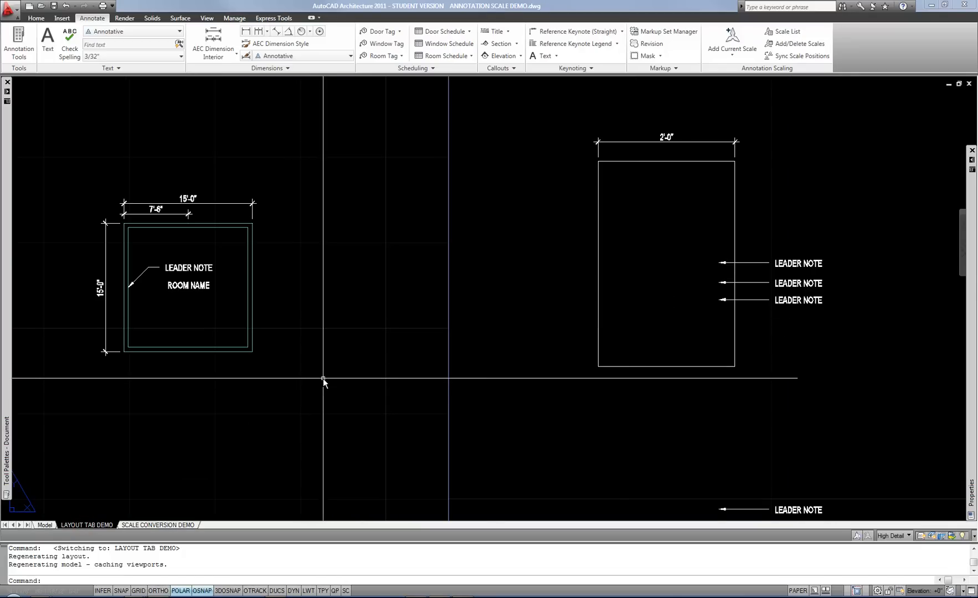
mouse_move(179, 296)
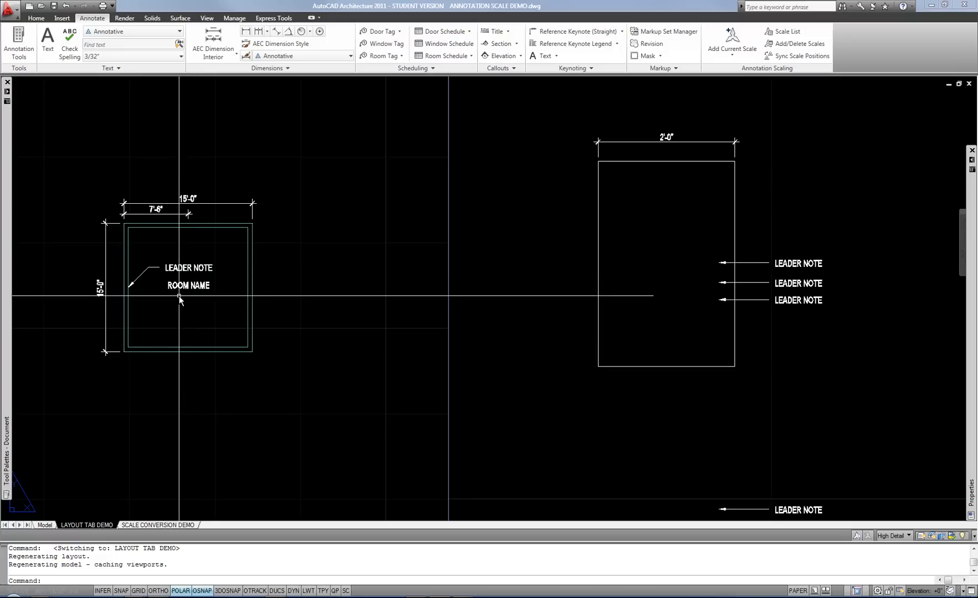
mouse_move(731, 303)
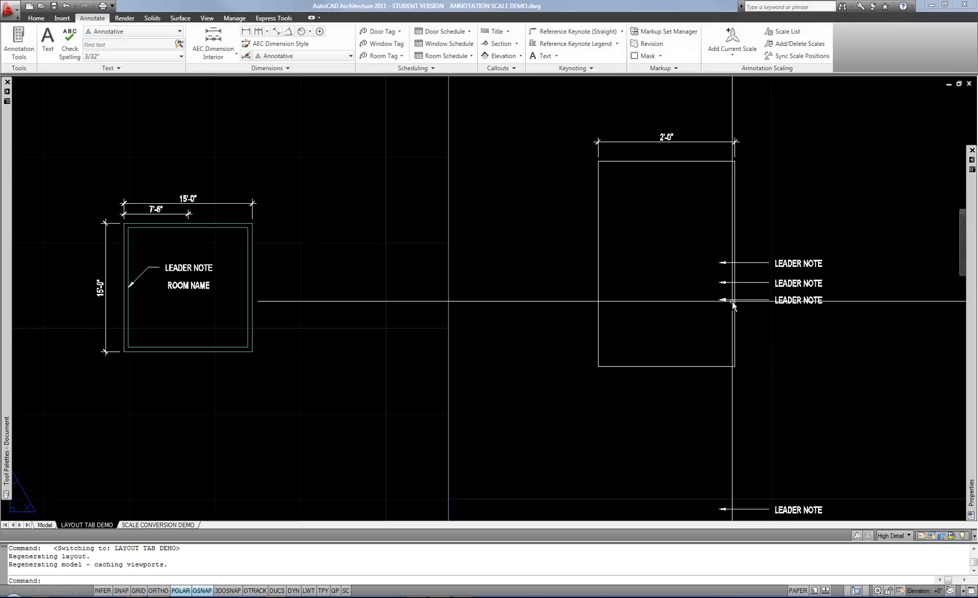
mouse_move(216, 313)
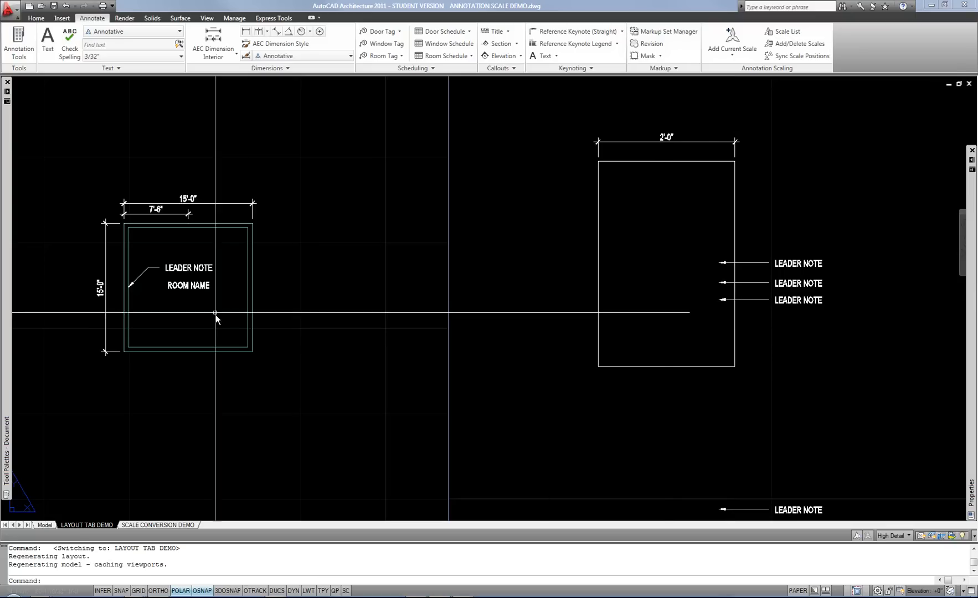
mouse_move(278, 286)
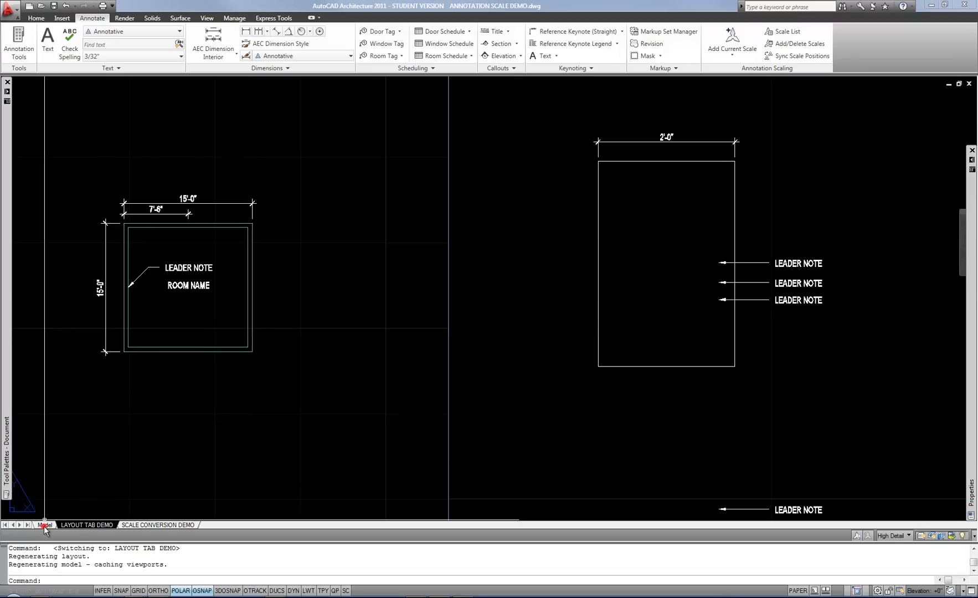
- Switch back to model space showing the 15'-0" room plan and small rectangle
left_click(44, 524)
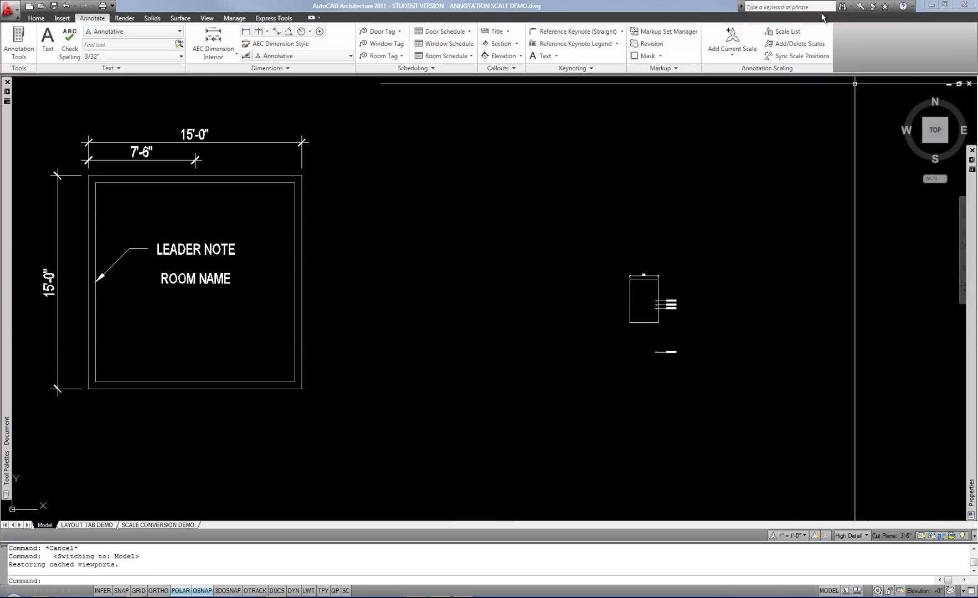
mouse_move(184, 377)
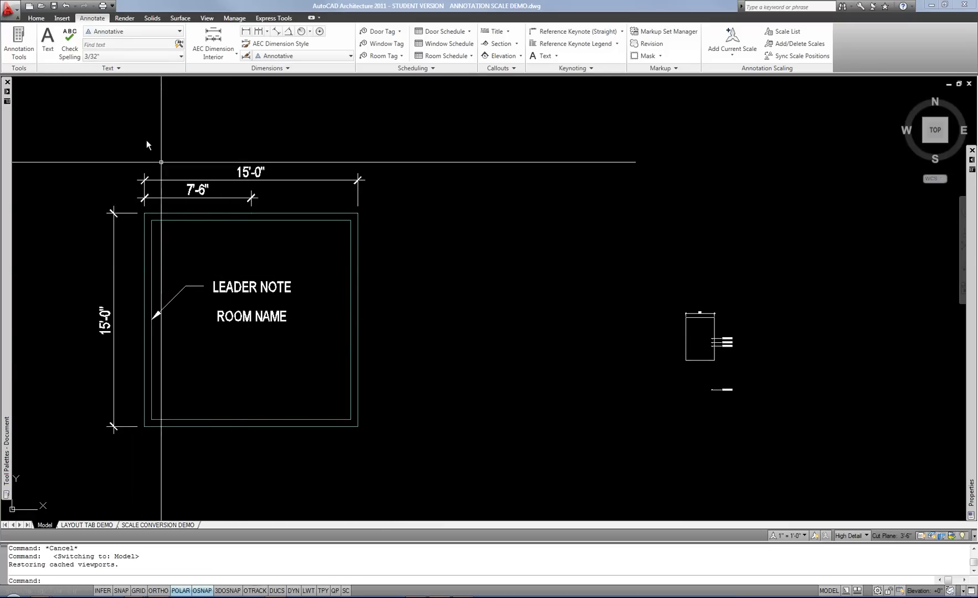
mouse_move(239, 266)
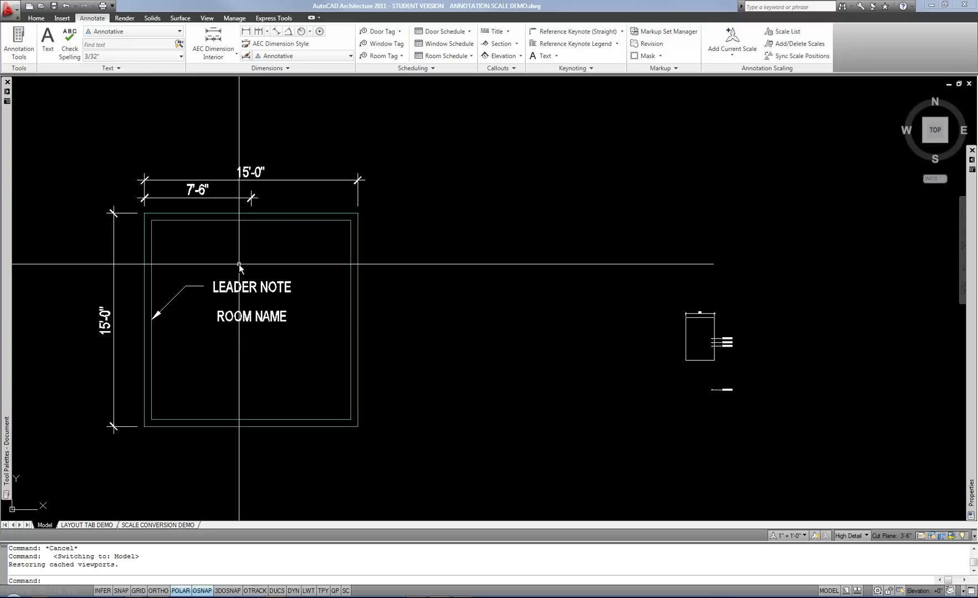
mouse_move(244, 259)
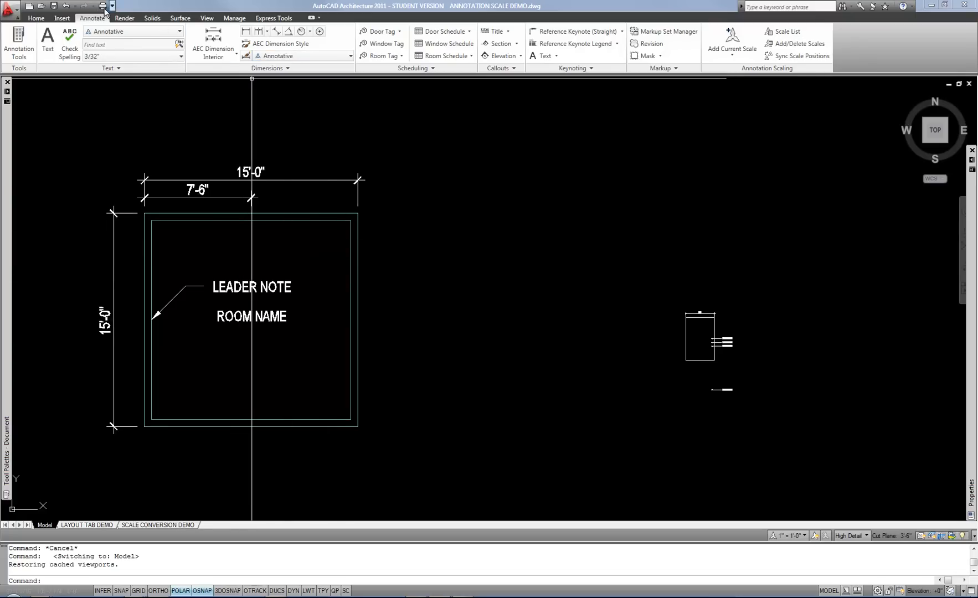
- Open the Text Style dialog to check the current Arial style is annotative
left_click(543, 92)
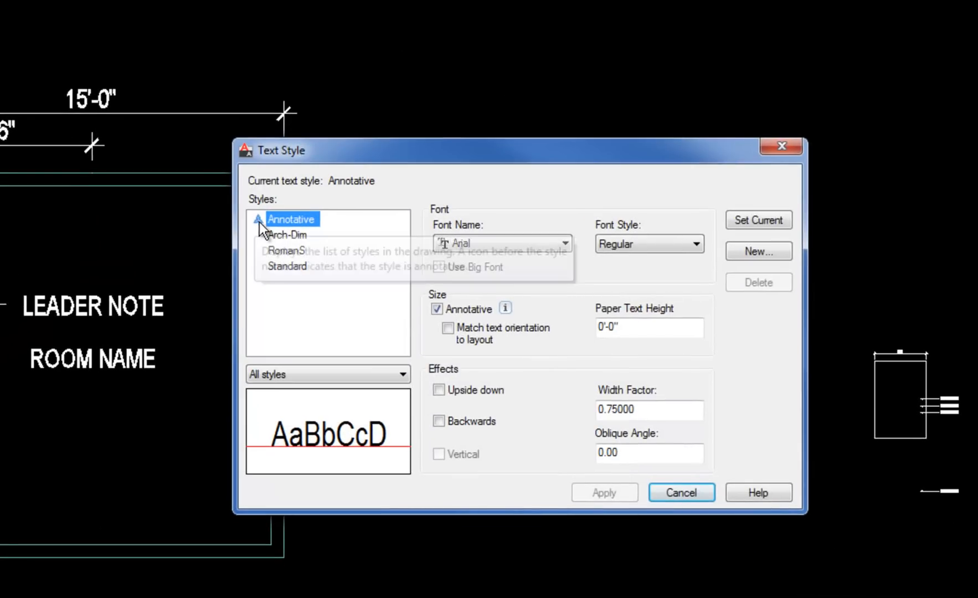
mouse_move(505, 308)
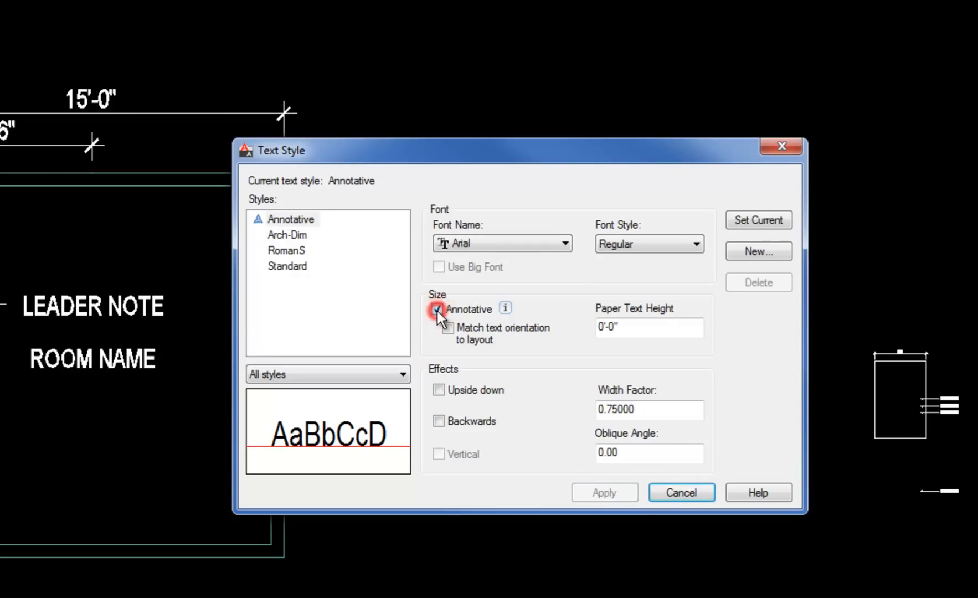
mouse_move(438, 310)
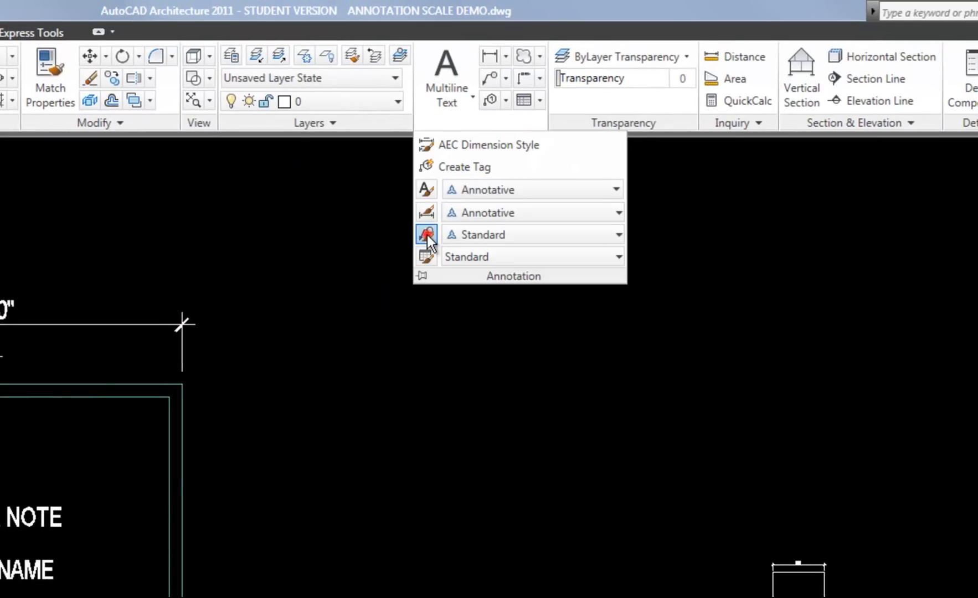
- Review the Standard multileader style's leader structure and 3/32" annotative text content, then accept
left_click(426, 235)
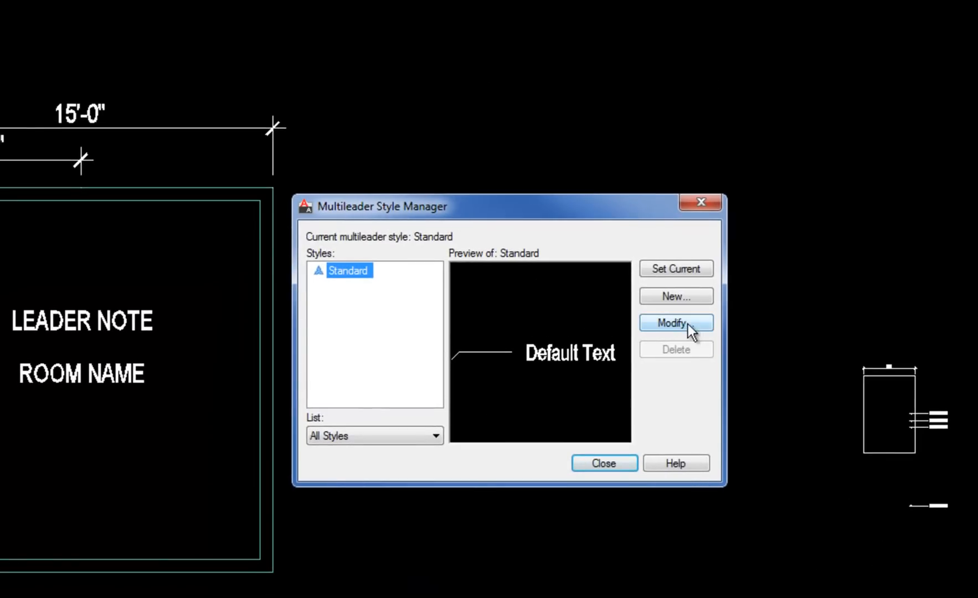
left_click(676, 322)
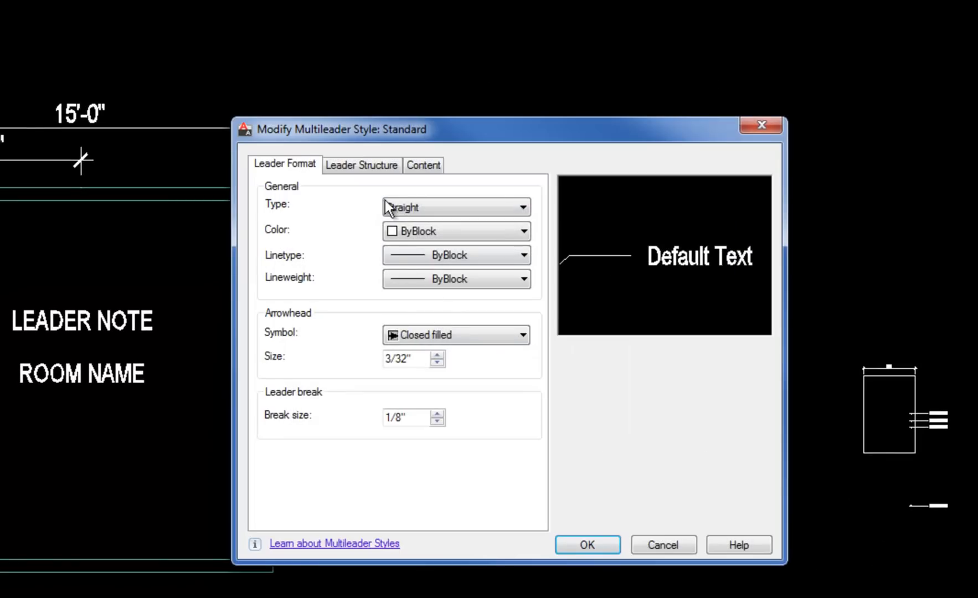
left_click(361, 165)
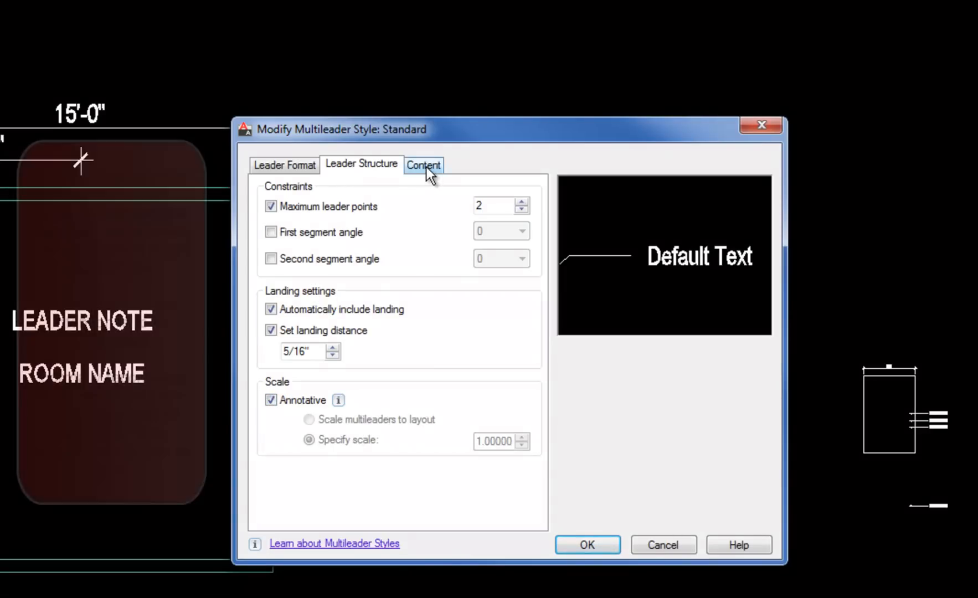
left_click(423, 164)
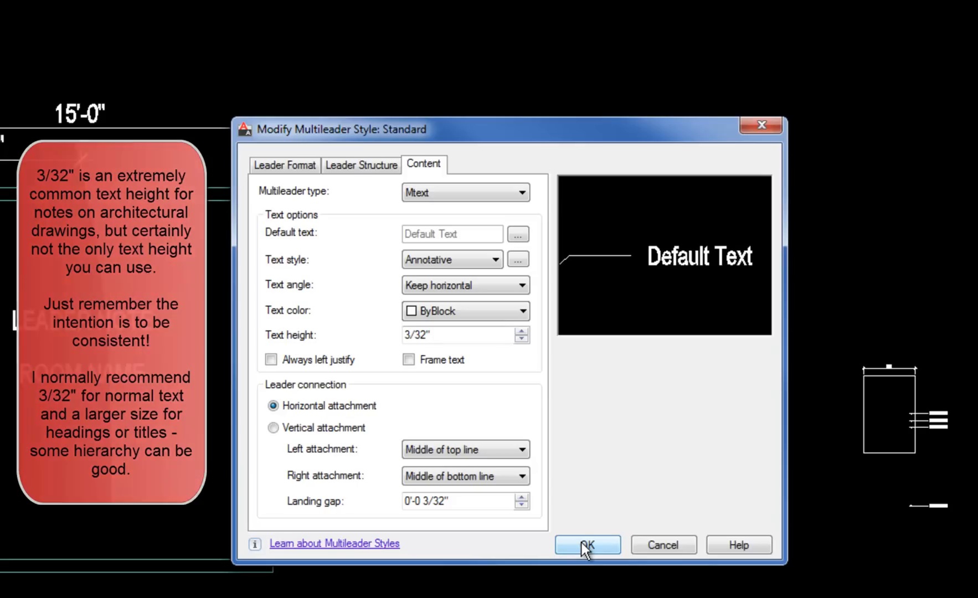
left_click(587, 545)
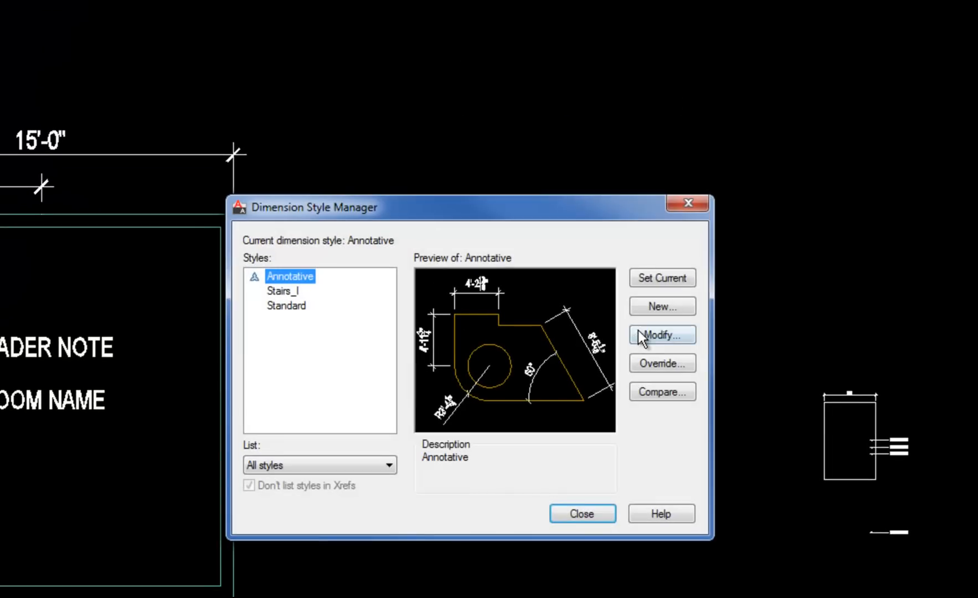
left_click(662, 335)
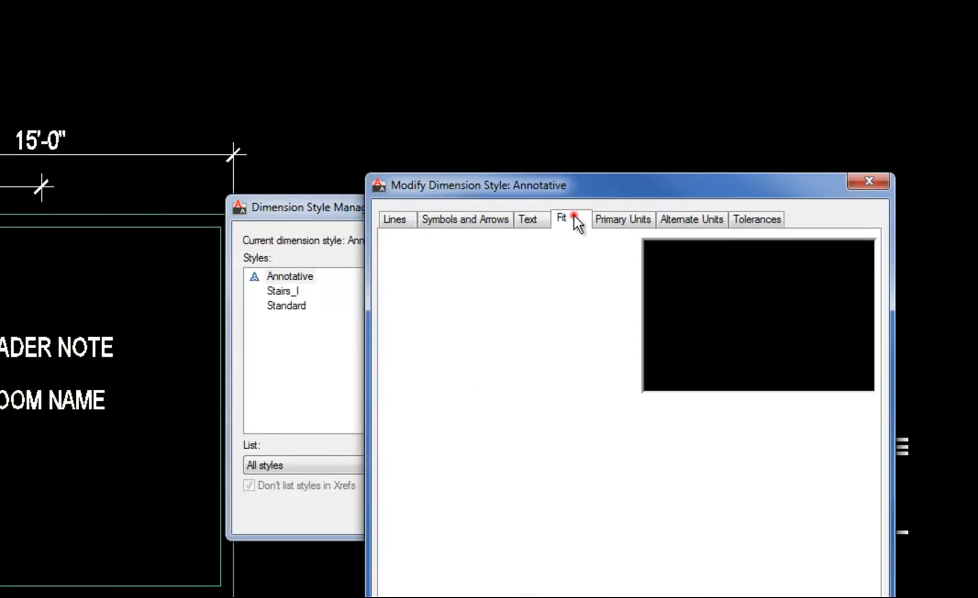
left_click(561, 219)
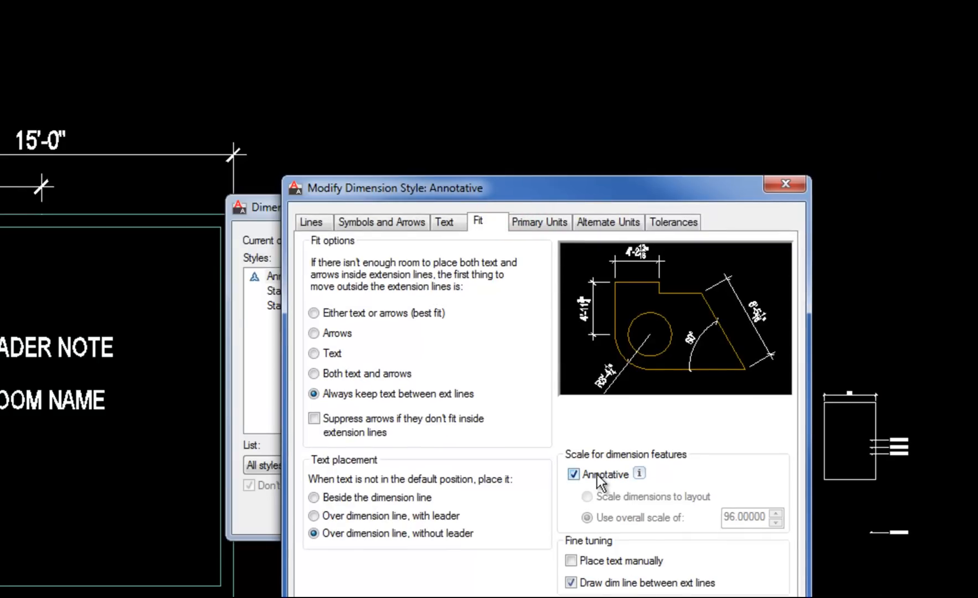
left_click(444, 221)
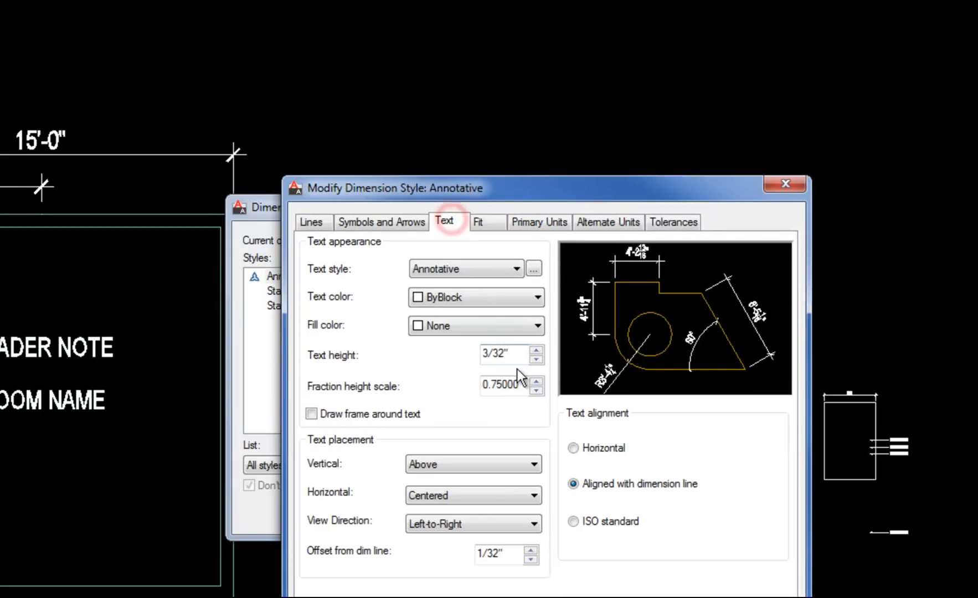
mouse_move(745, 555)
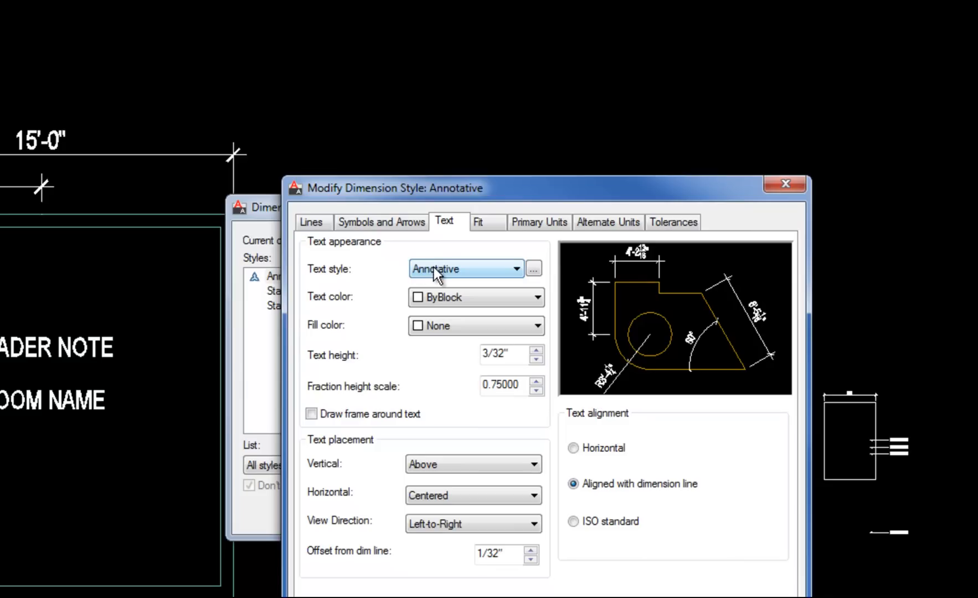
mouse_move(458, 276)
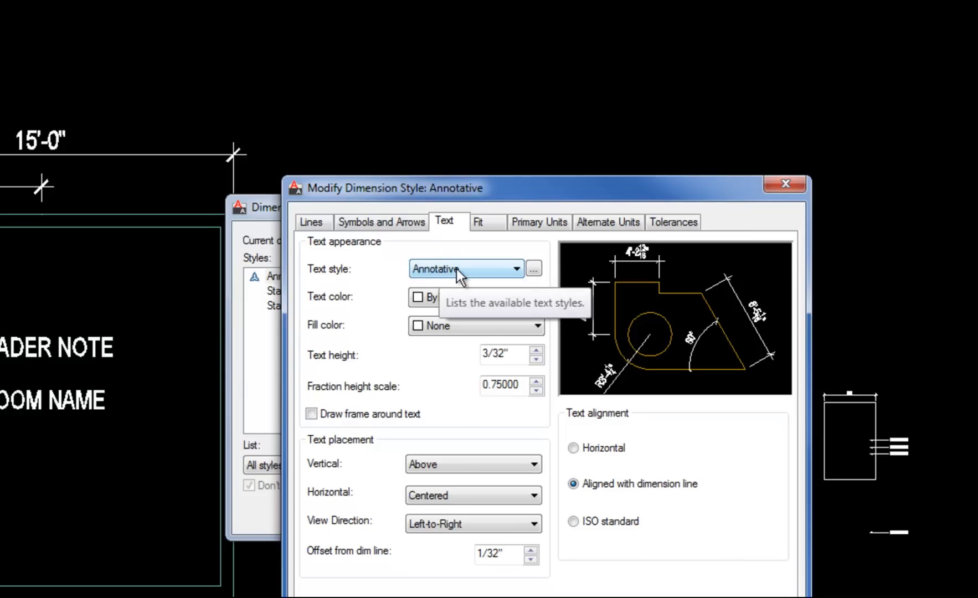
mouse_move(609, 403)
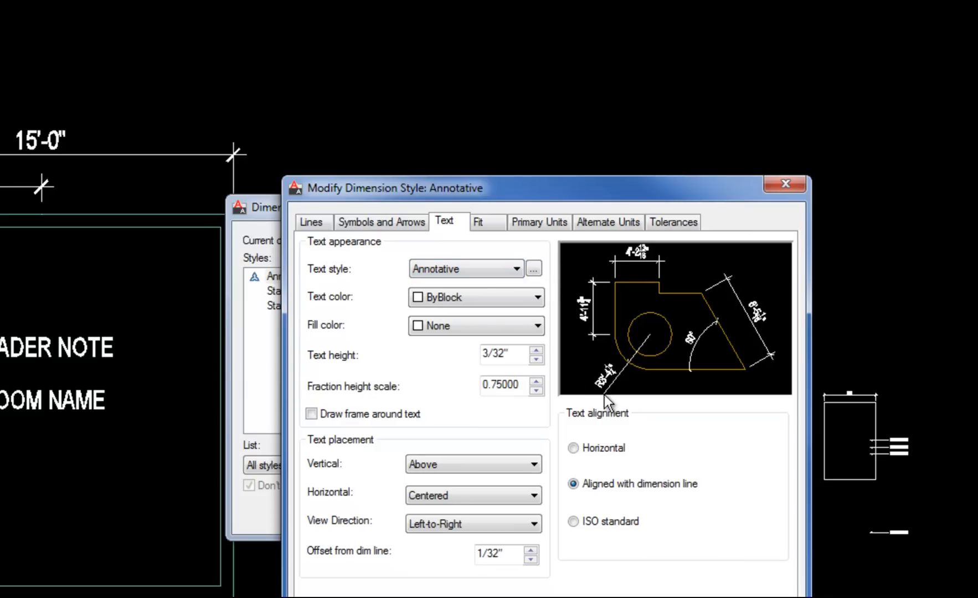
mouse_move(633, 559)
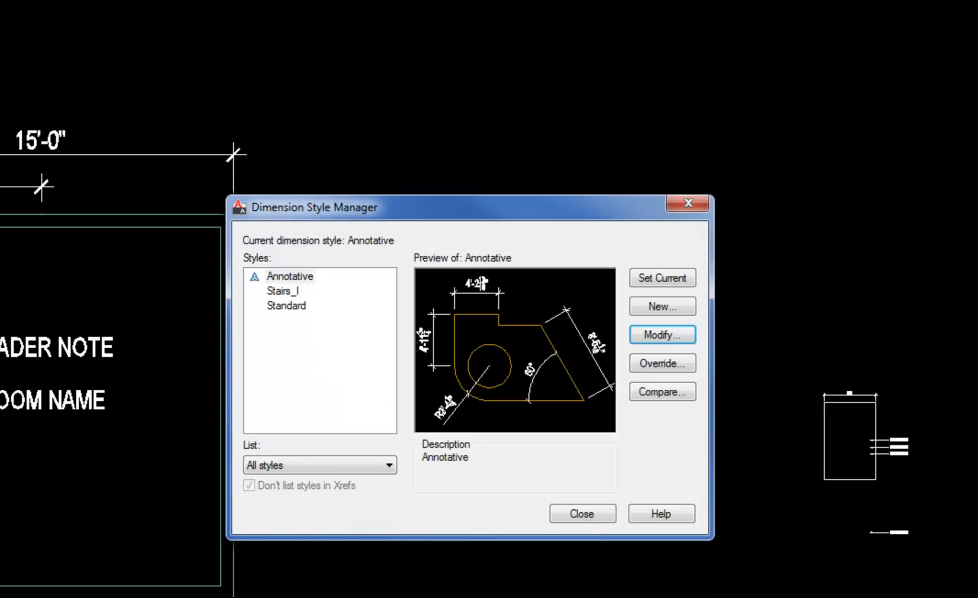
- Close the Dimension Style Manager to return to the room plan
left_click(581, 513)
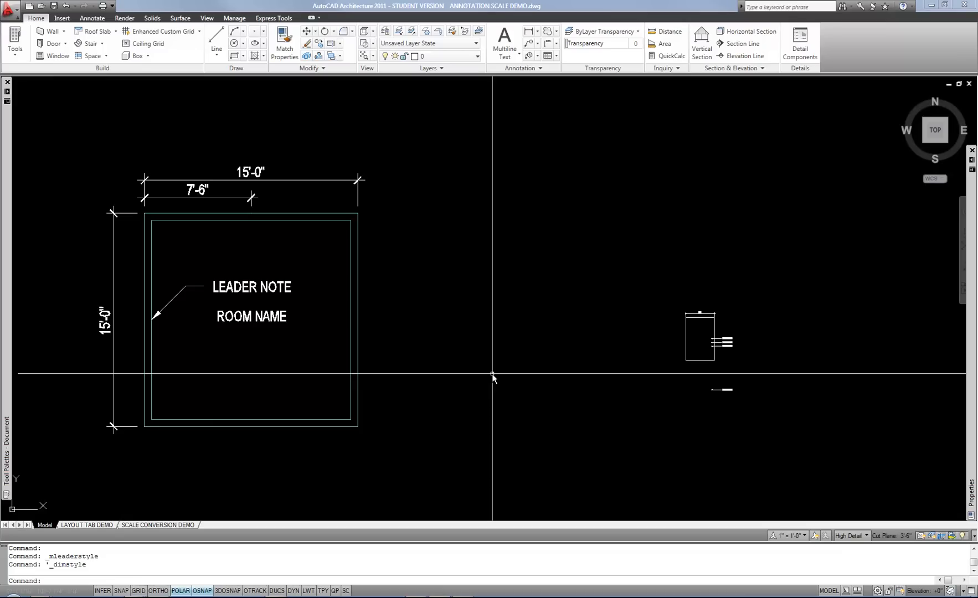
mouse_move(494, 393)
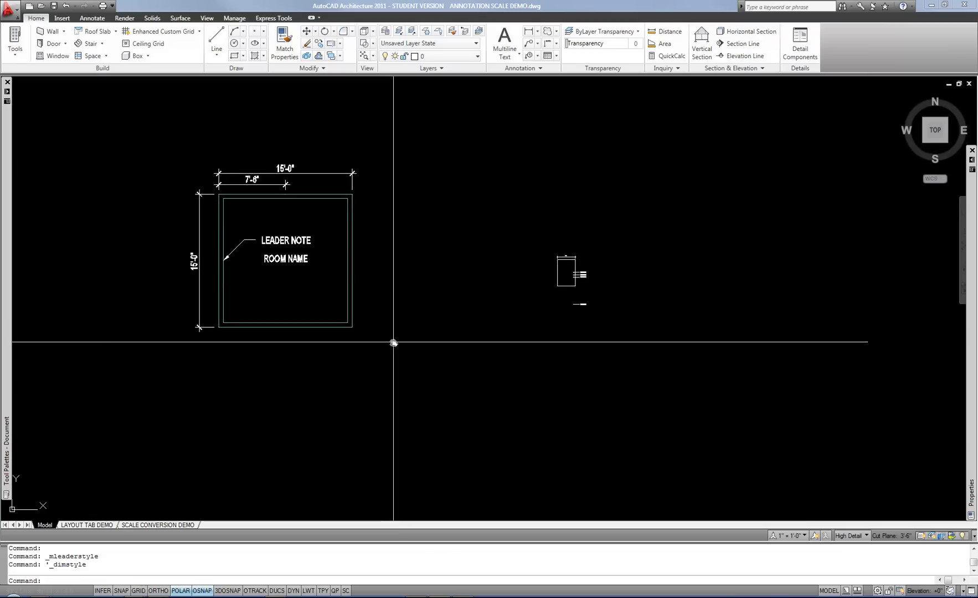
mouse_move(427, 390)
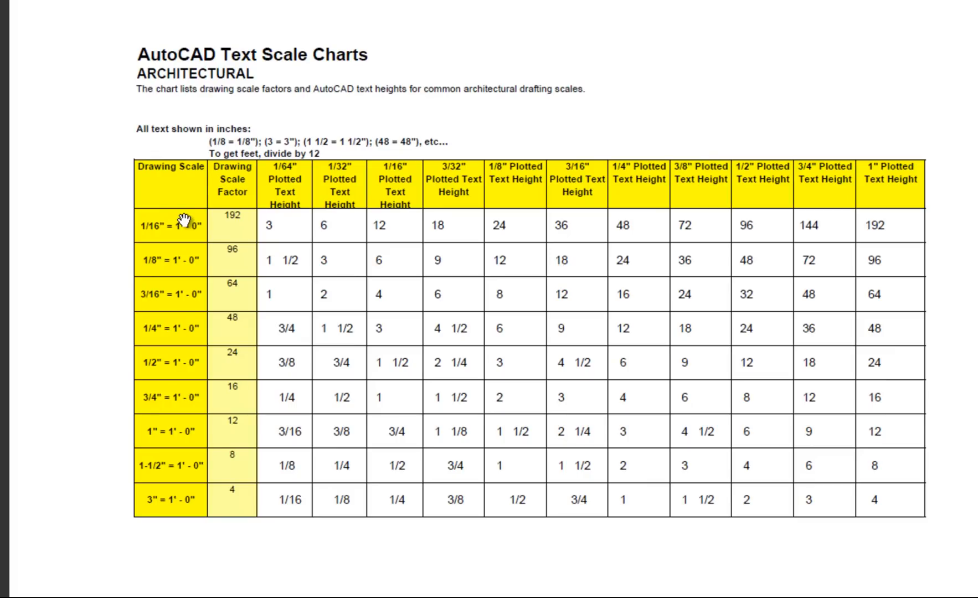
mouse_move(186, 229)
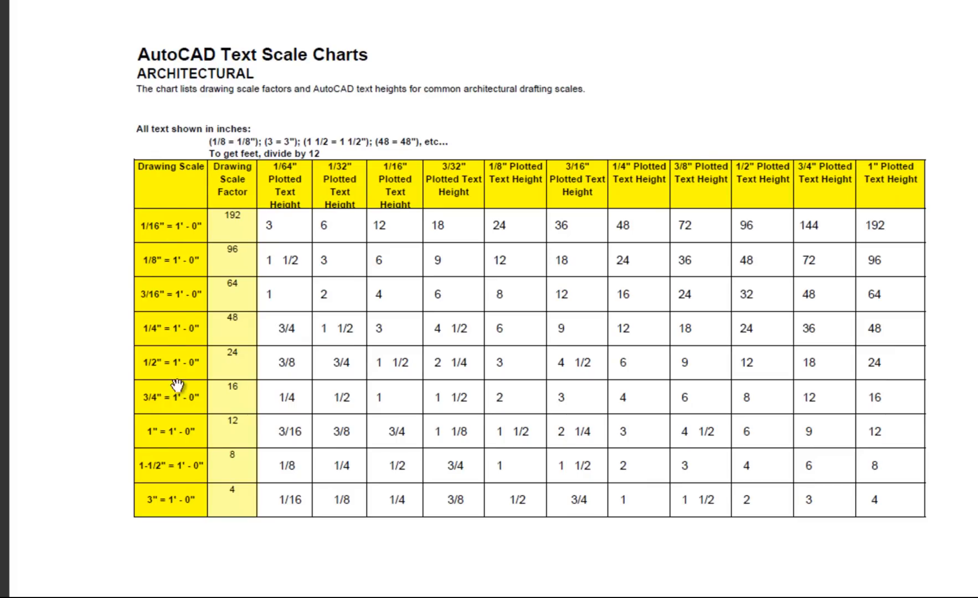
mouse_move(667, 184)
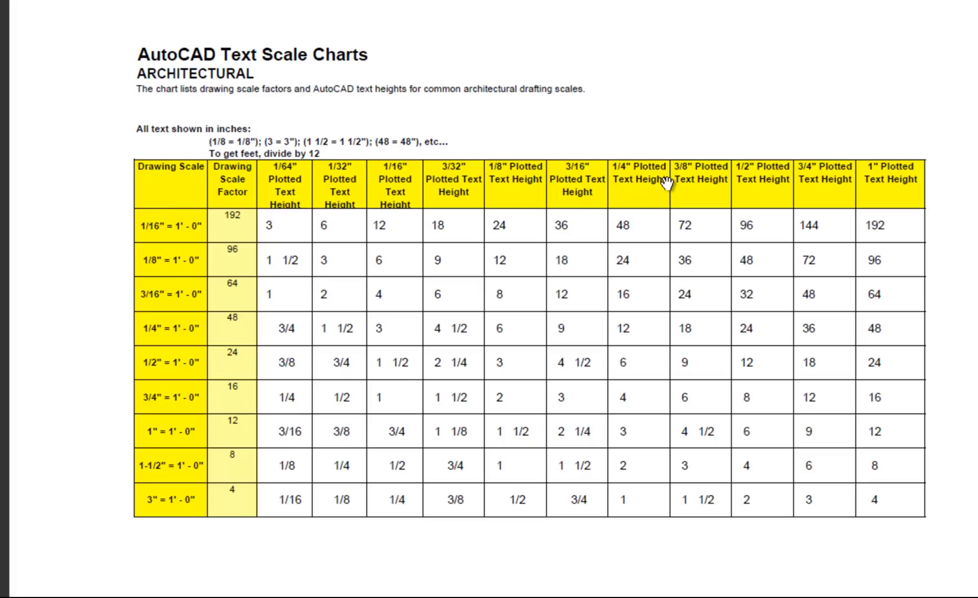
mouse_move(445, 243)
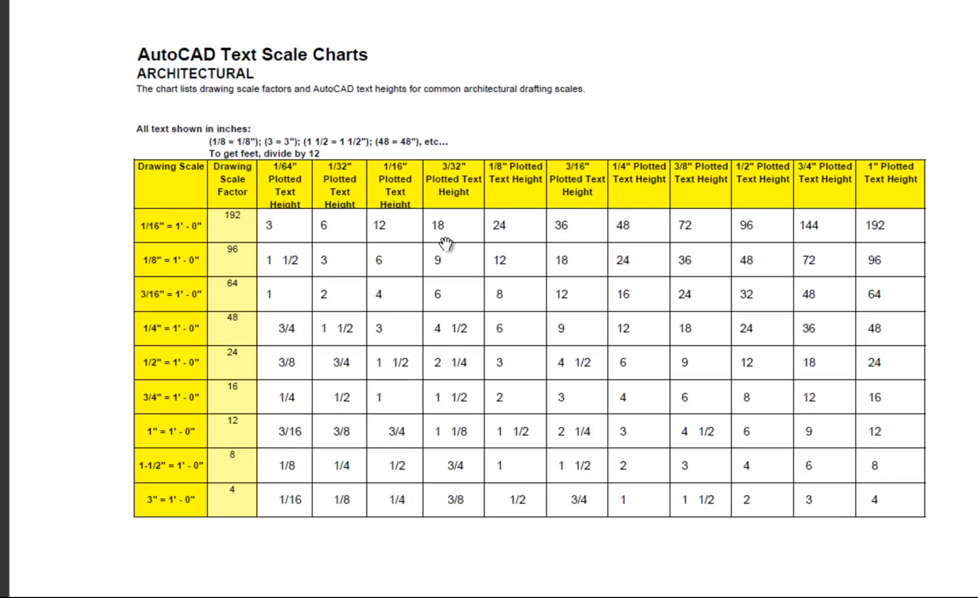
mouse_move(446, 254)
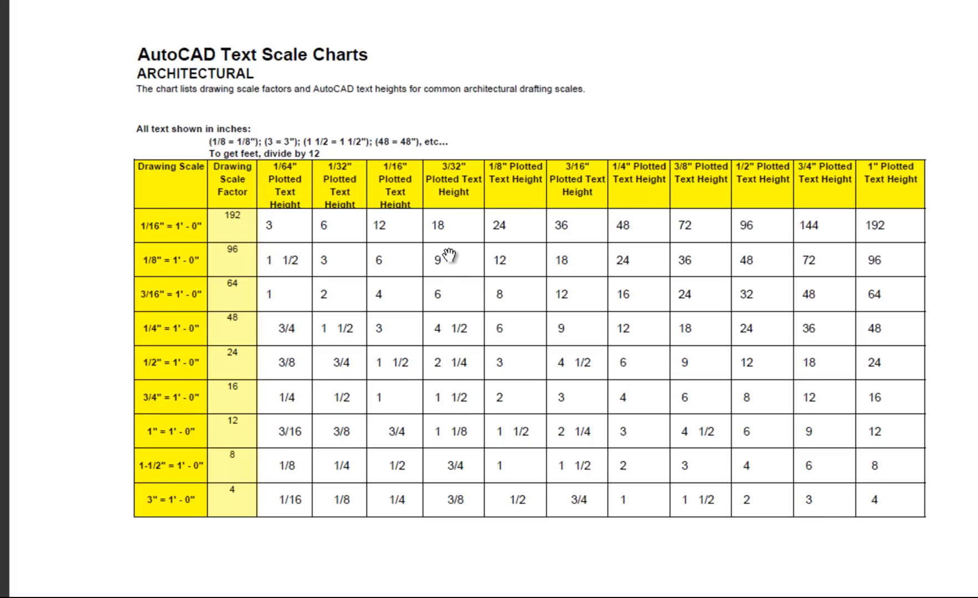
mouse_move(458, 447)
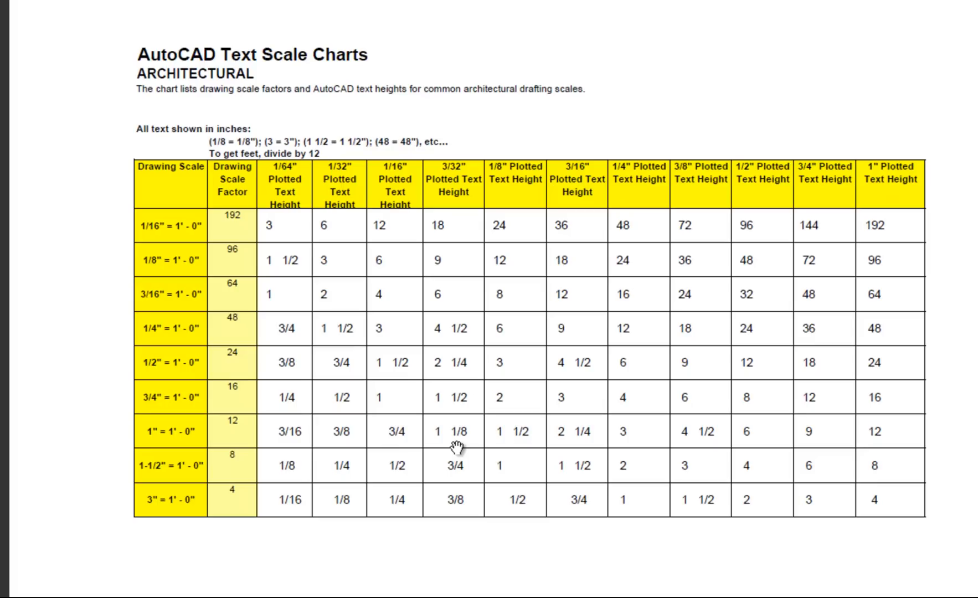
mouse_move(458, 180)
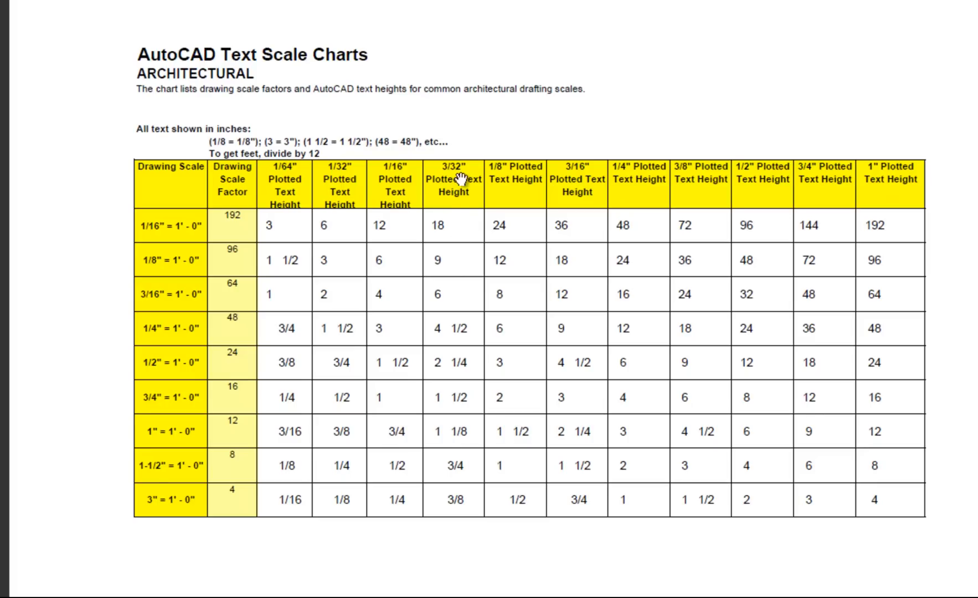
mouse_move(449, 195)
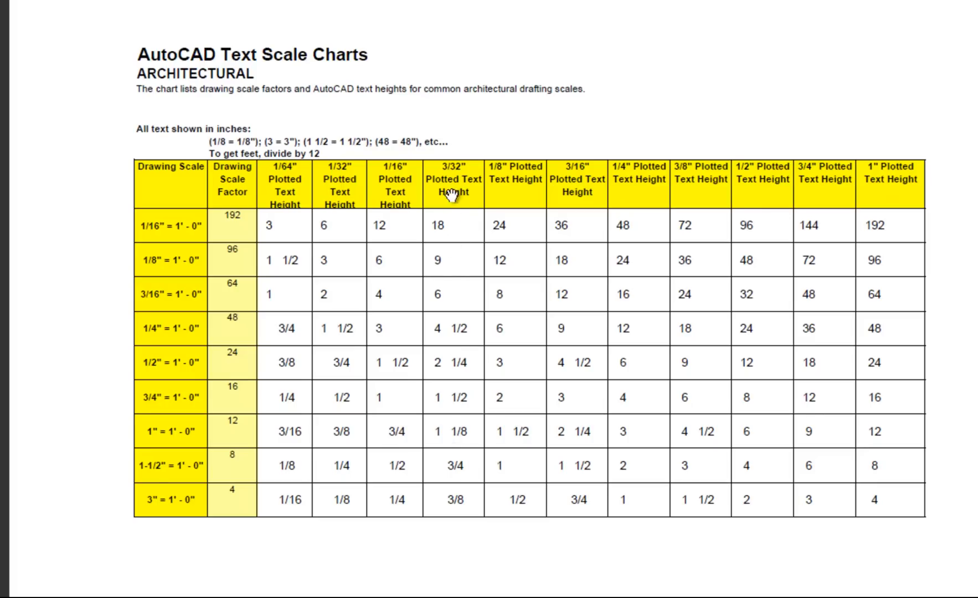
mouse_move(443, 226)
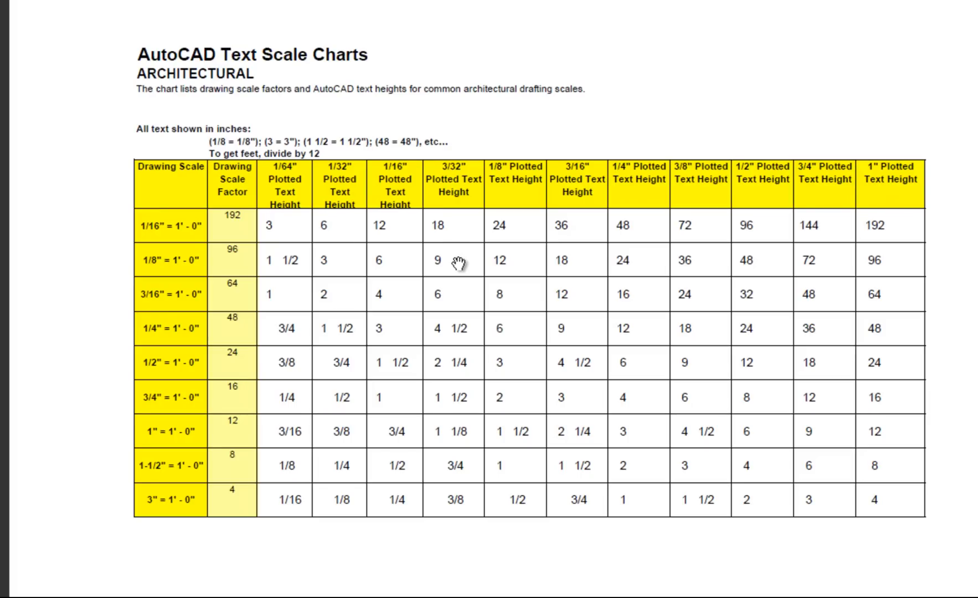
mouse_move(444, 259)
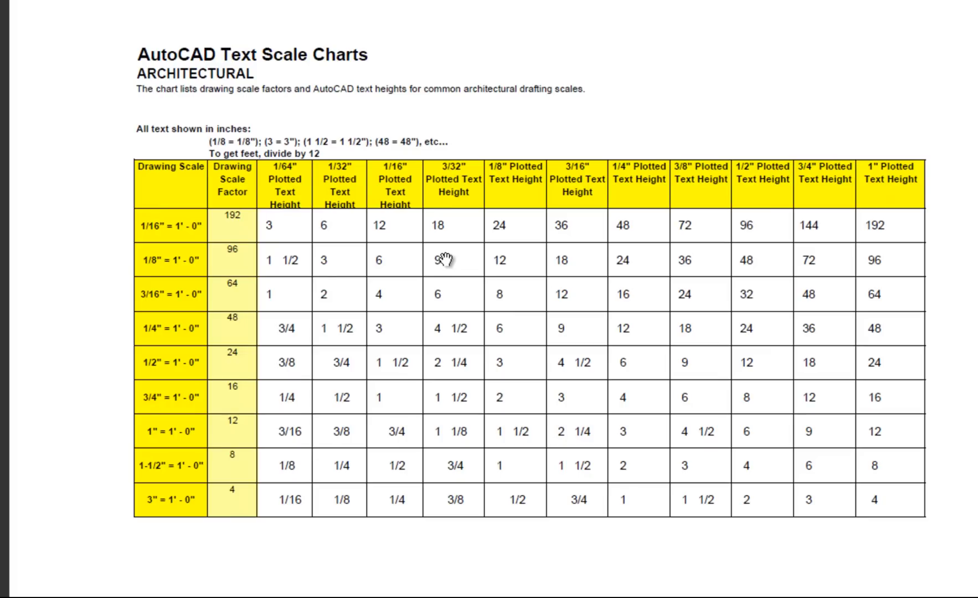
mouse_move(449, 252)
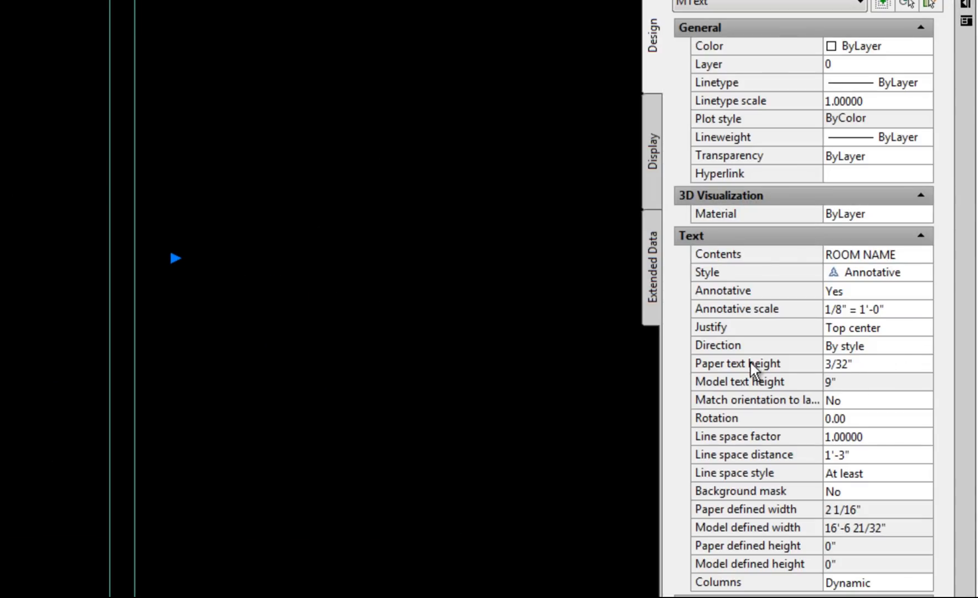
mouse_move(836, 385)
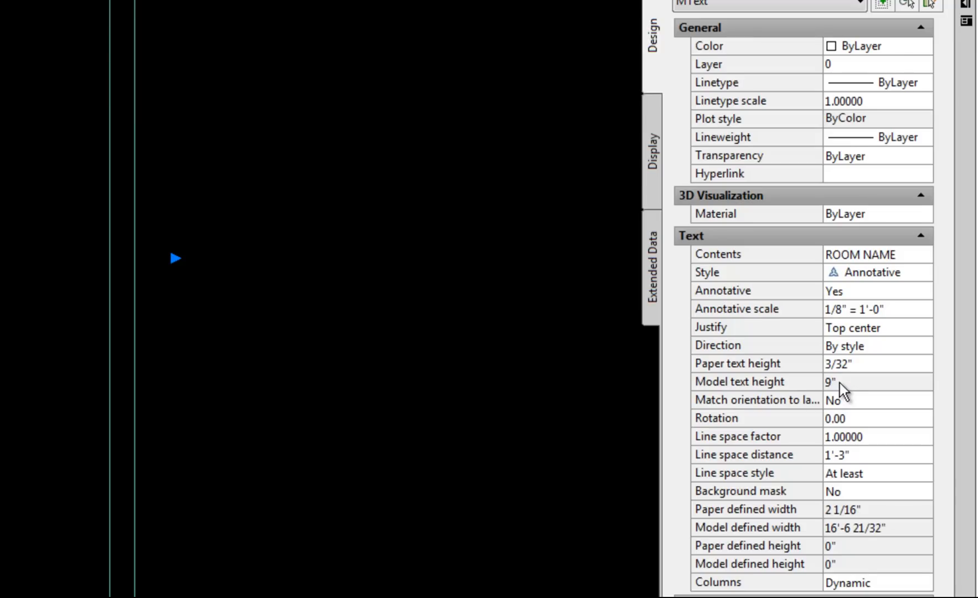
mouse_move(103, 362)
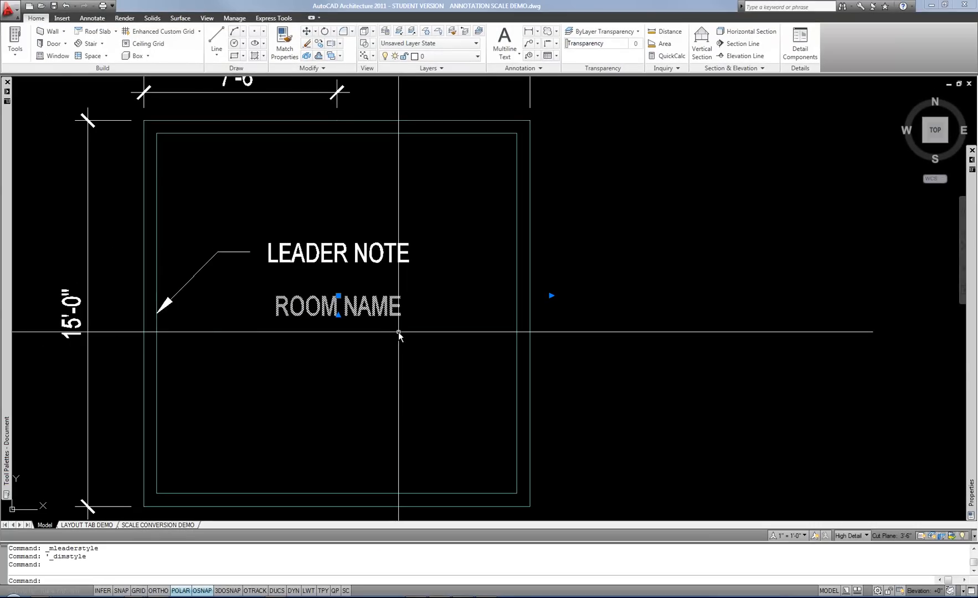
mouse_move(396, 331)
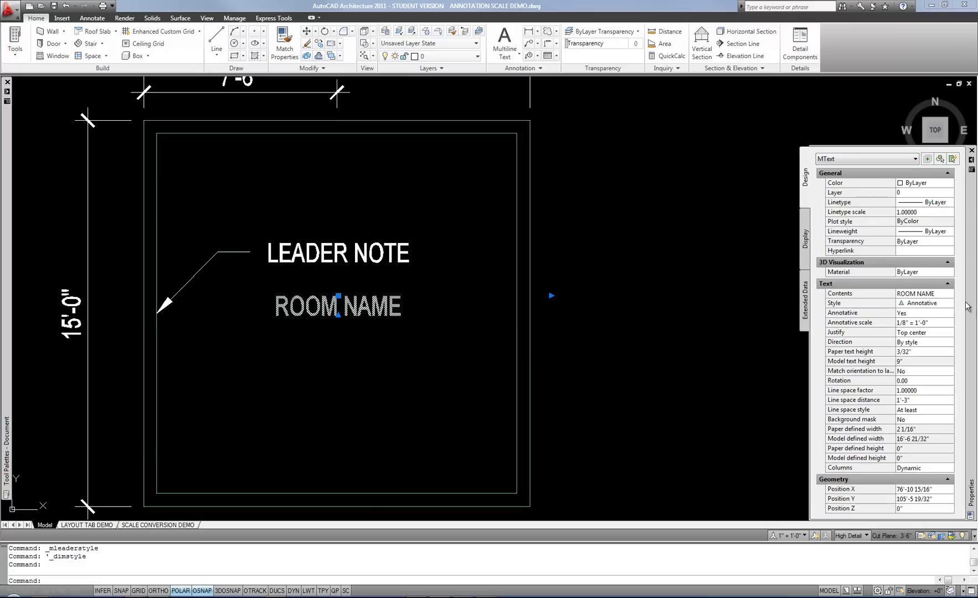
mouse_move(914, 356)
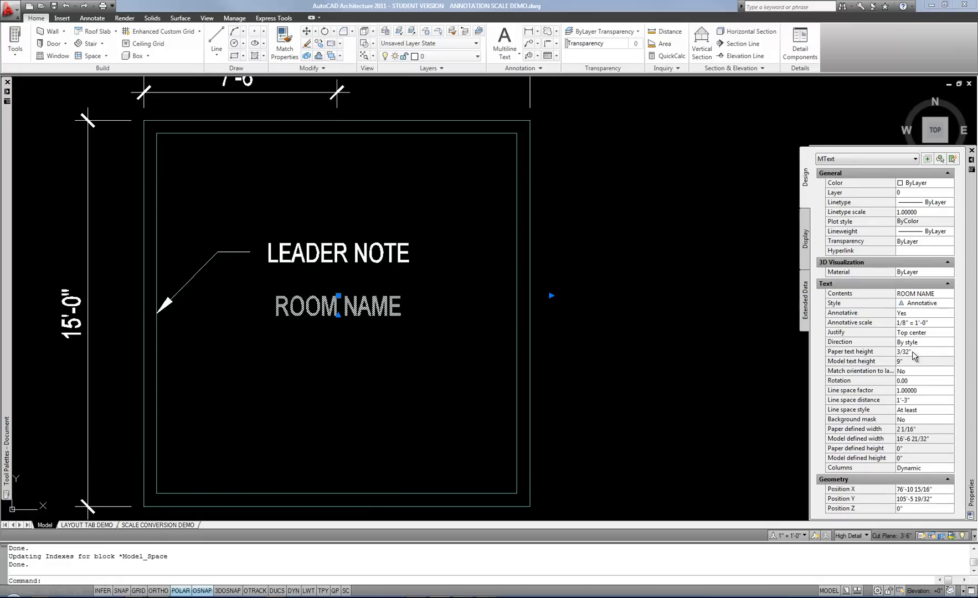
mouse_move(911, 365)
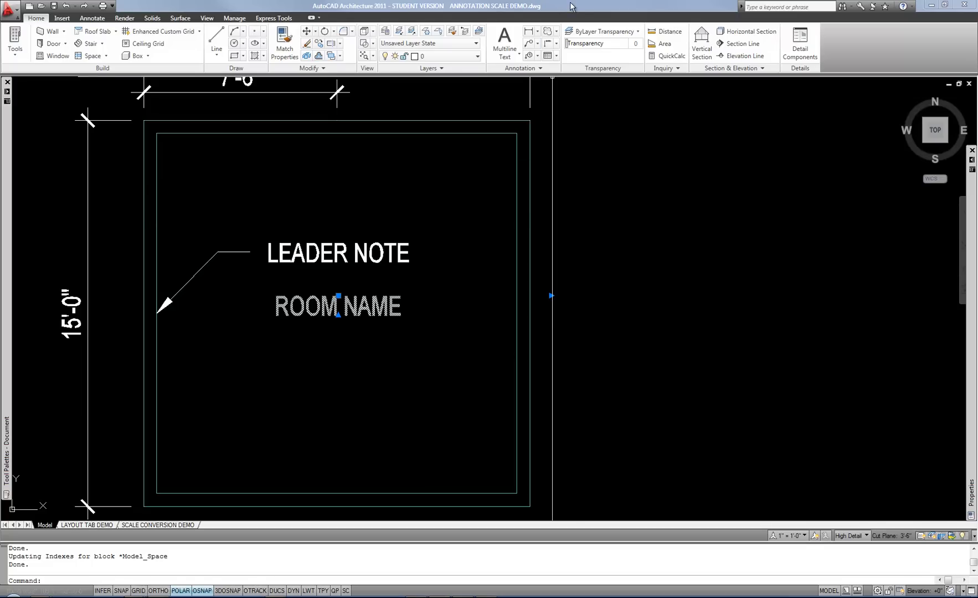
mouse_move(272, 466)
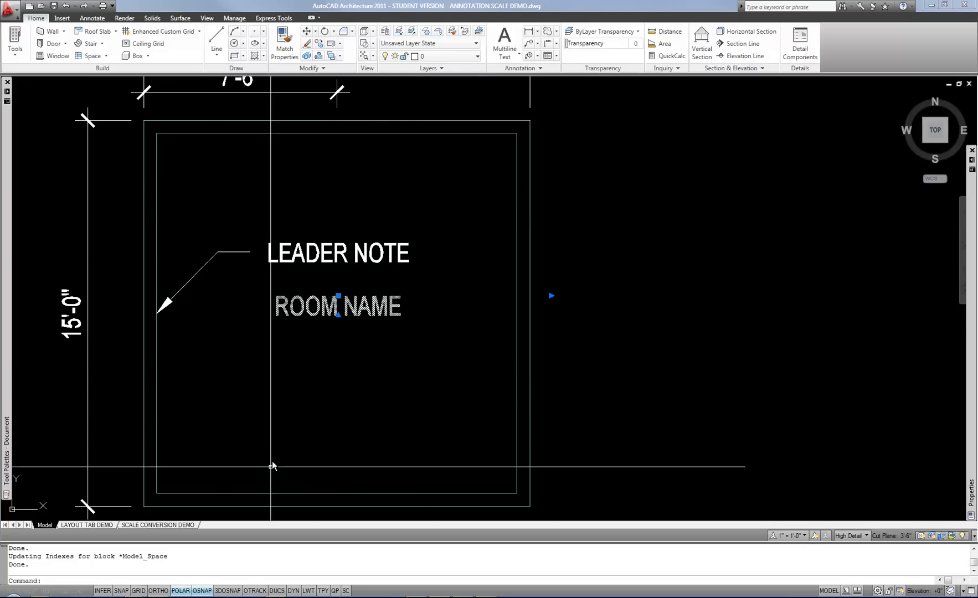
- Switch to the SCALE CONVERSION DEMO layout showing the scale factor of 96
left_click(158, 525)
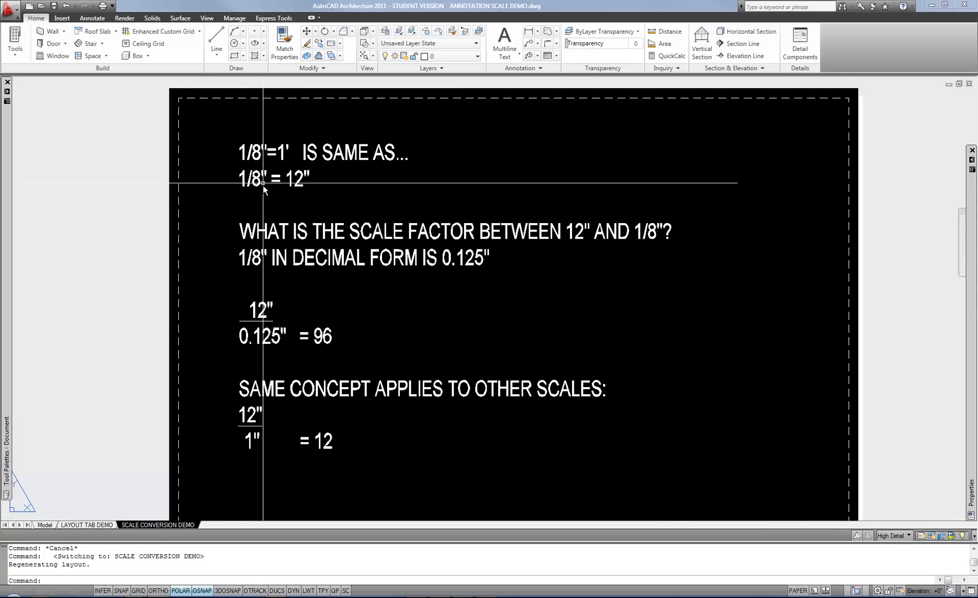
mouse_move(352, 182)
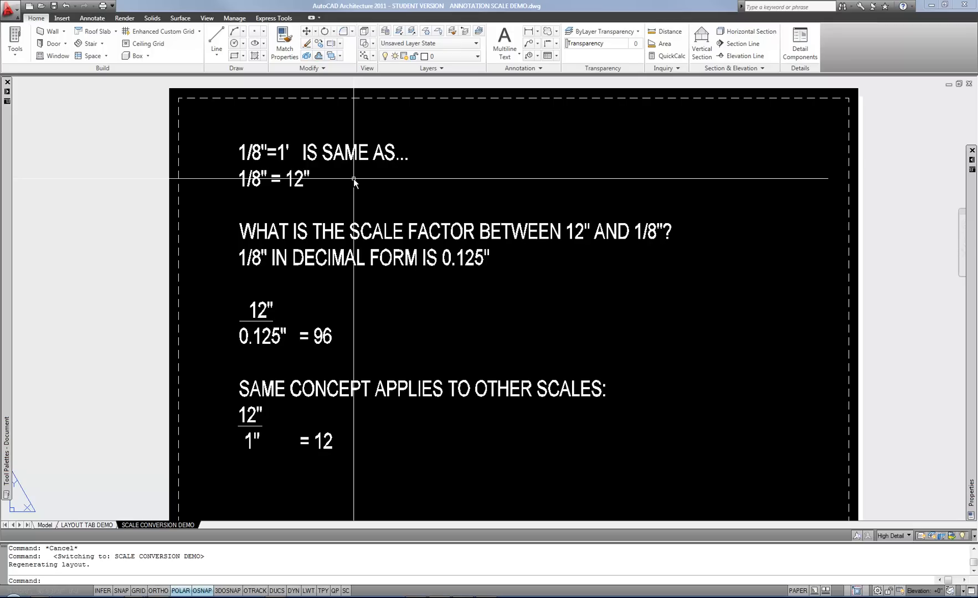
mouse_move(271, 154)
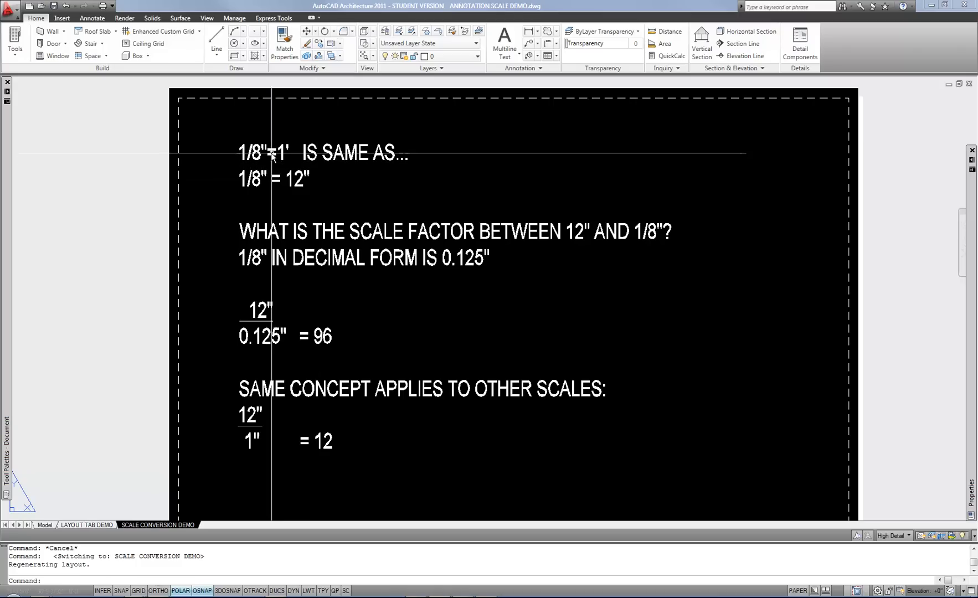
mouse_move(256, 184)
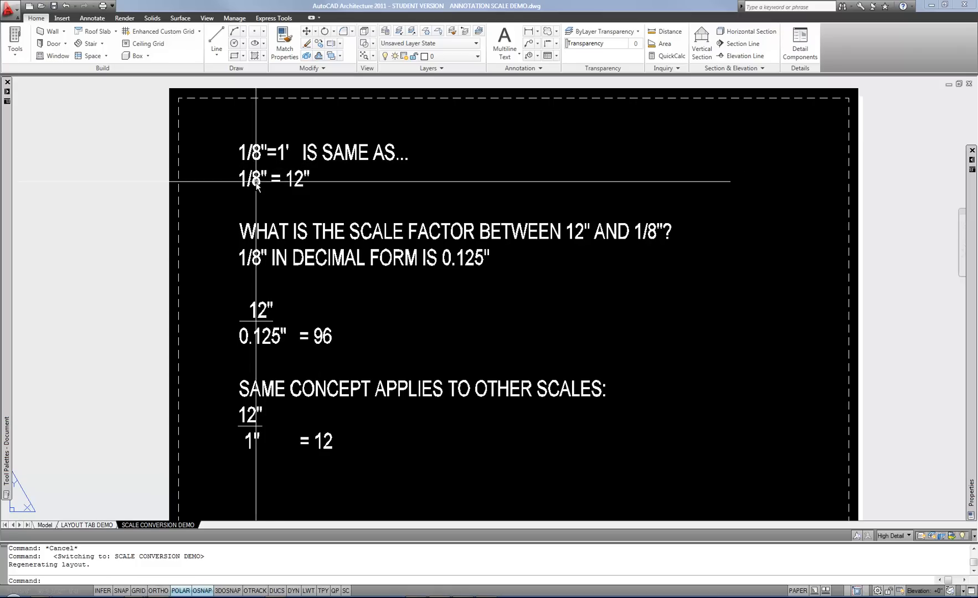
mouse_move(303, 180)
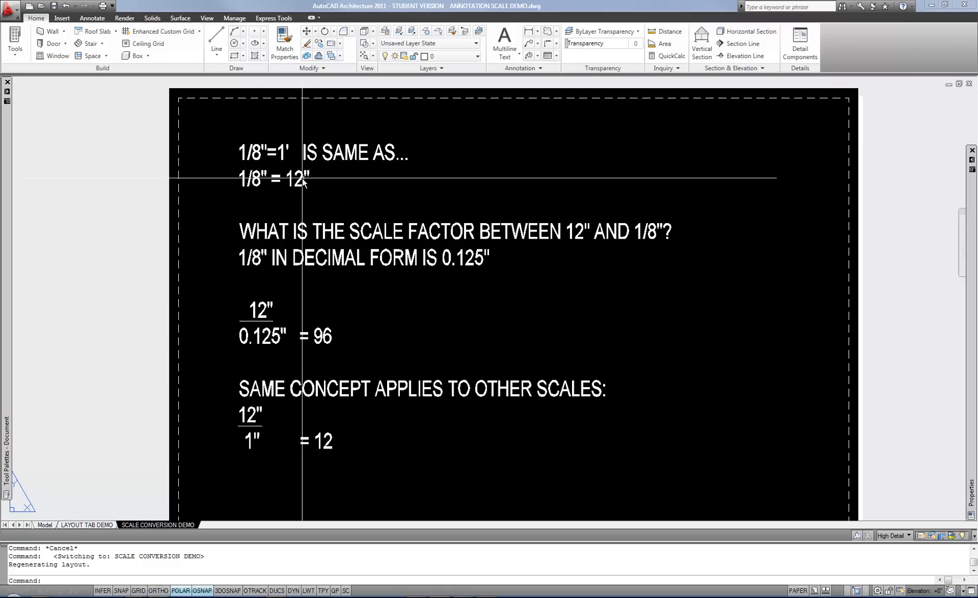
mouse_move(336, 194)
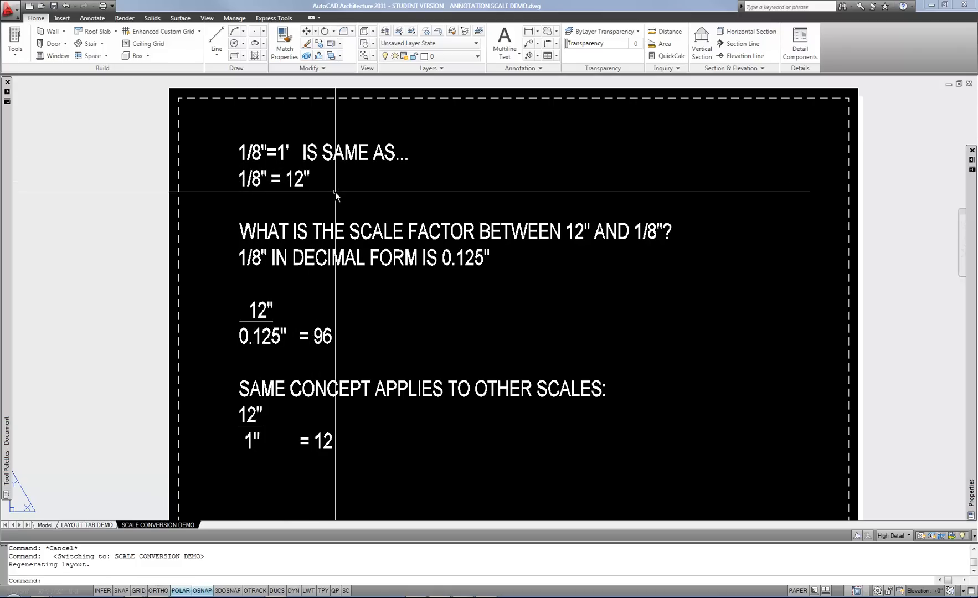
mouse_move(363, 213)
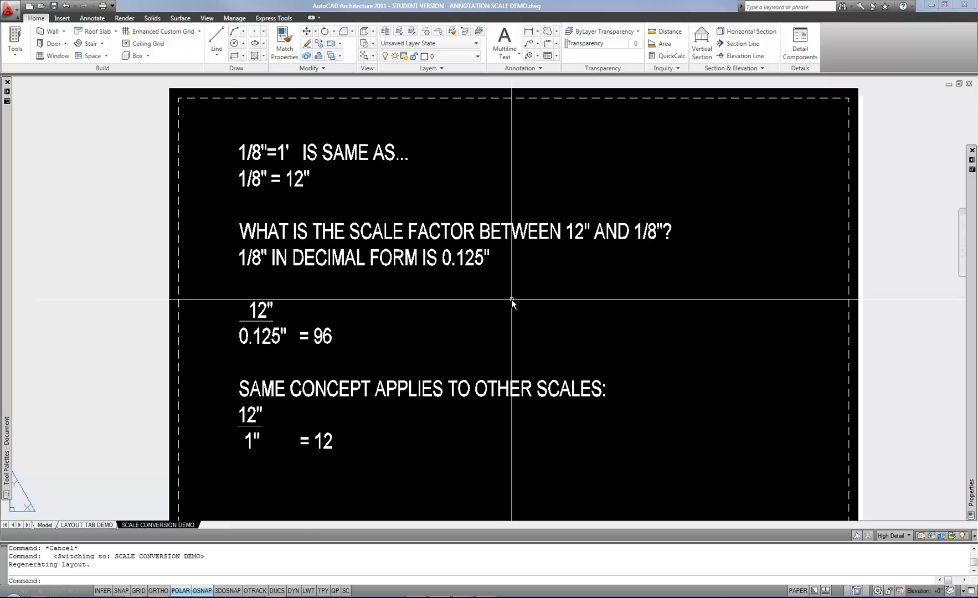
mouse_move(273, 184)
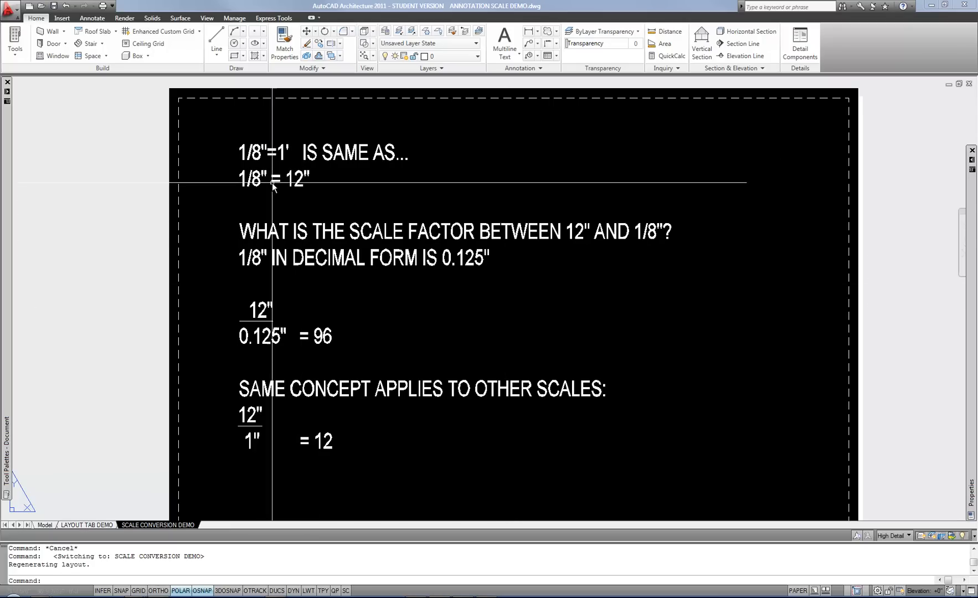
mouse_move(253, 182)
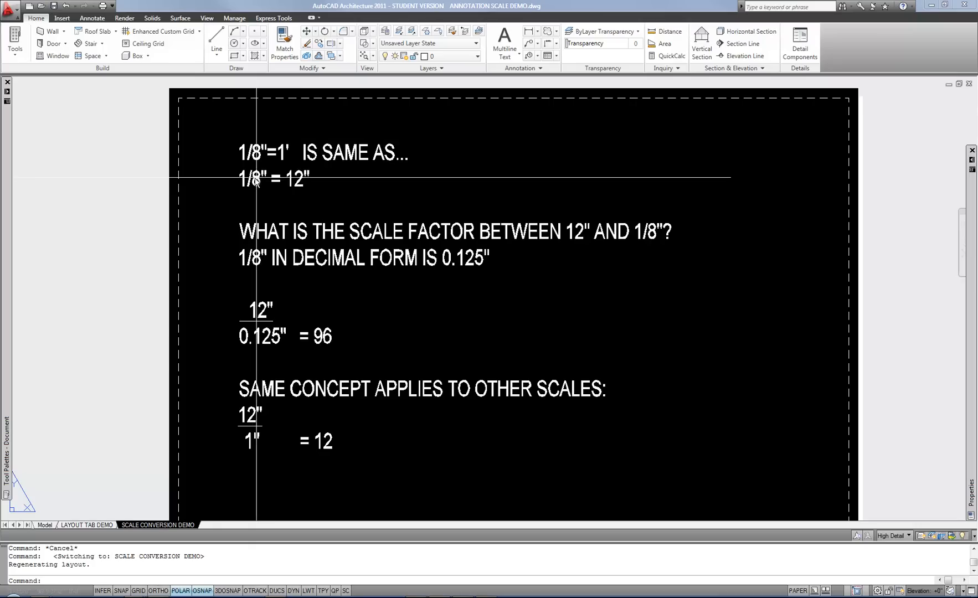
mouse_move(298, 180)
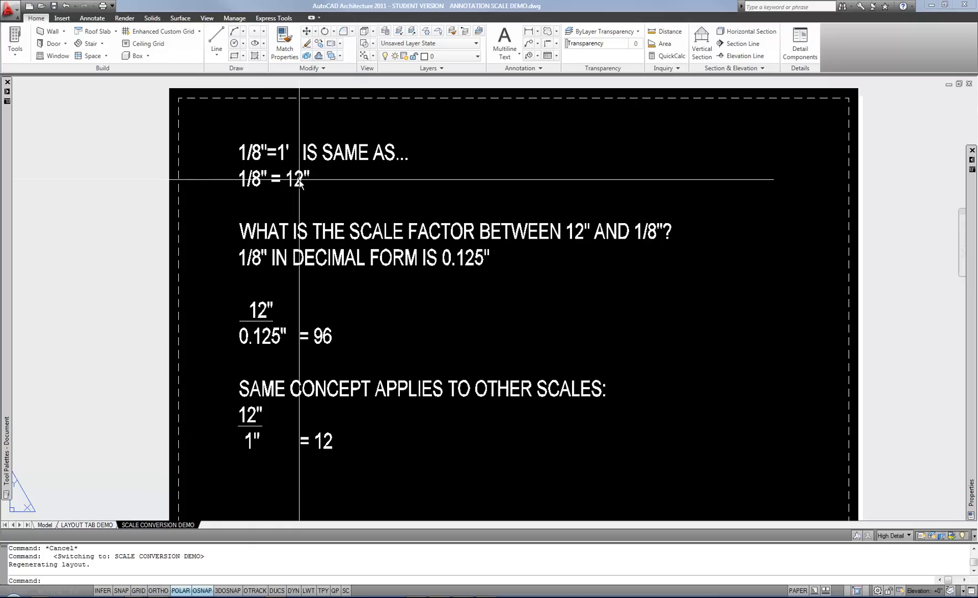
mouse_move(299, 193)
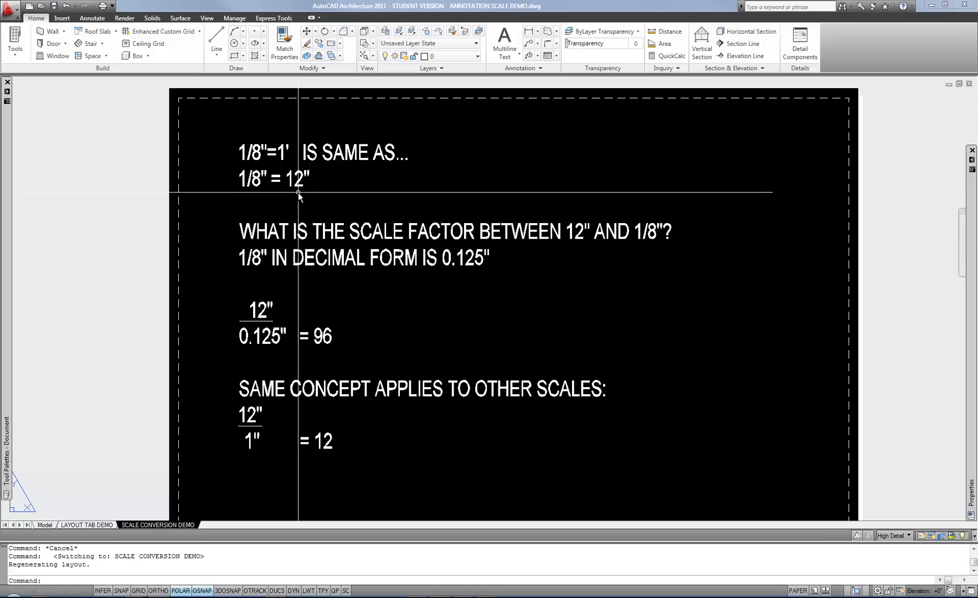
mouse_move(352, 202)
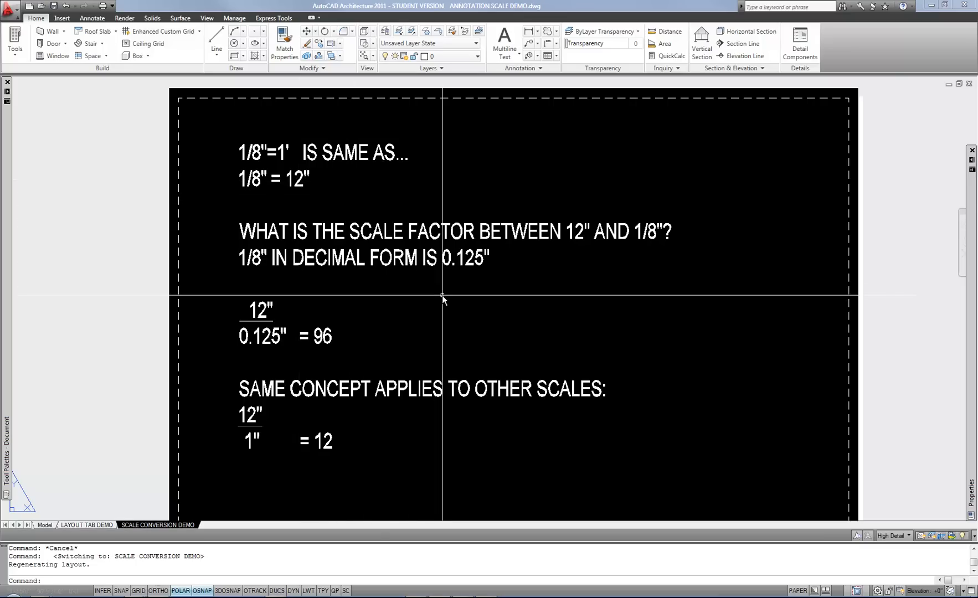
mouse_move(275, 267)
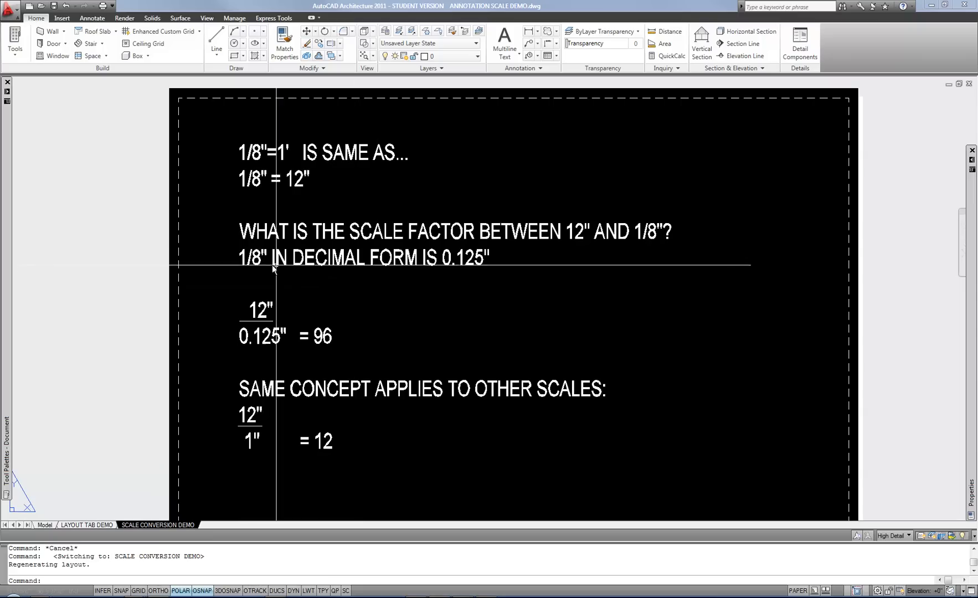
mouse_move(465, 272)
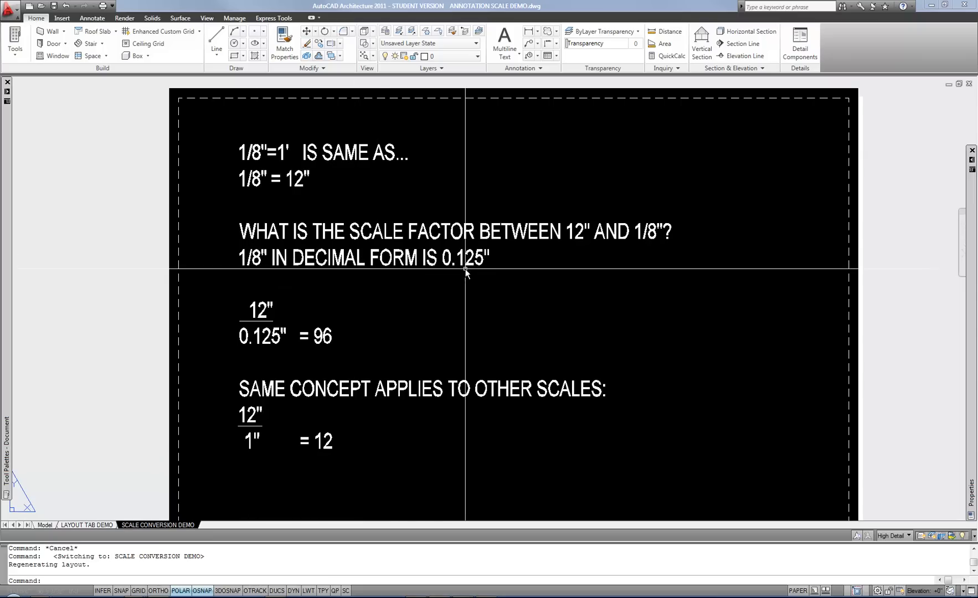
mouse_move(518, 321)
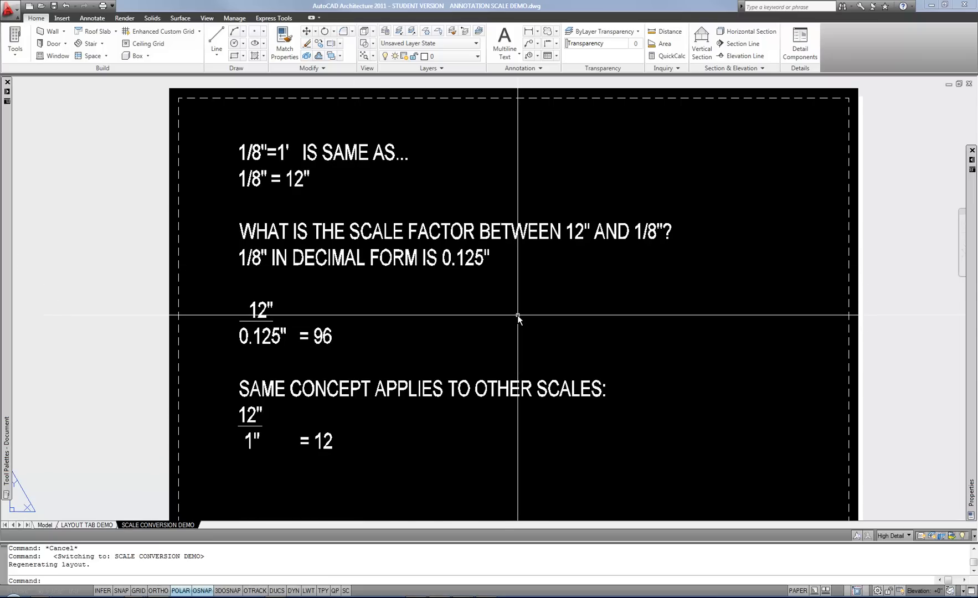
mouse_move(262, 310)
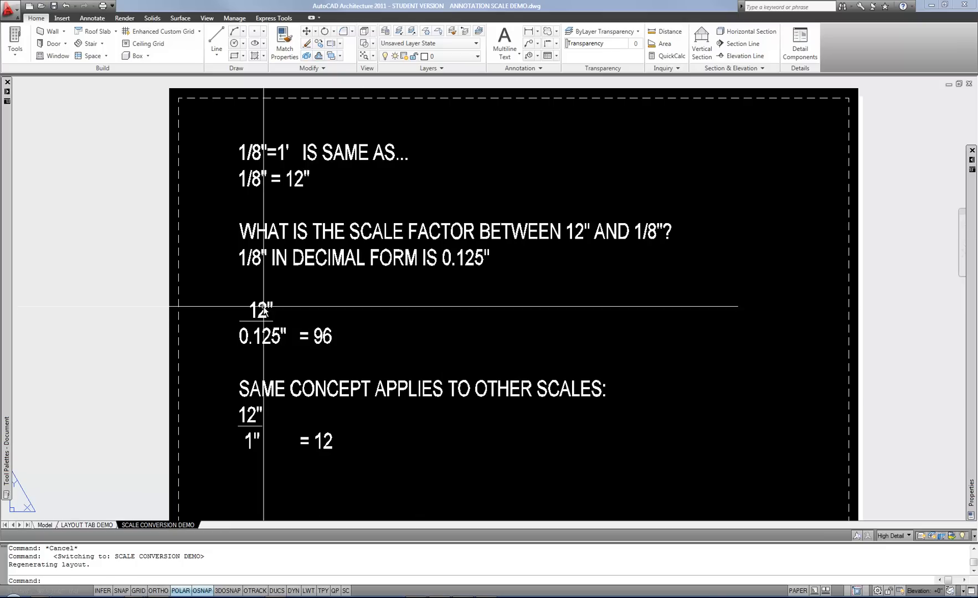
mouse_move(334, 344)
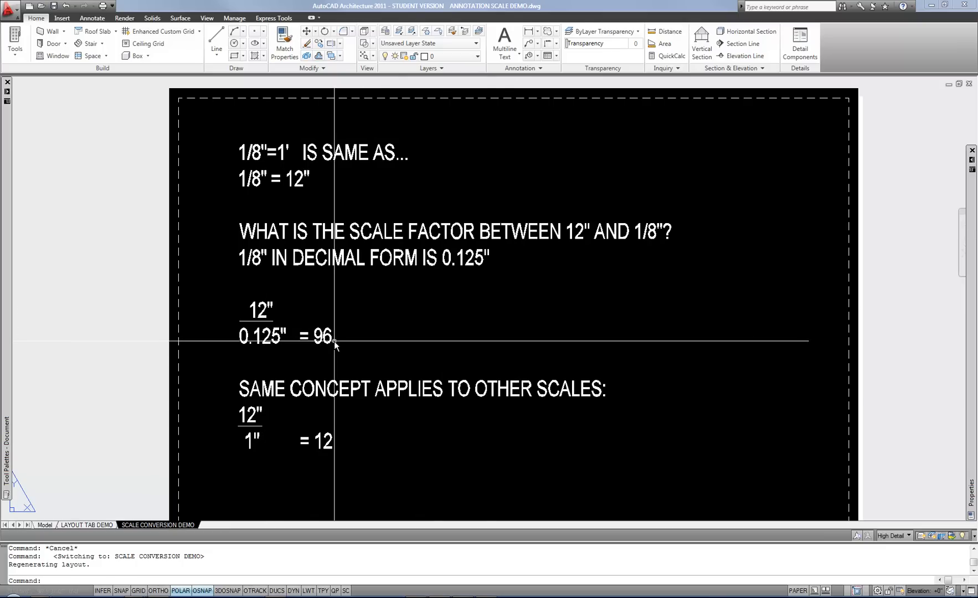
mouse_move(557, 372)
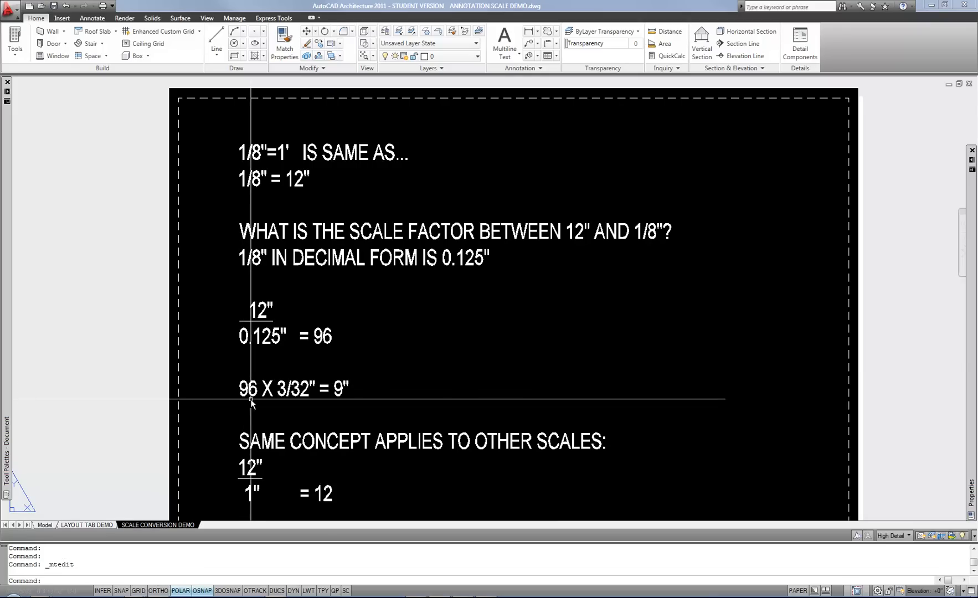
mouse_move(402, 403)
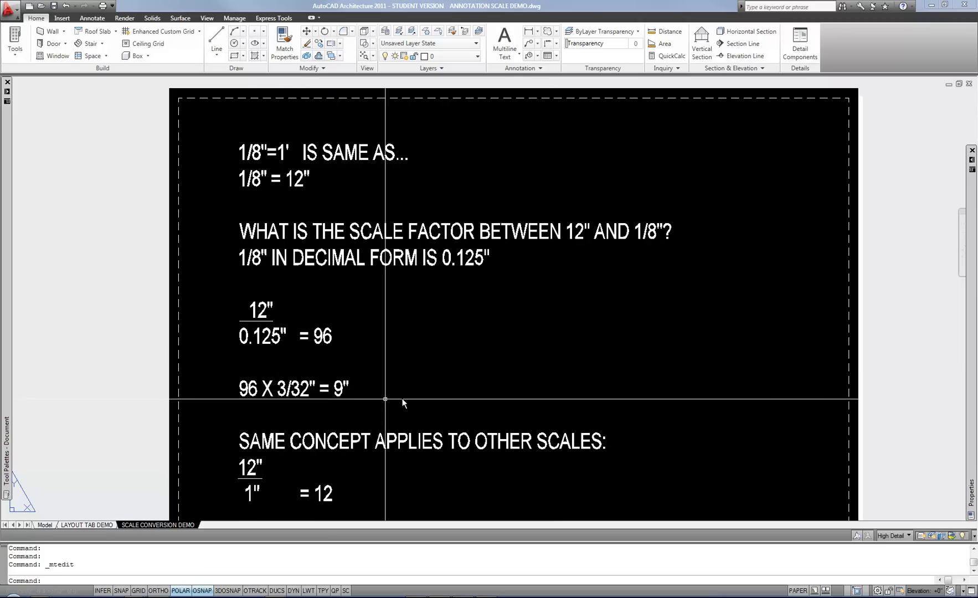
mouse_move(649, 421)
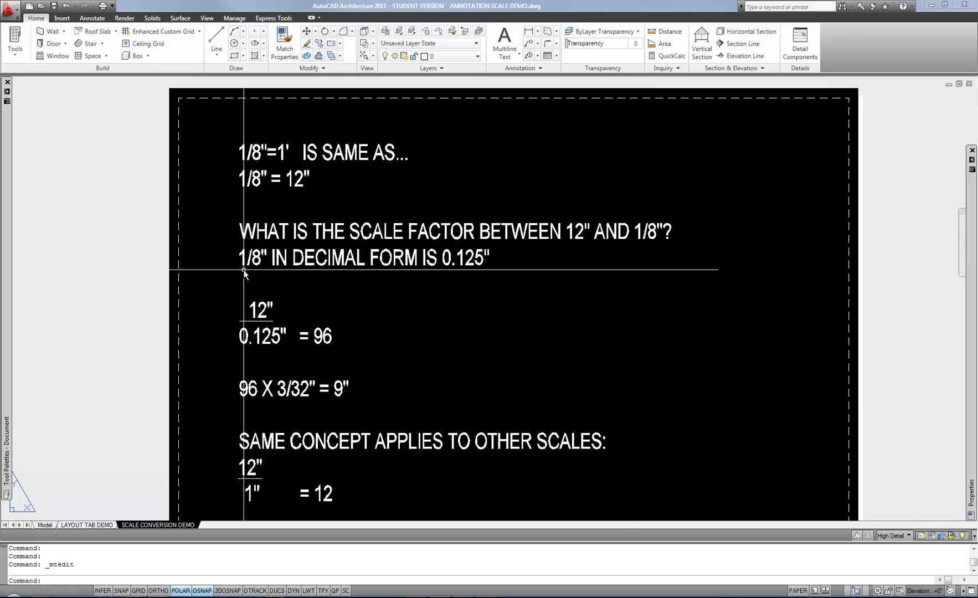
mouse_move(259, 465)
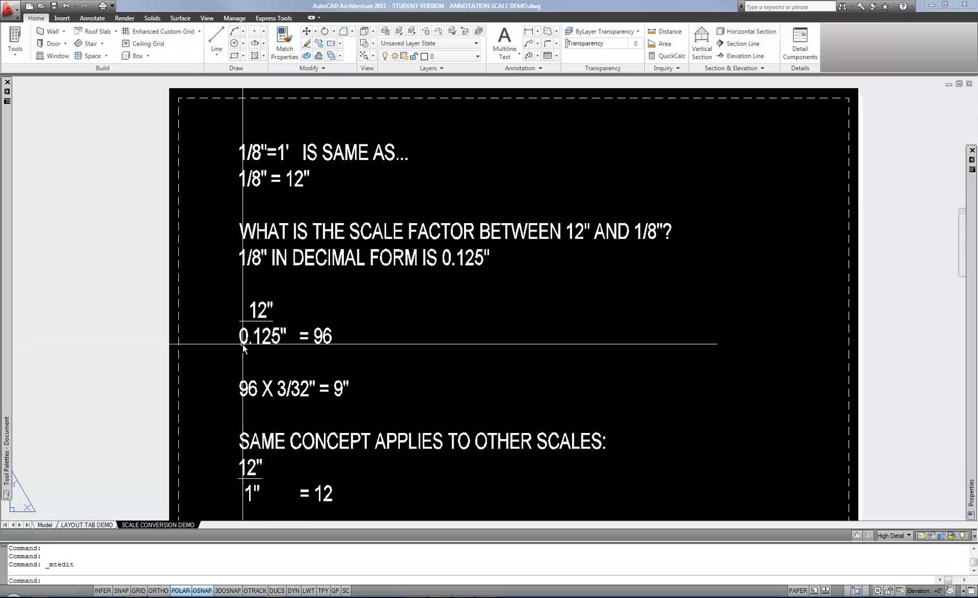
mouse_move(262, 300)
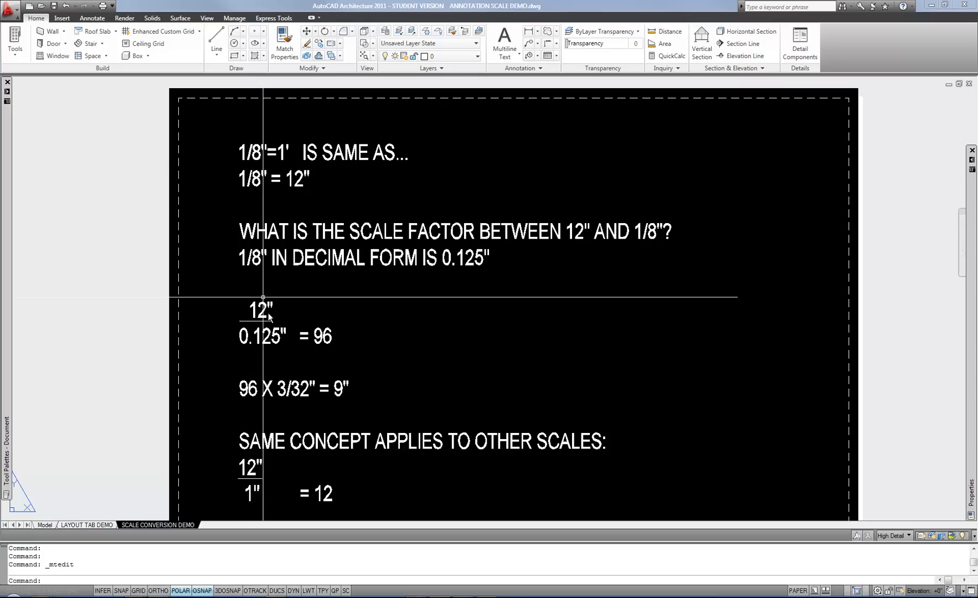
mouse_move(572, 459)
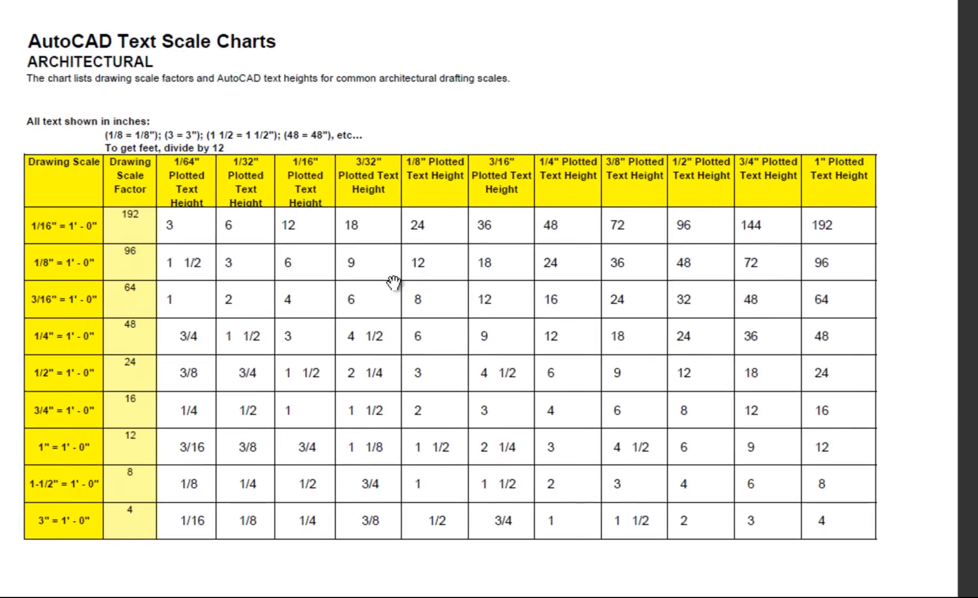
mouse_move(503, 305)
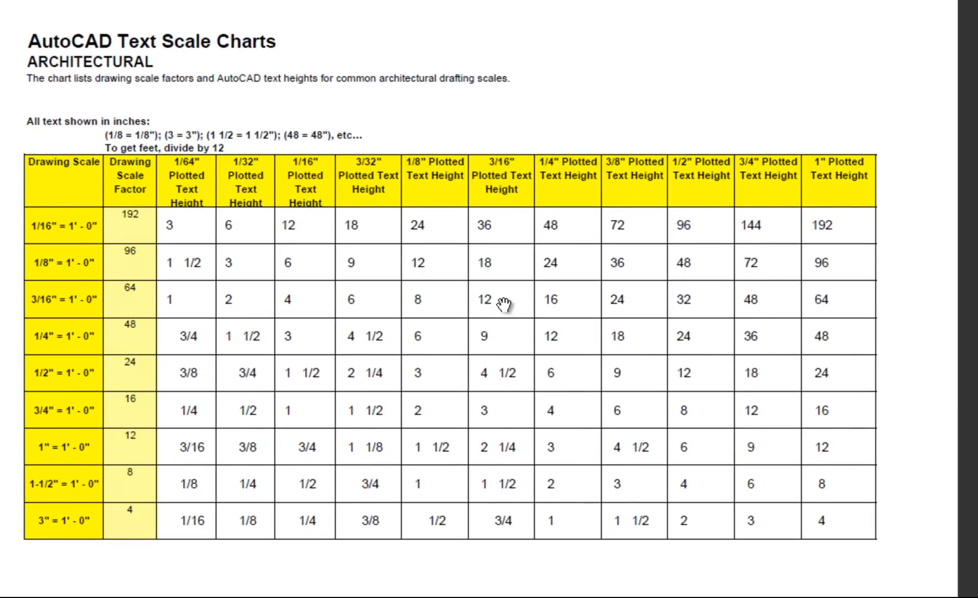
mouse_move(349, 431)
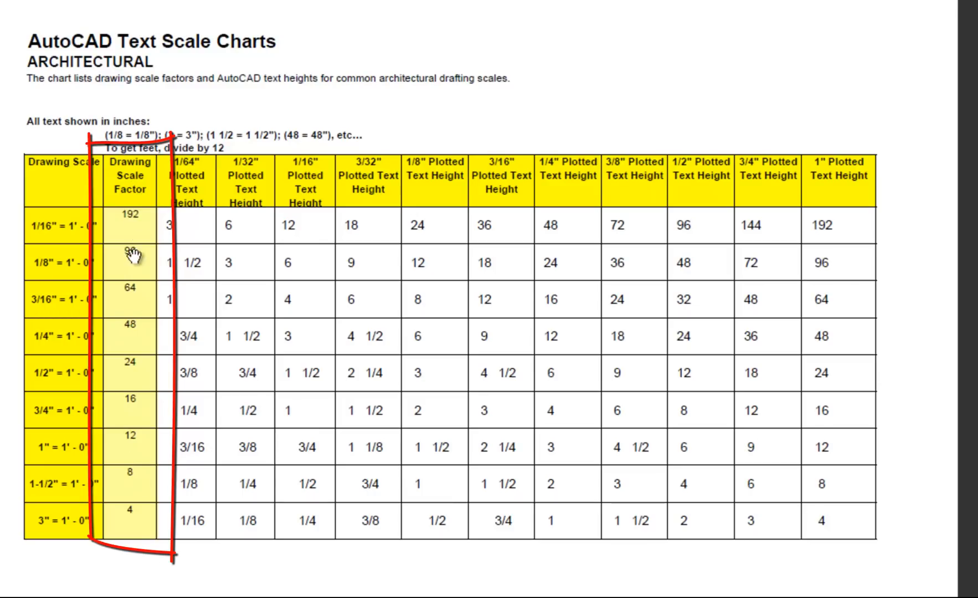
mouse_move(153, 455)
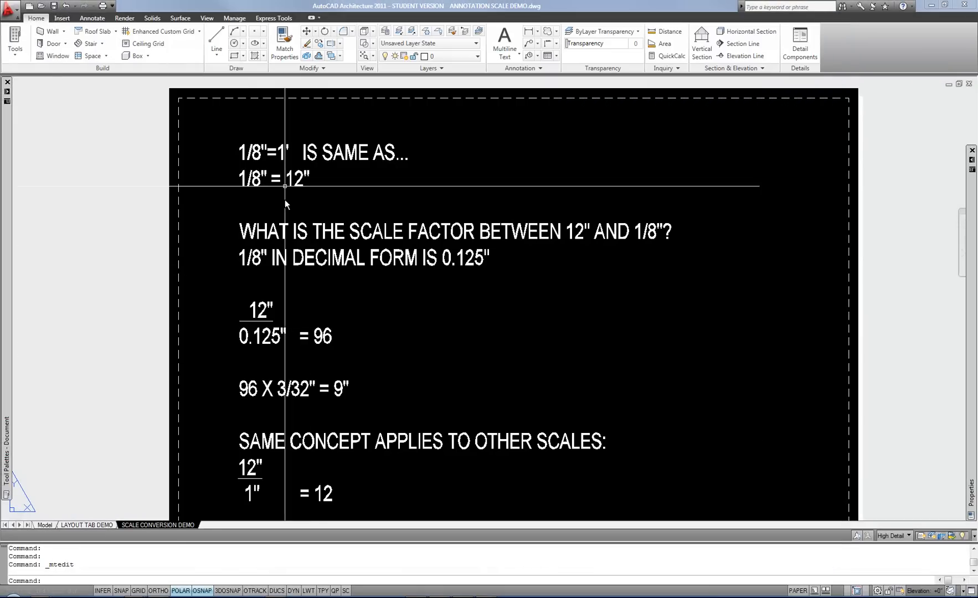
mouse_move(92, 529)
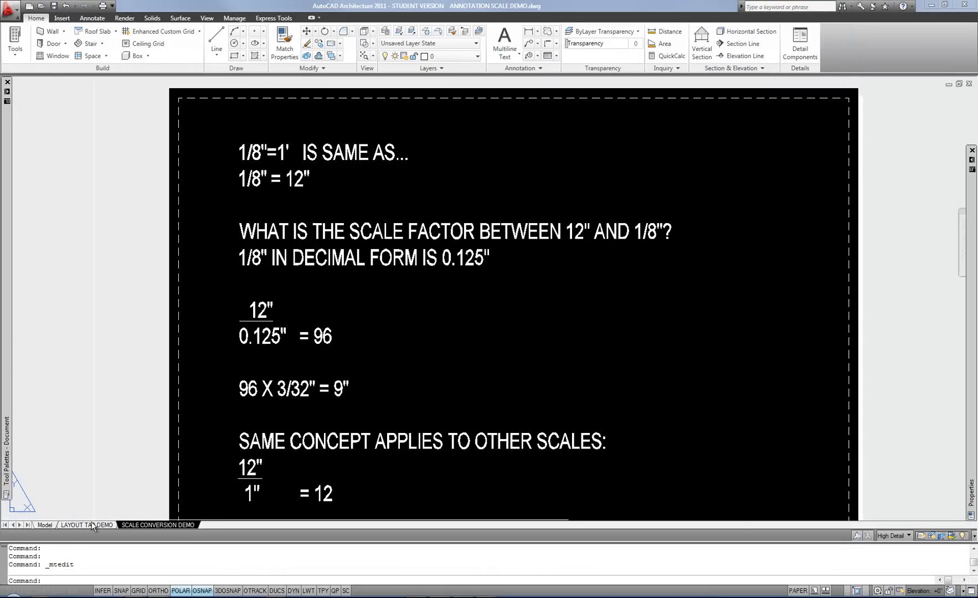
mouse_move(87, 524)
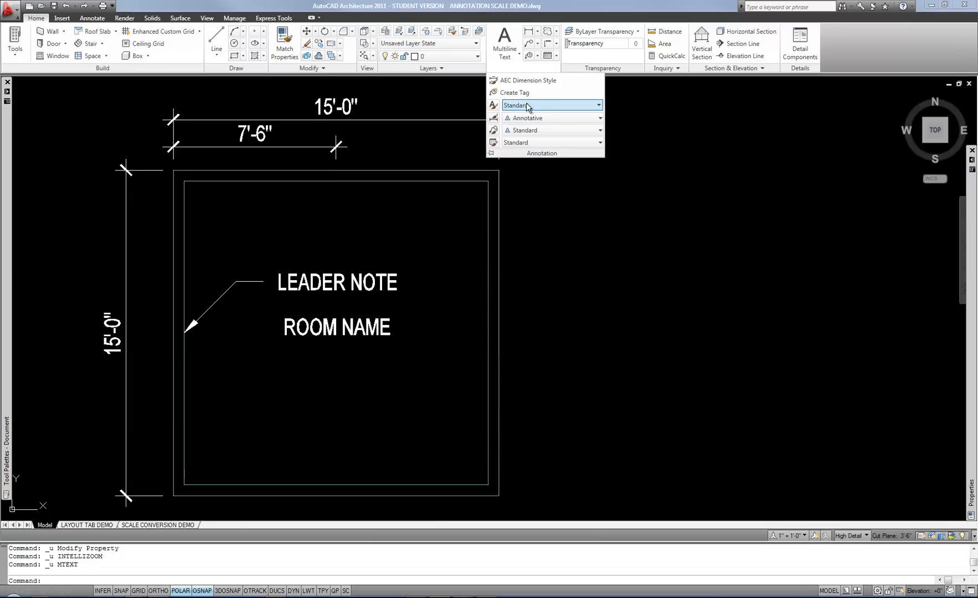
mouse_move(552, 104)
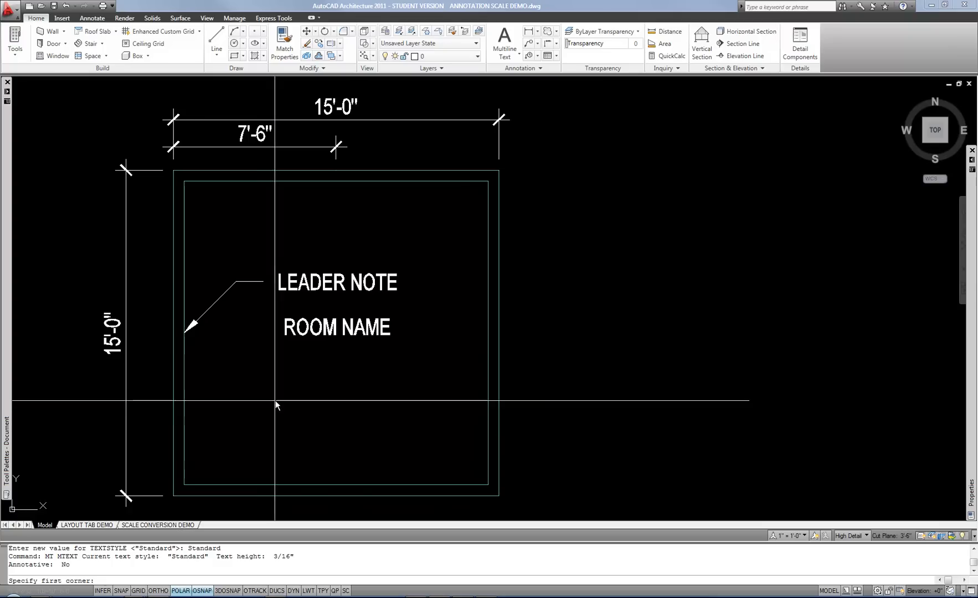
- Place multiline text TEST below ROOM NAME and select it to inspect its properties
left_click(276, 406)
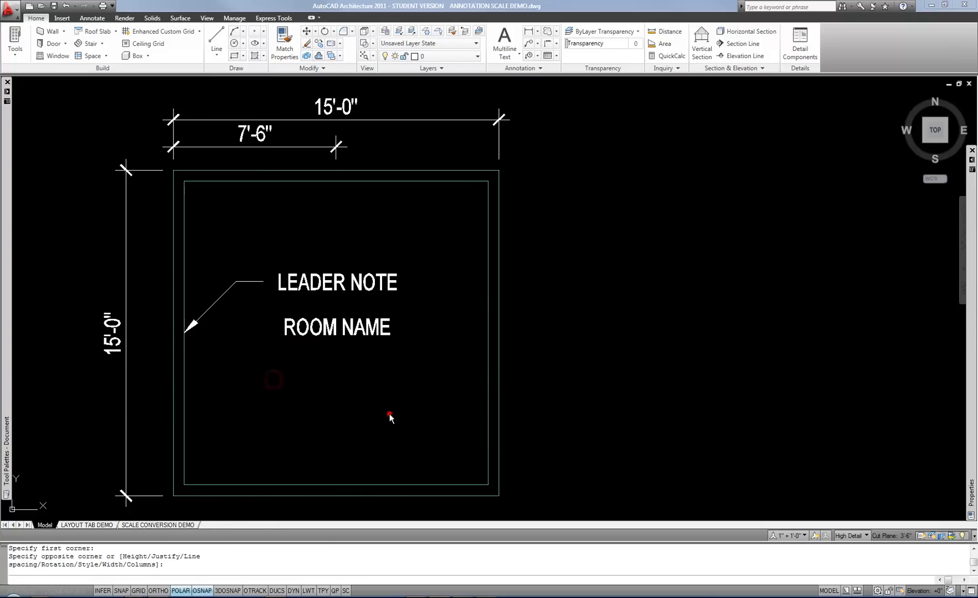
left_click(389, 419)
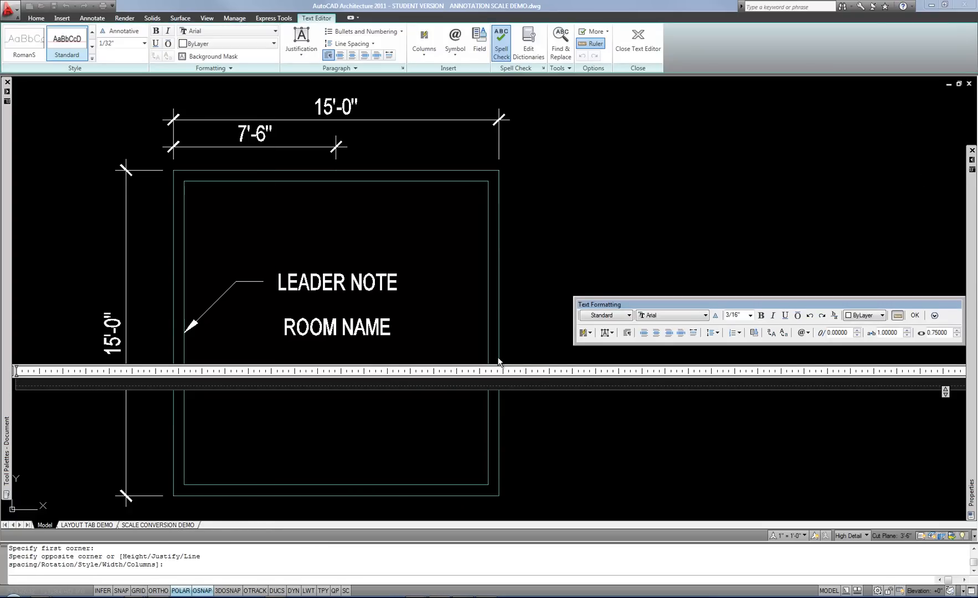
type("TES")
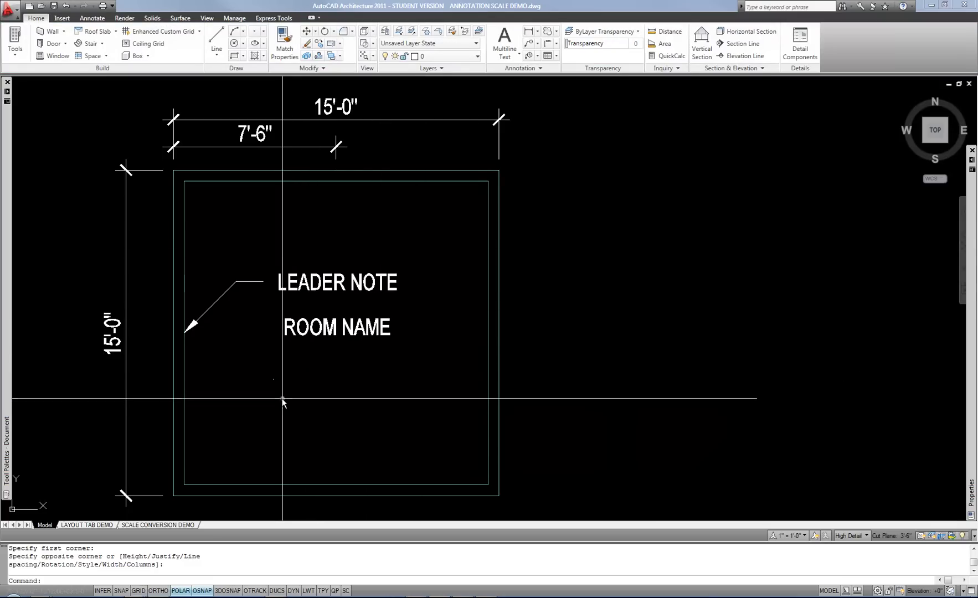
left_click(282, 402)
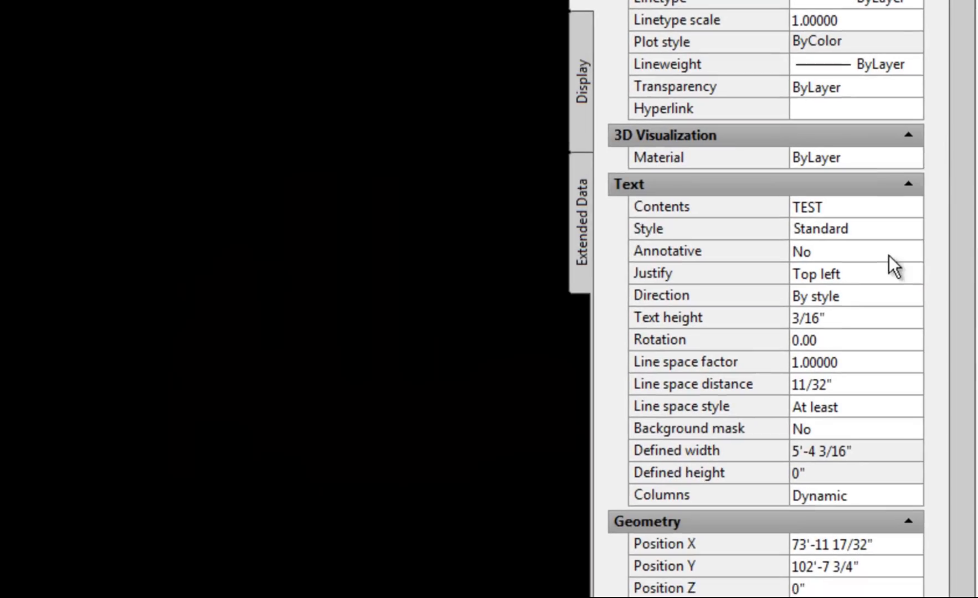
mouse_move(836, 327)
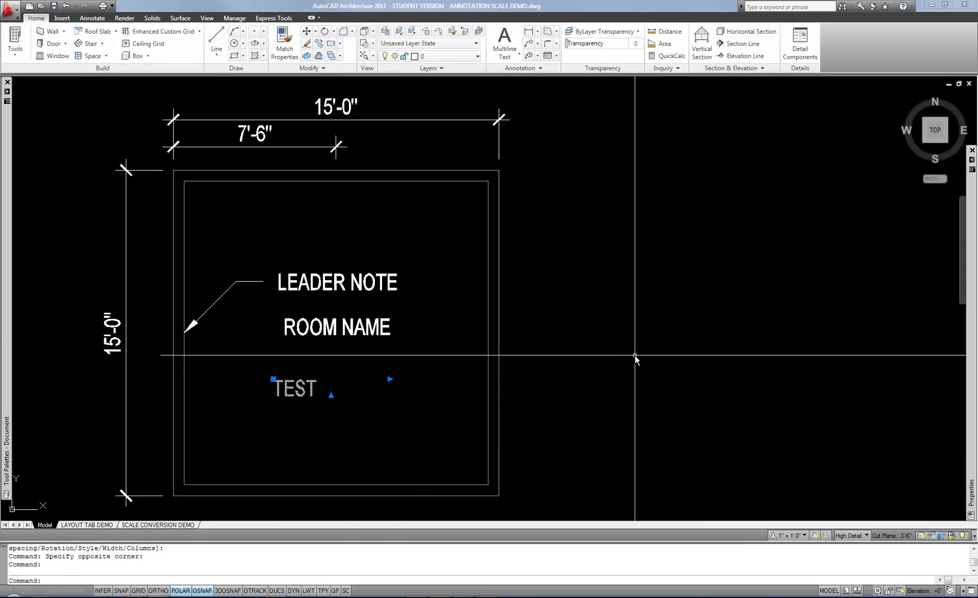
mouse_move(790, 535)
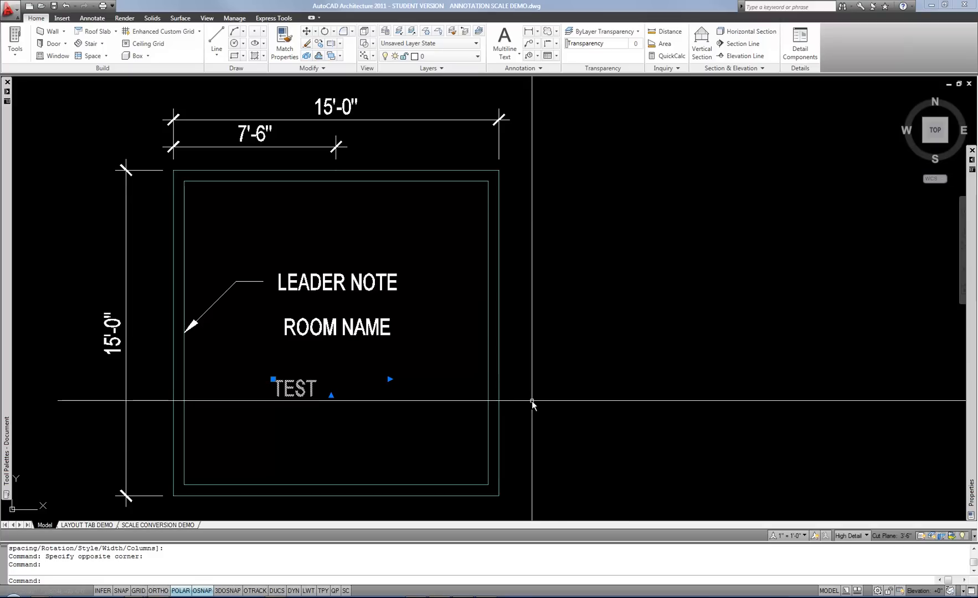
mouse_move(771, 535)
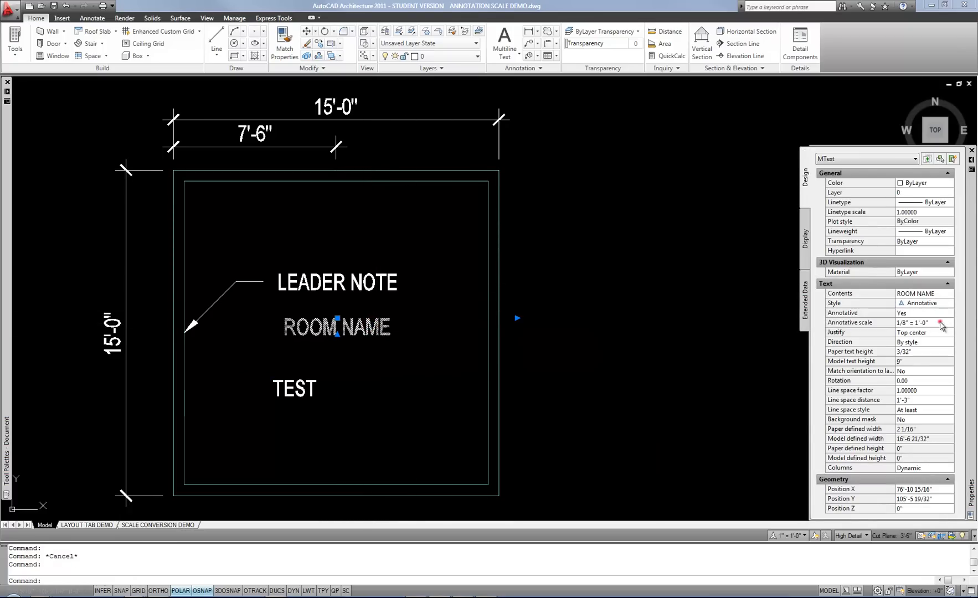
- Open ROOM NAME's Annotation Object Scale list, showing only 1/8" = 1'-0"
left_click(941, 323)
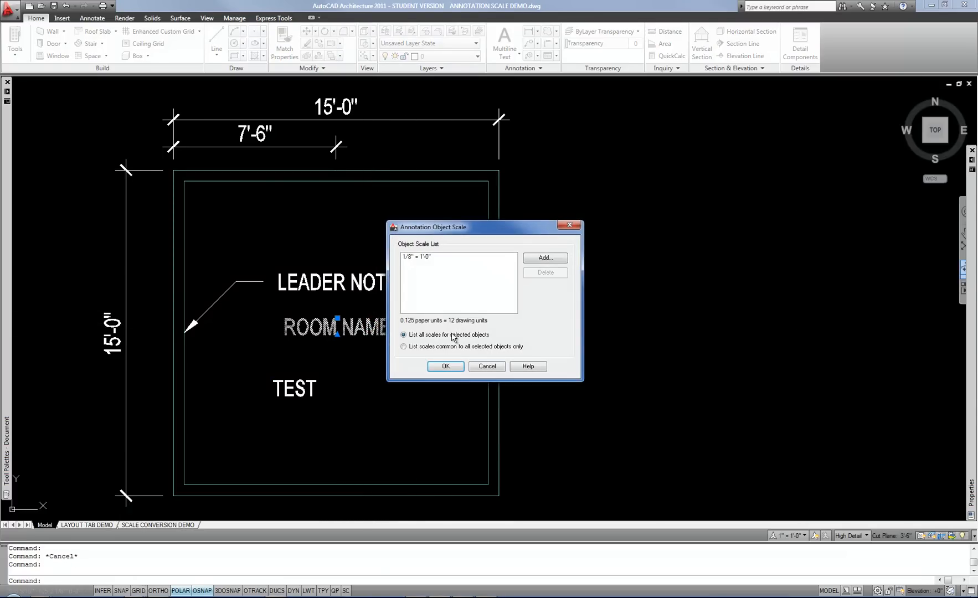